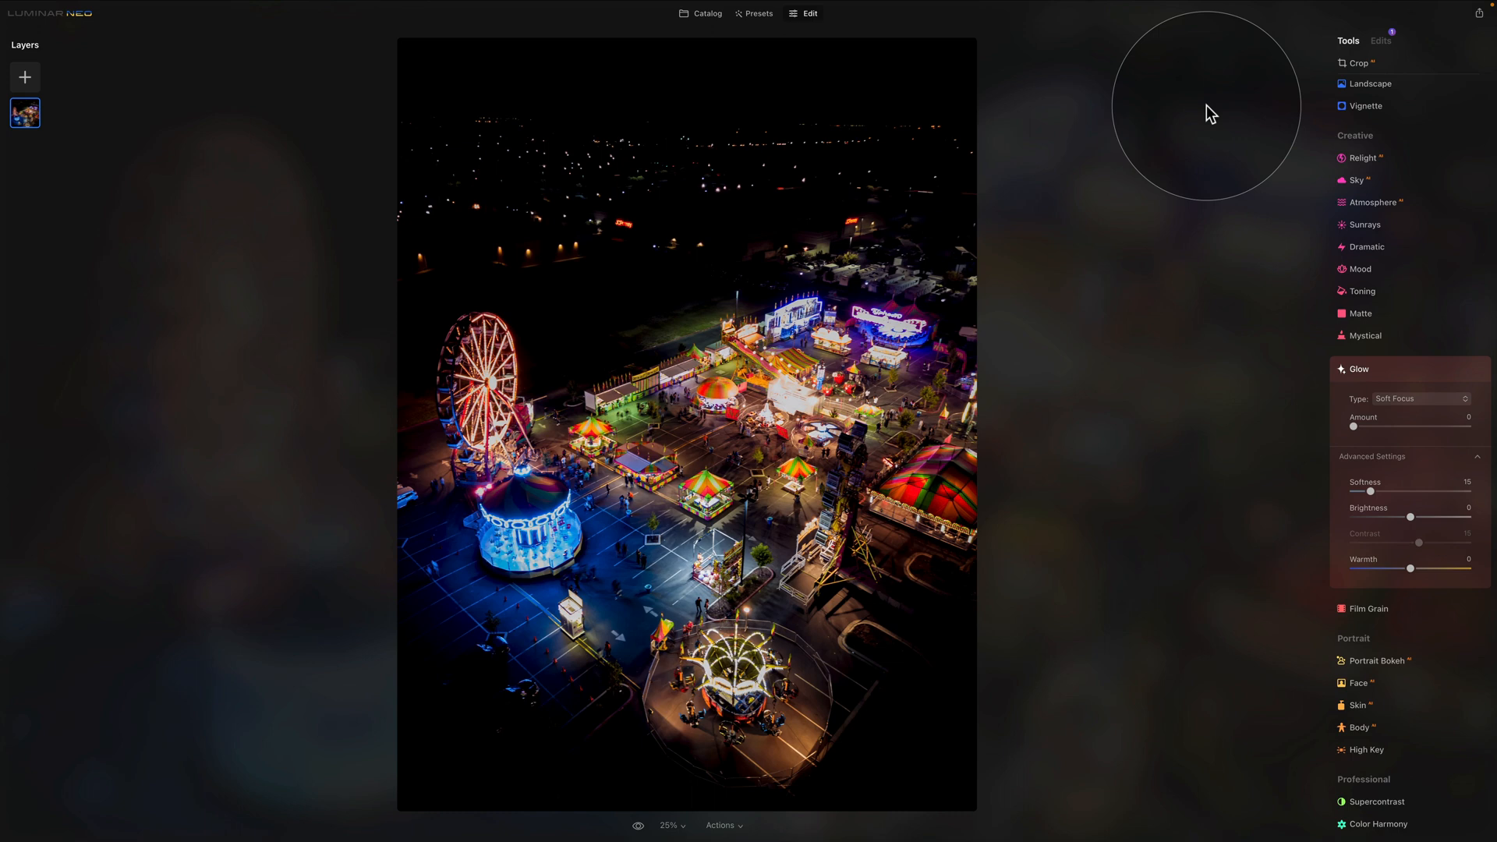
mouse_move(1184, 121)
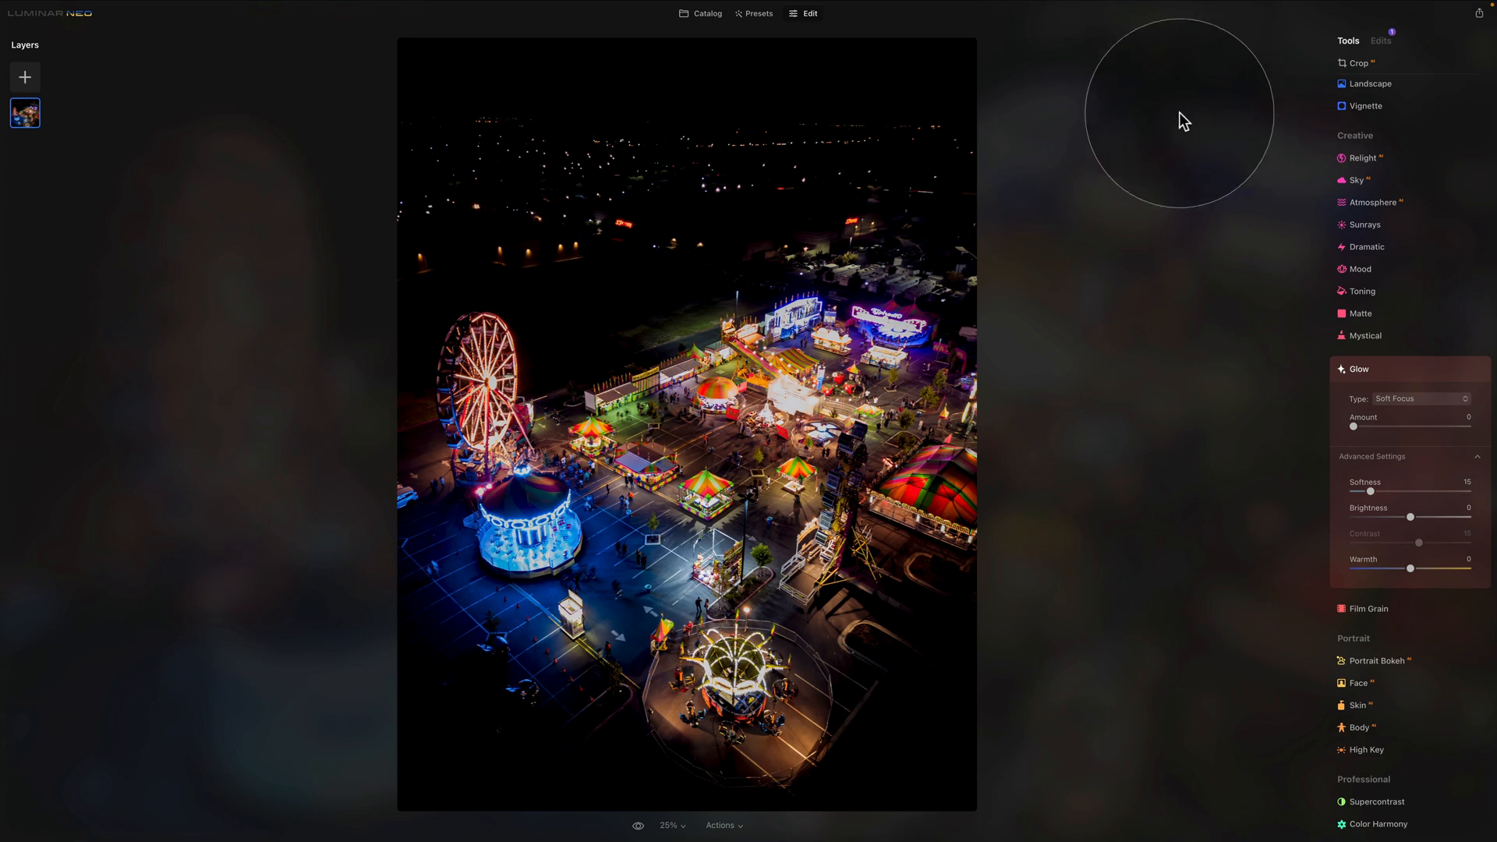
mouse_move(816, 26)
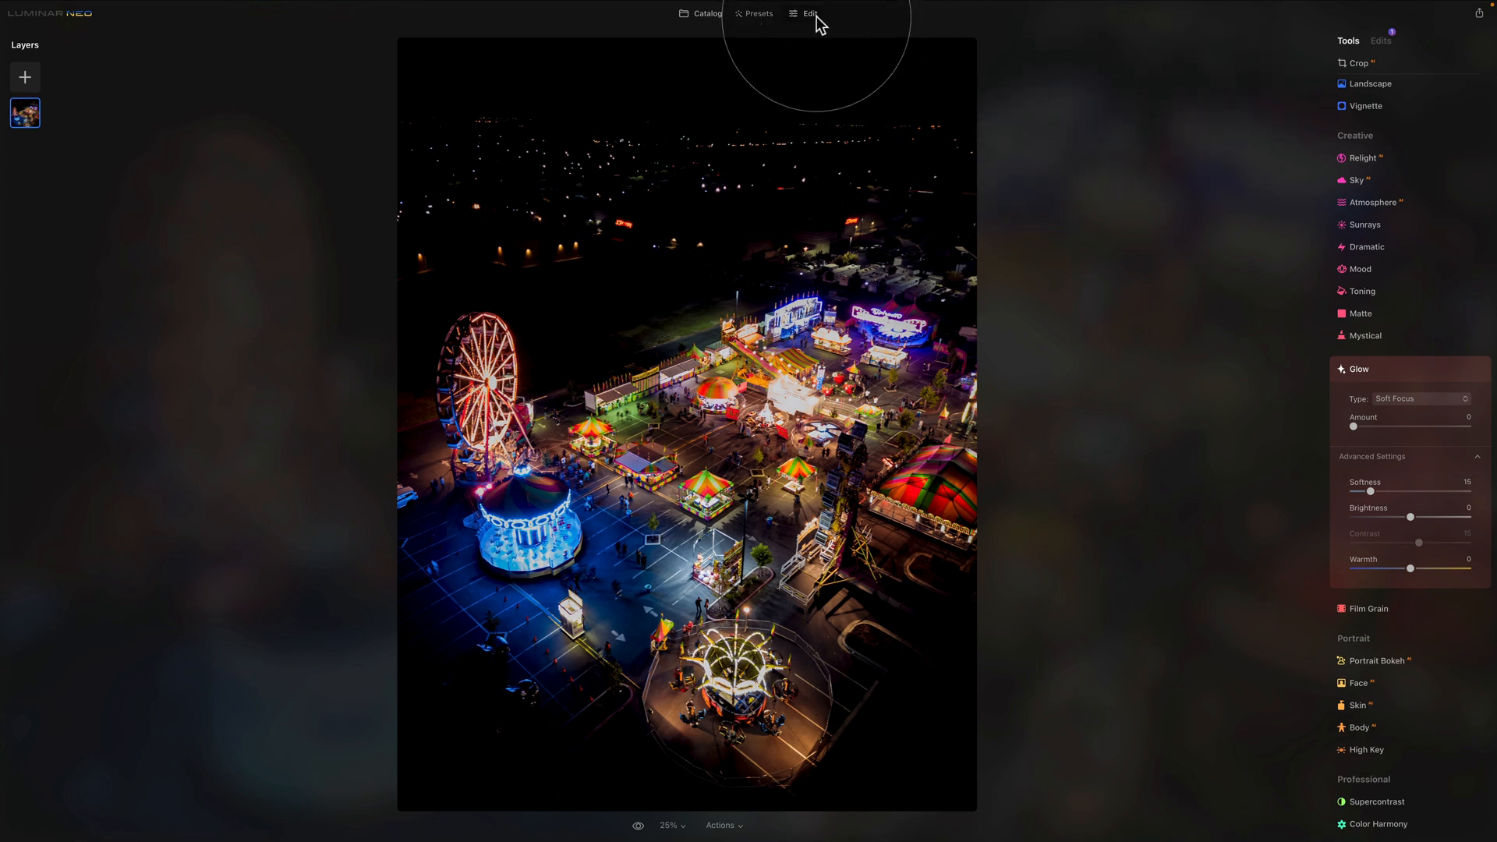
mouse_move(1354, 152)
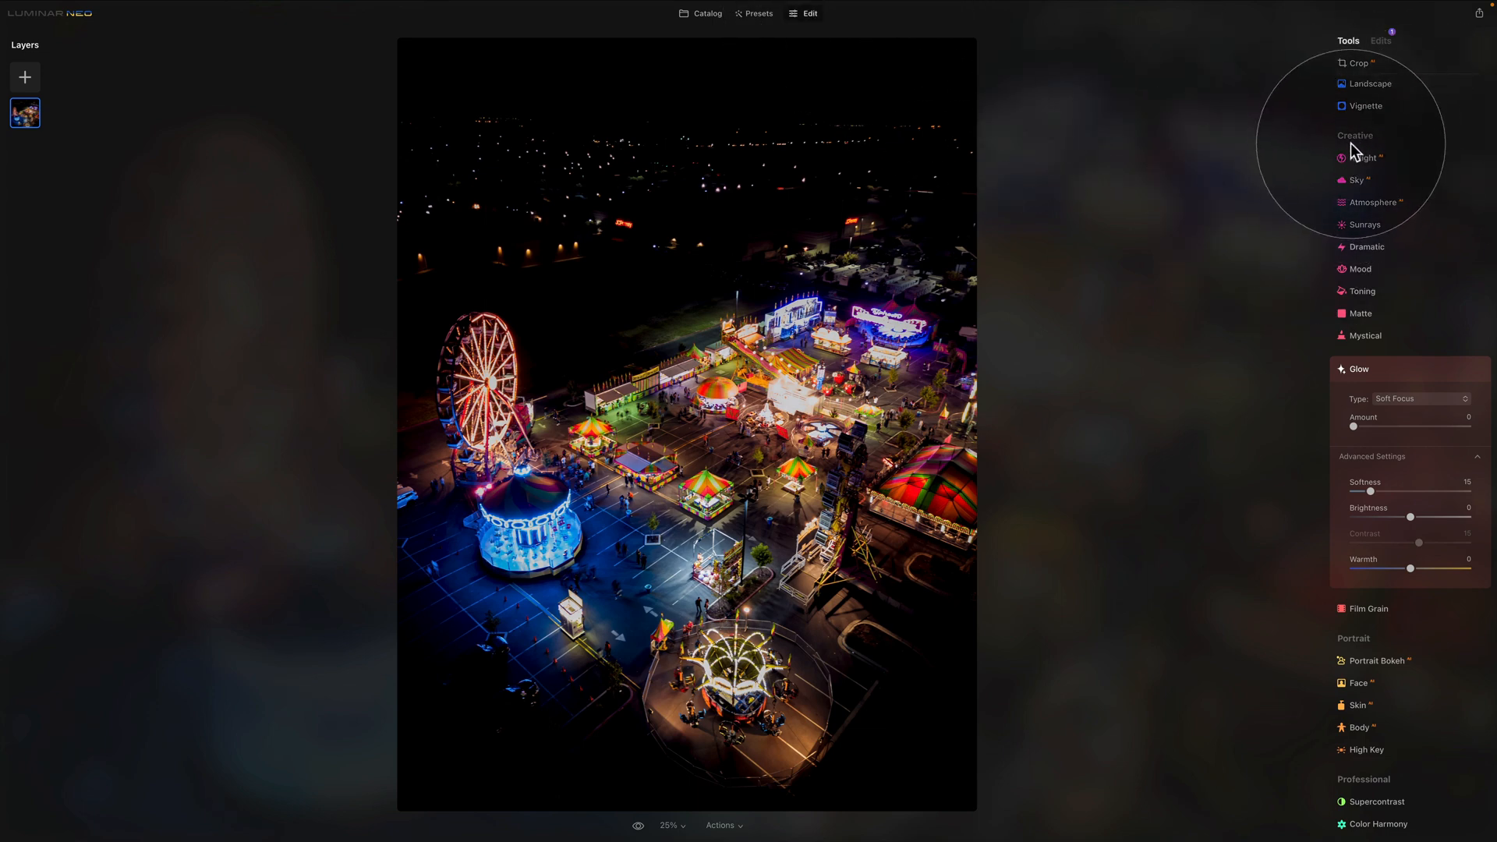
mouse_move(1399, 299)
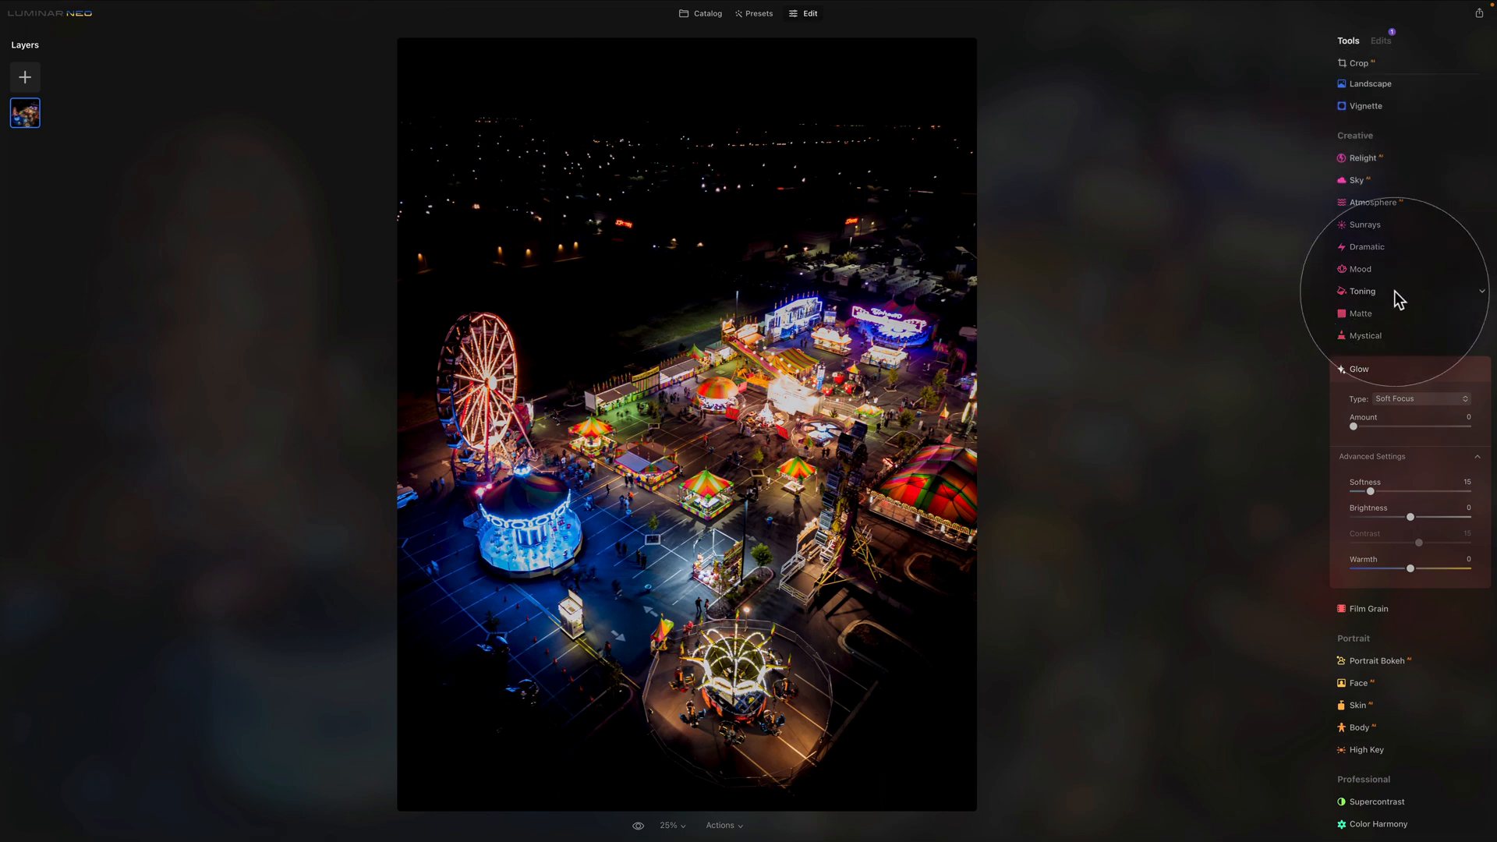
mouse_move(1420, 379)
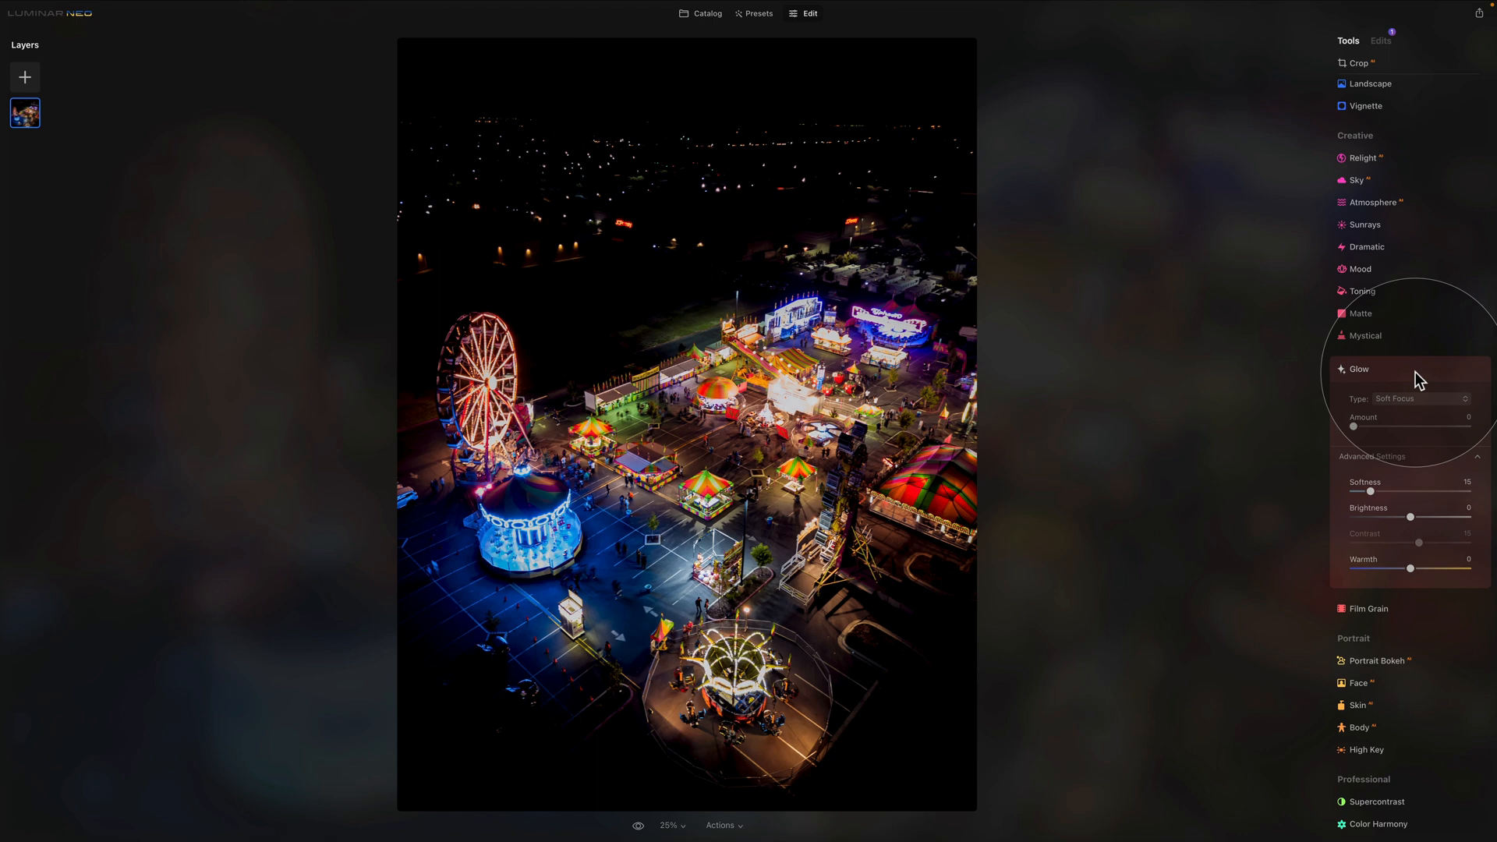
Step: Scroll the Tools panel to Glow and reach its Soft Focus settings on the fairground photo
scroll(down, 3)
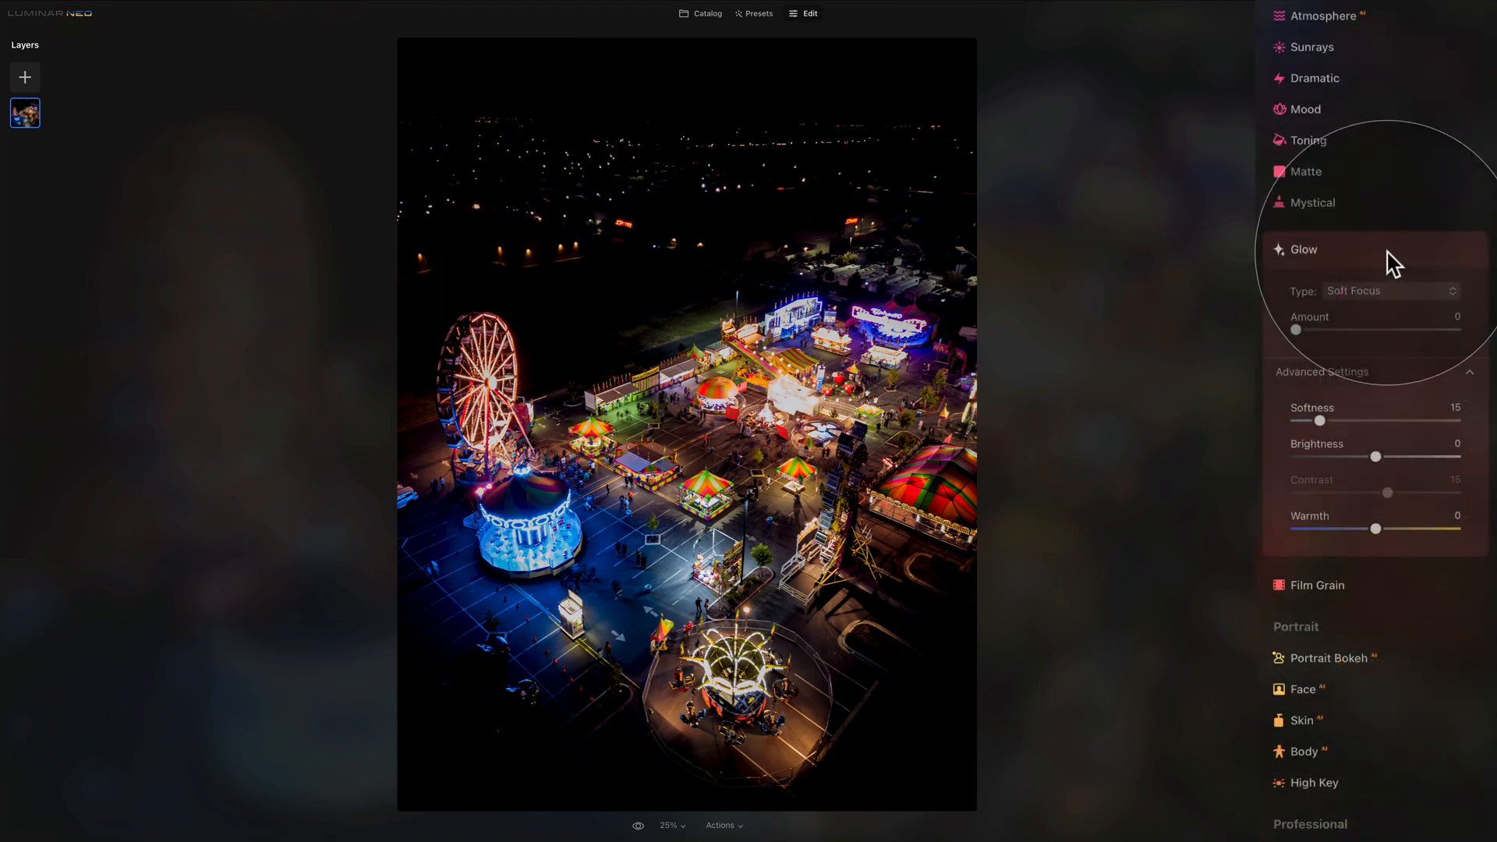
click(1389, 291)
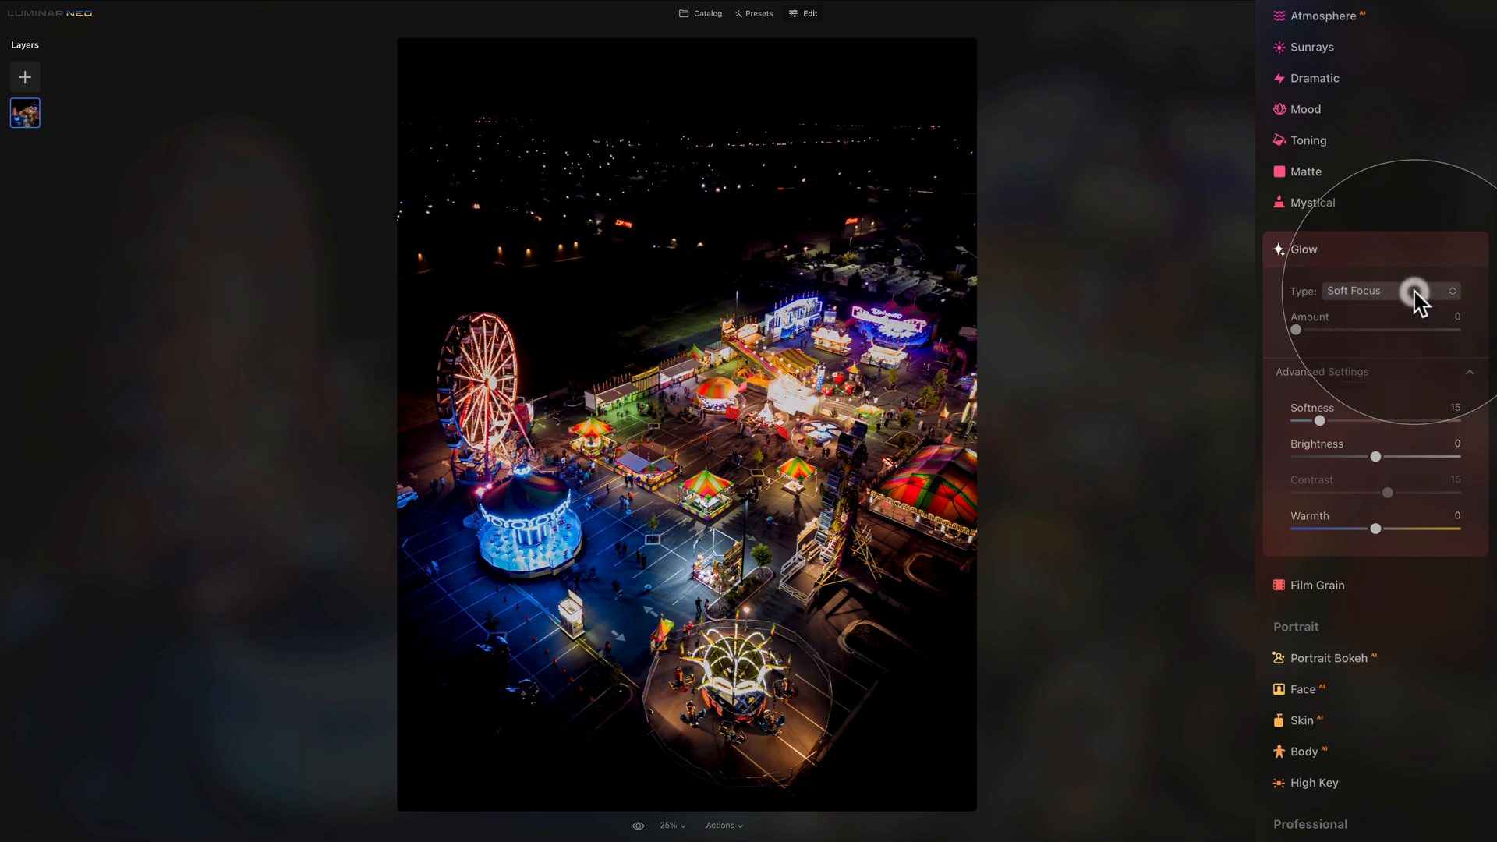
mouse_move(1414, 364)
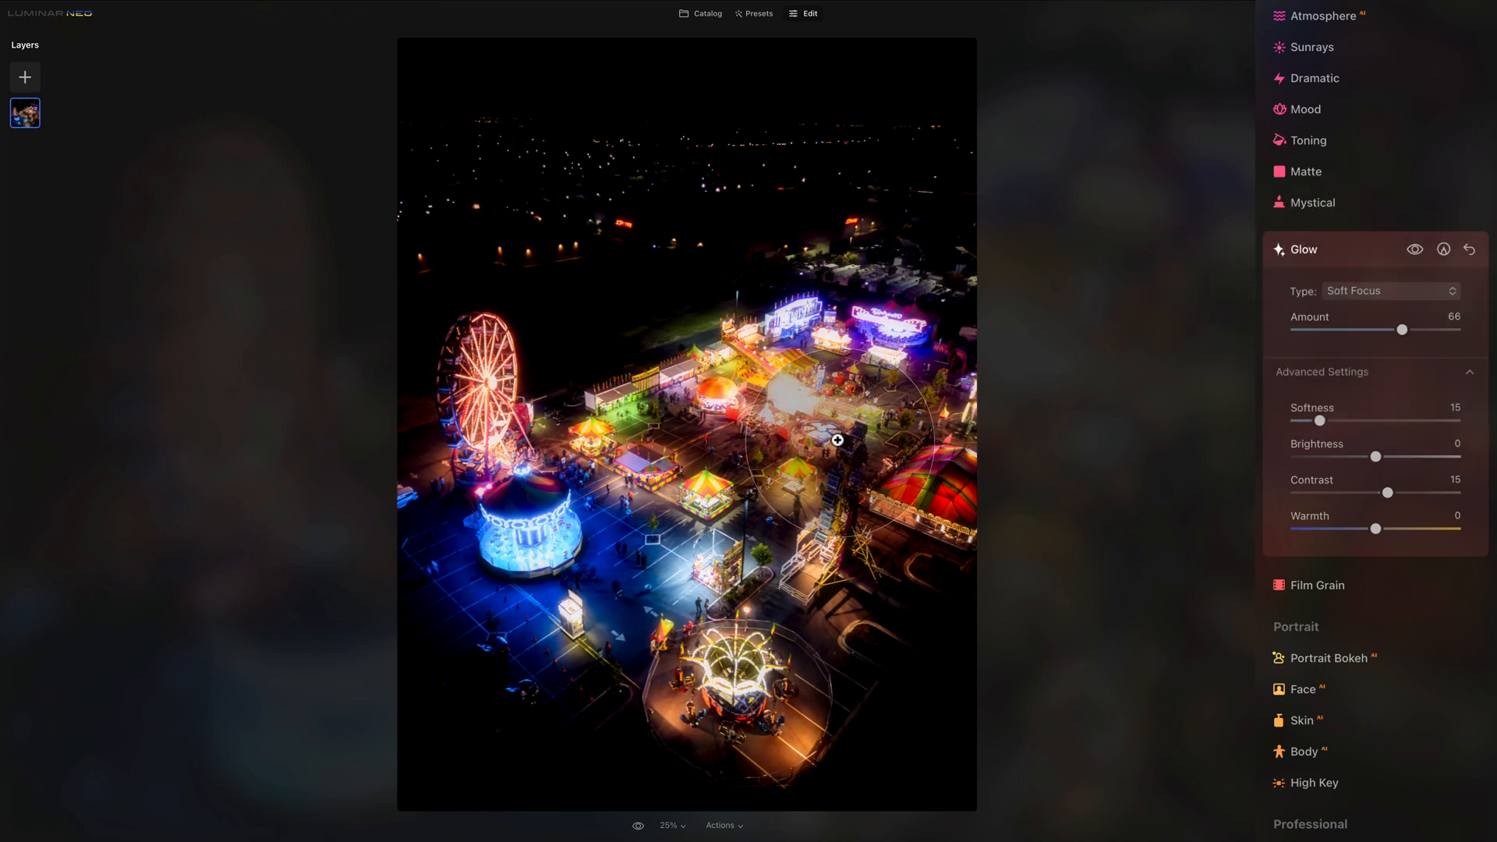
mouse_move(1011, 529)
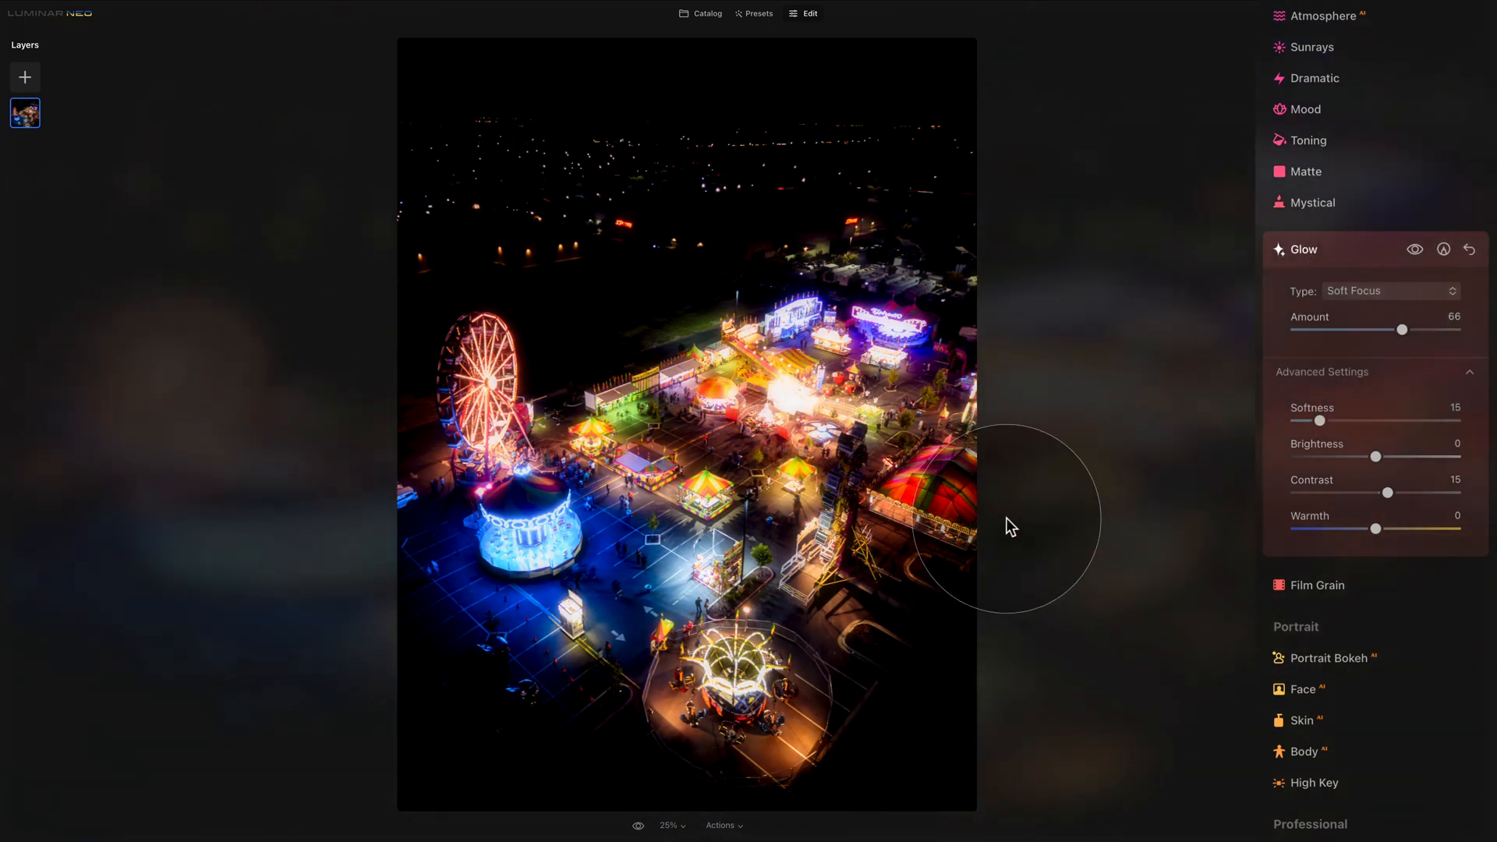
mouse_move(1346, 404)
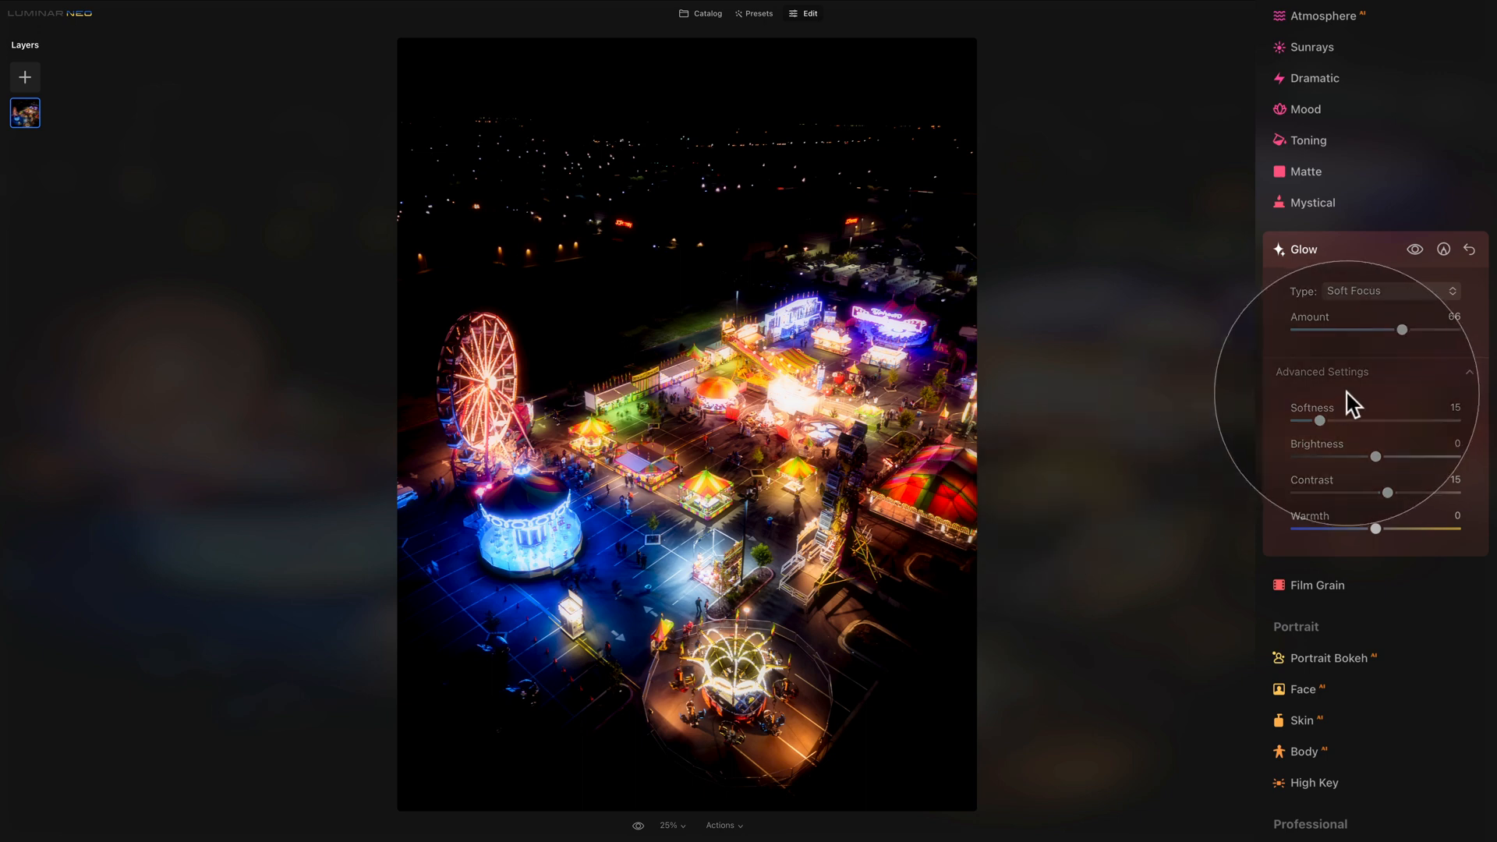
mouse_move(1373, 385)
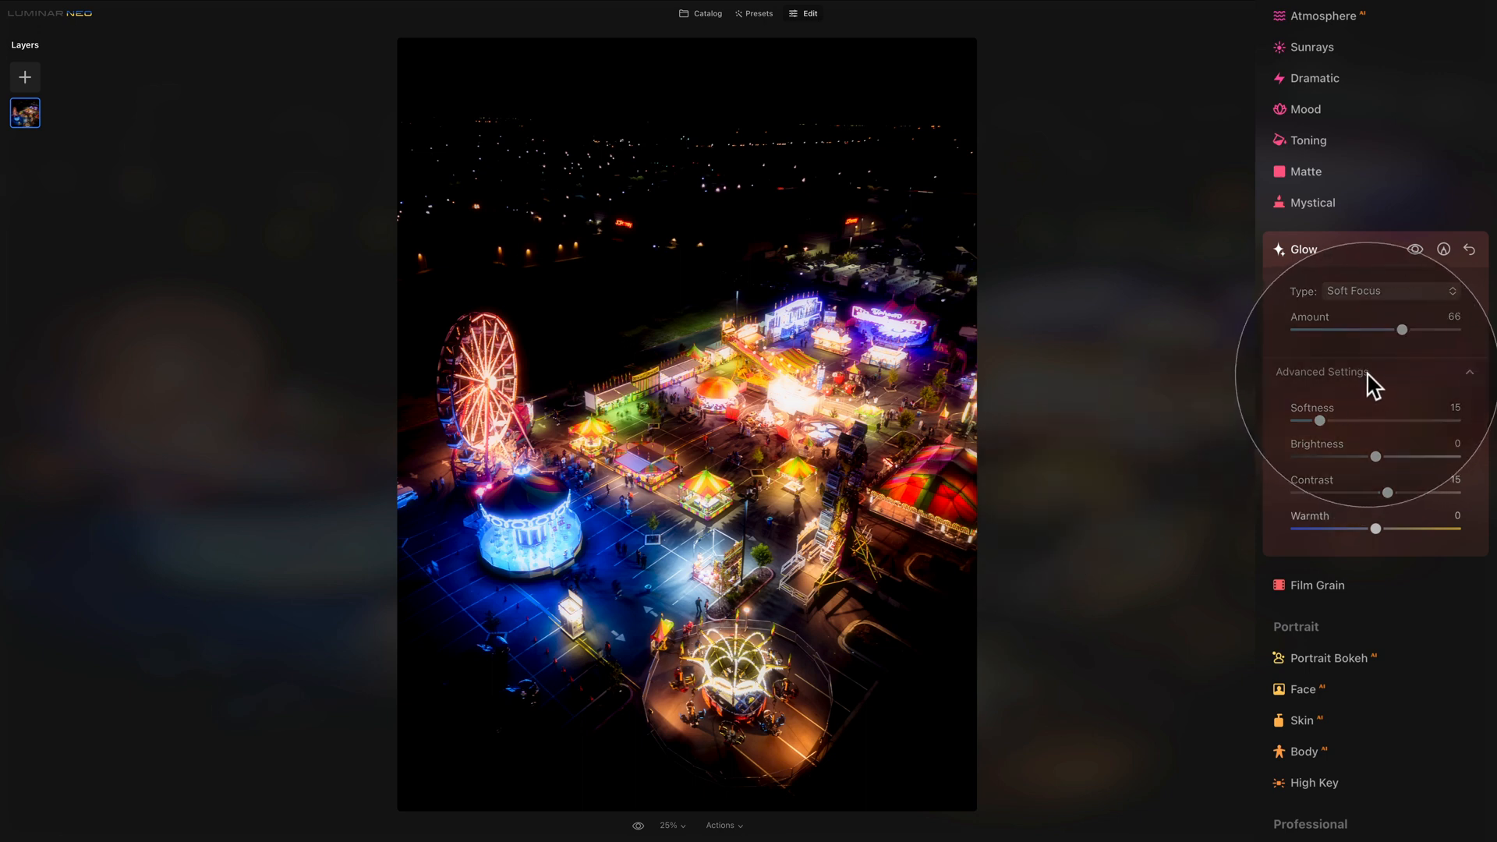
mouse_move(1375, 393)
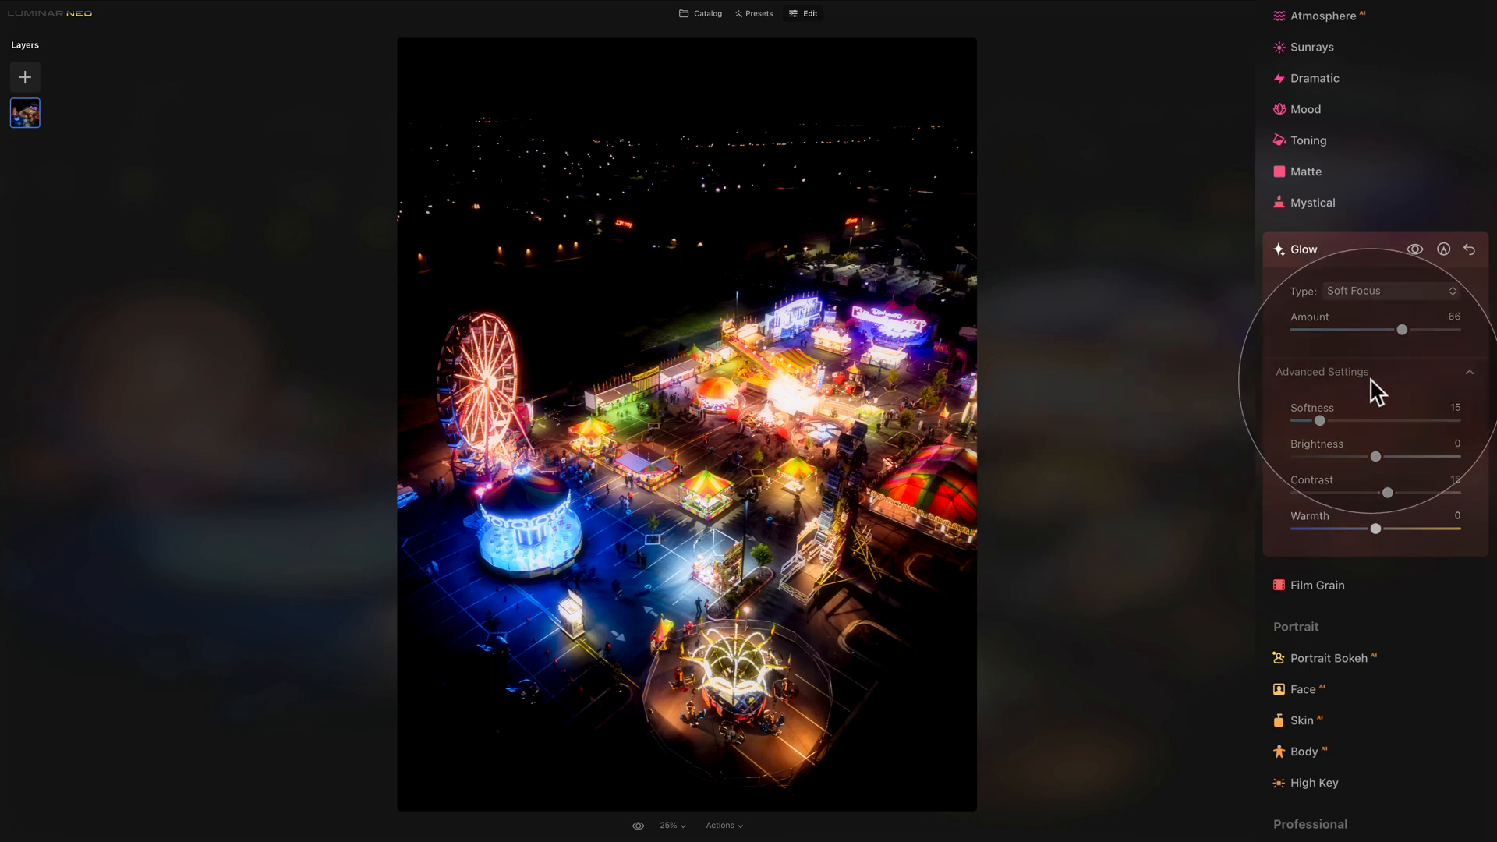
mouse_move(1388, 423)
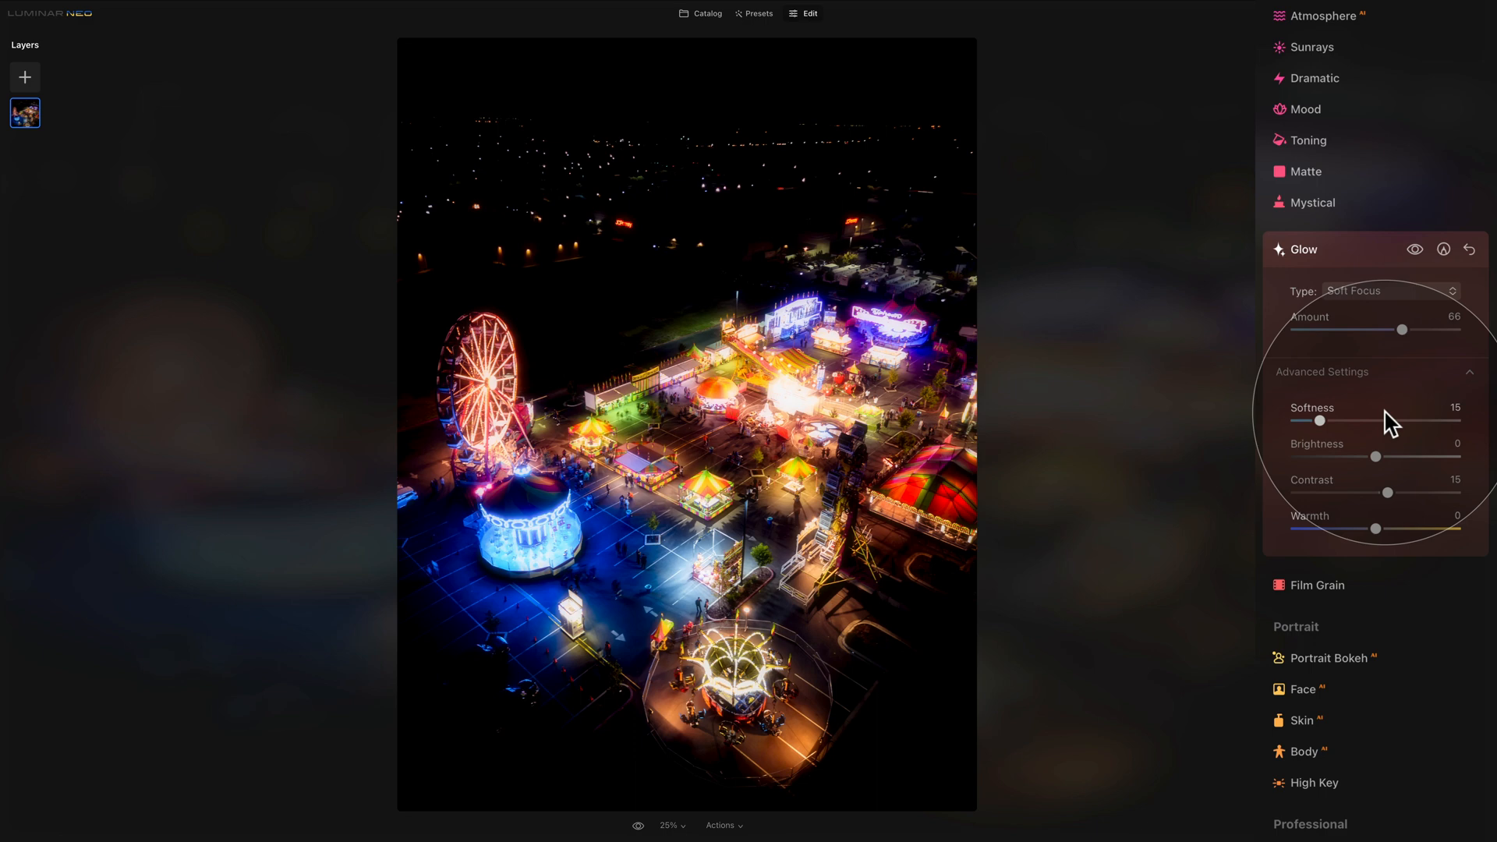
mouse_move(1407, 452)
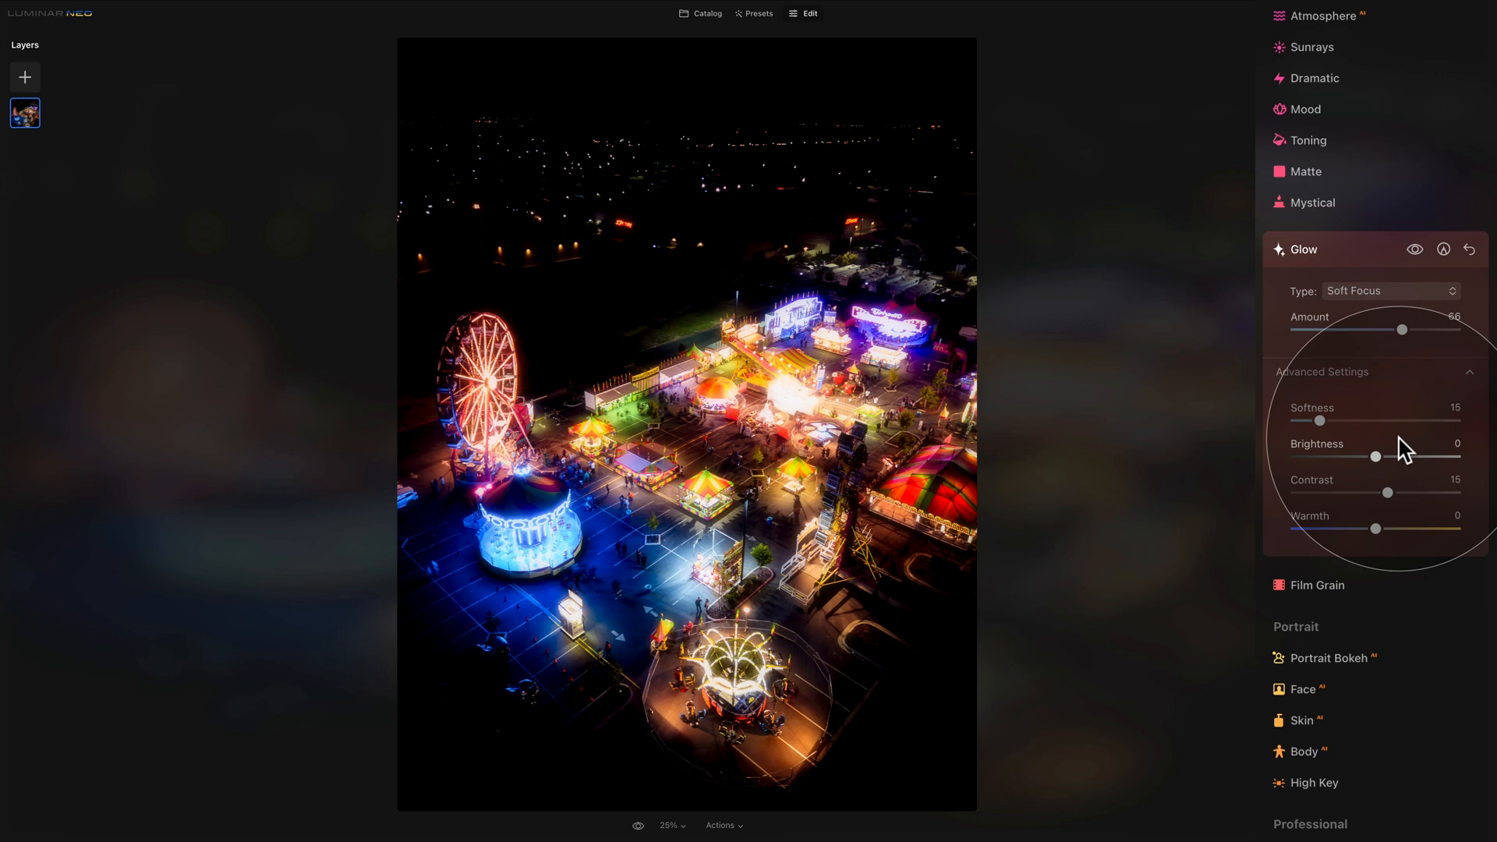
mouse_move(1424, 490)
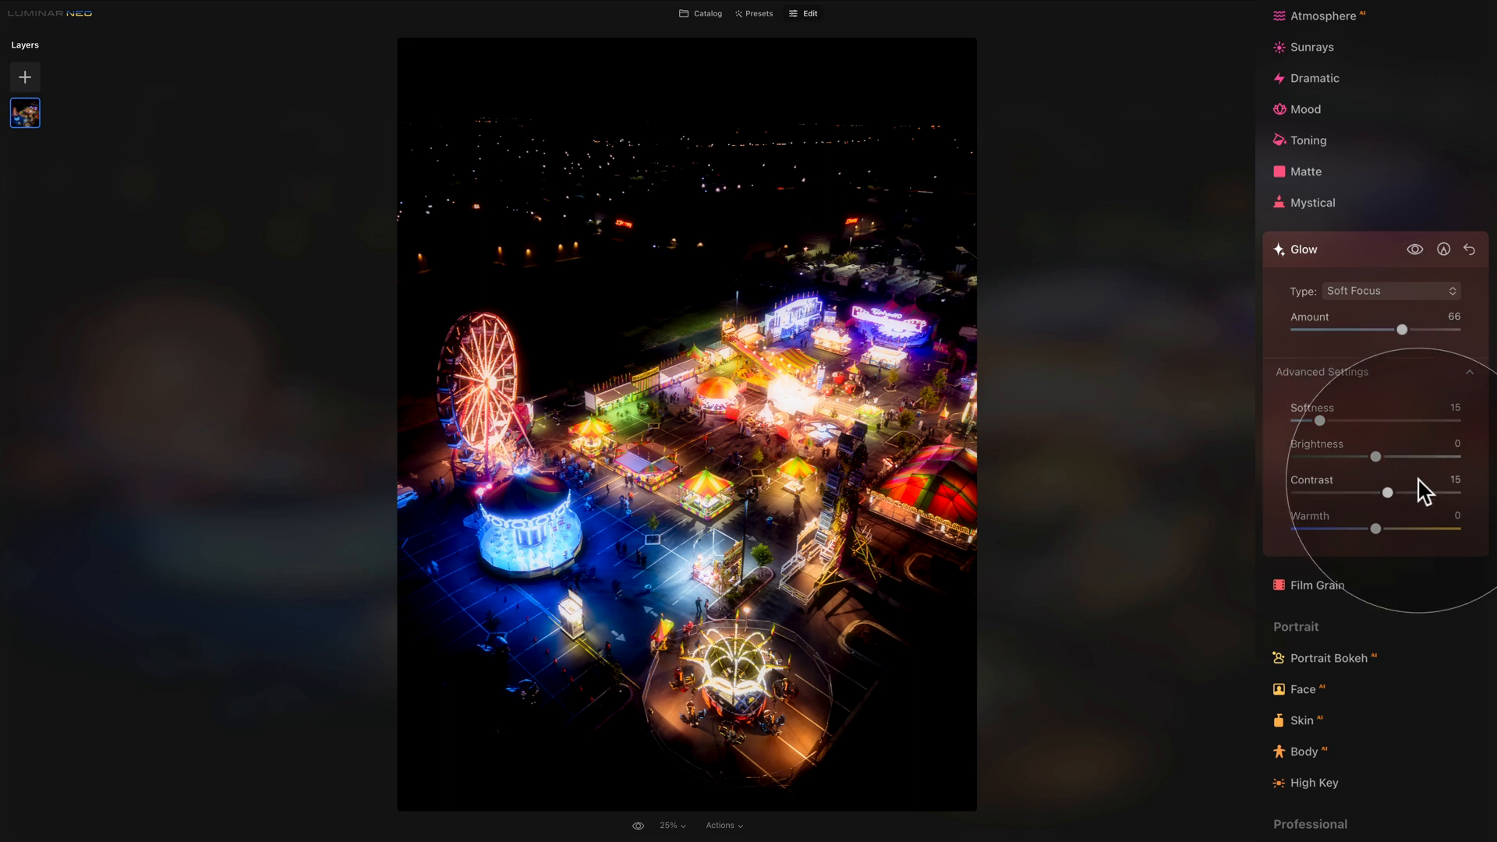
mouse_move(1422, 490)
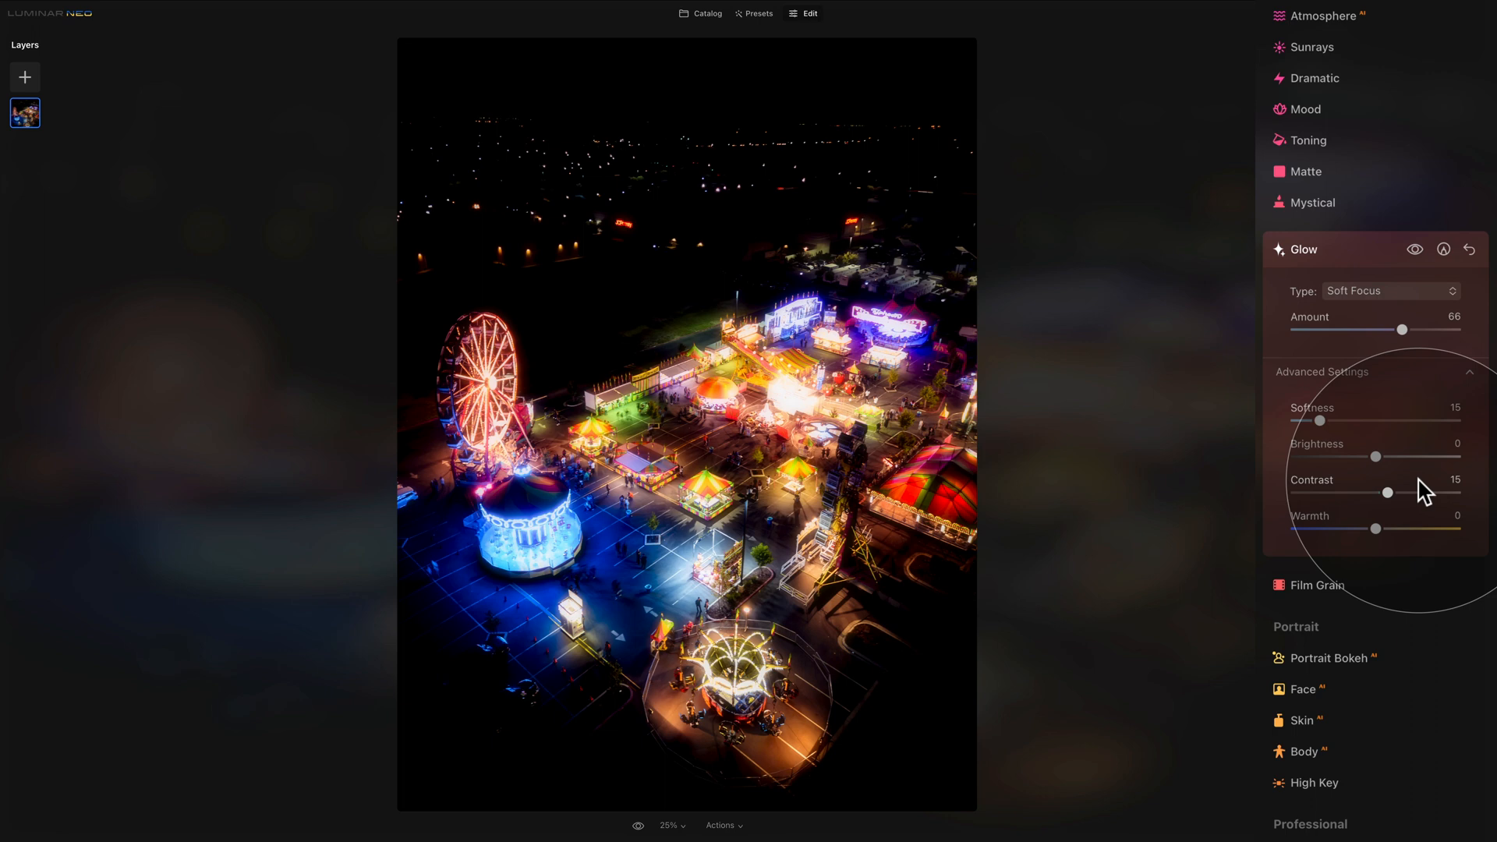
mouse_move(1422, 516)
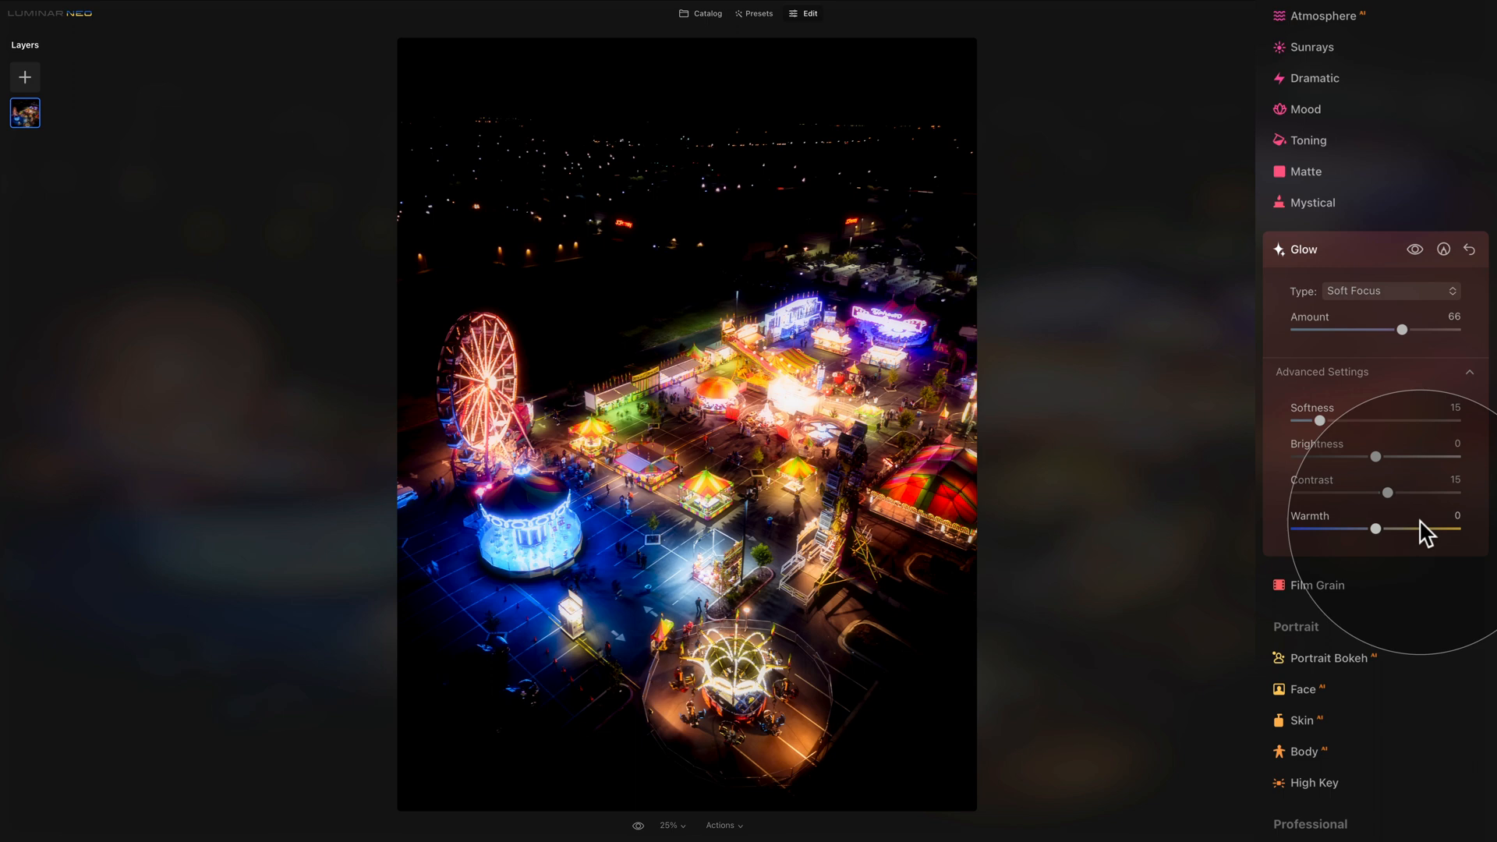
mouse_move(1427, 511)
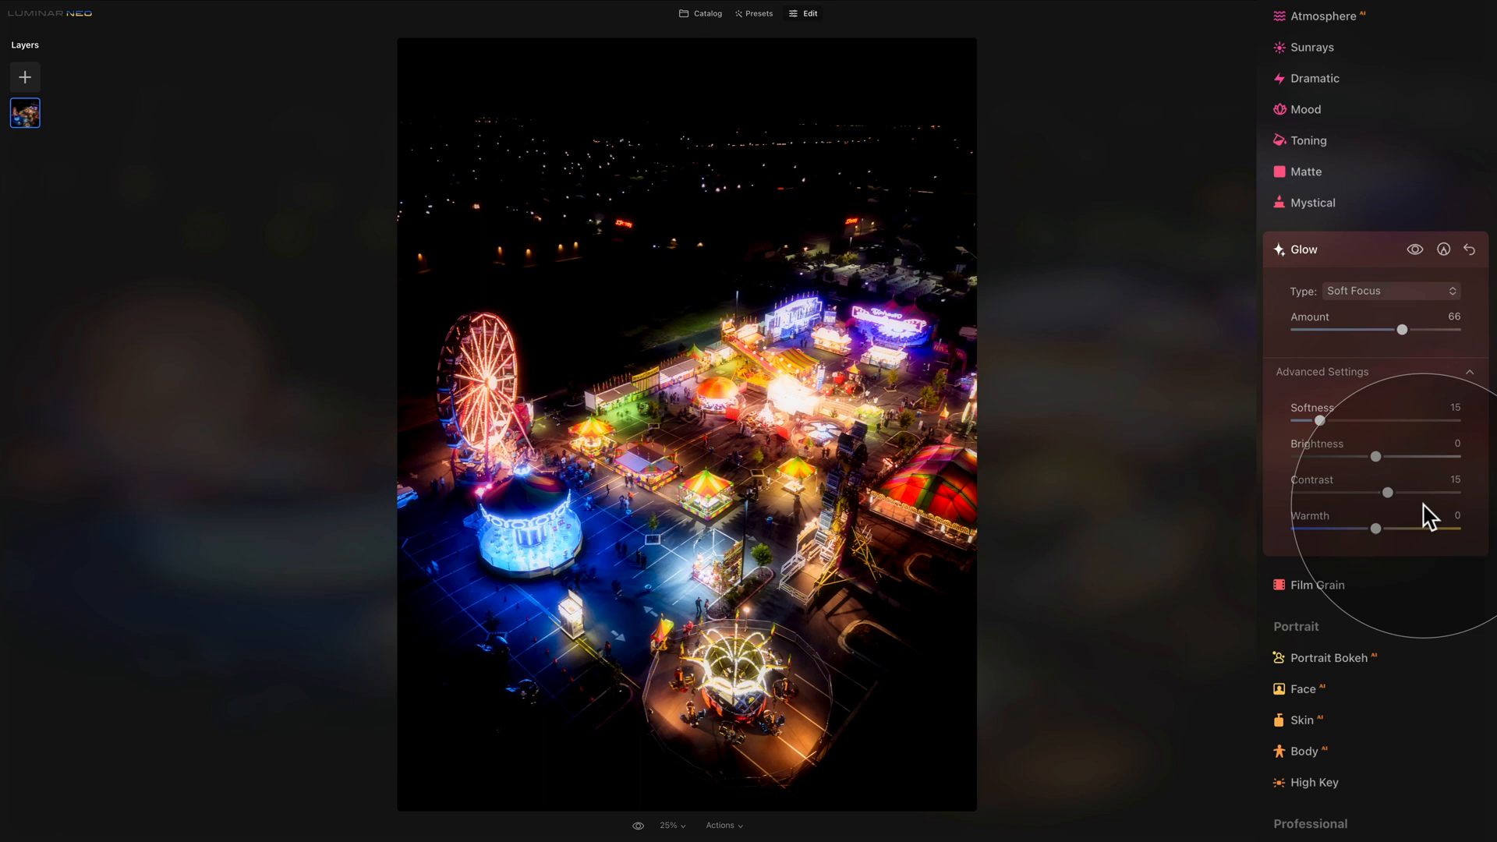
mouse_move(1441, 301)
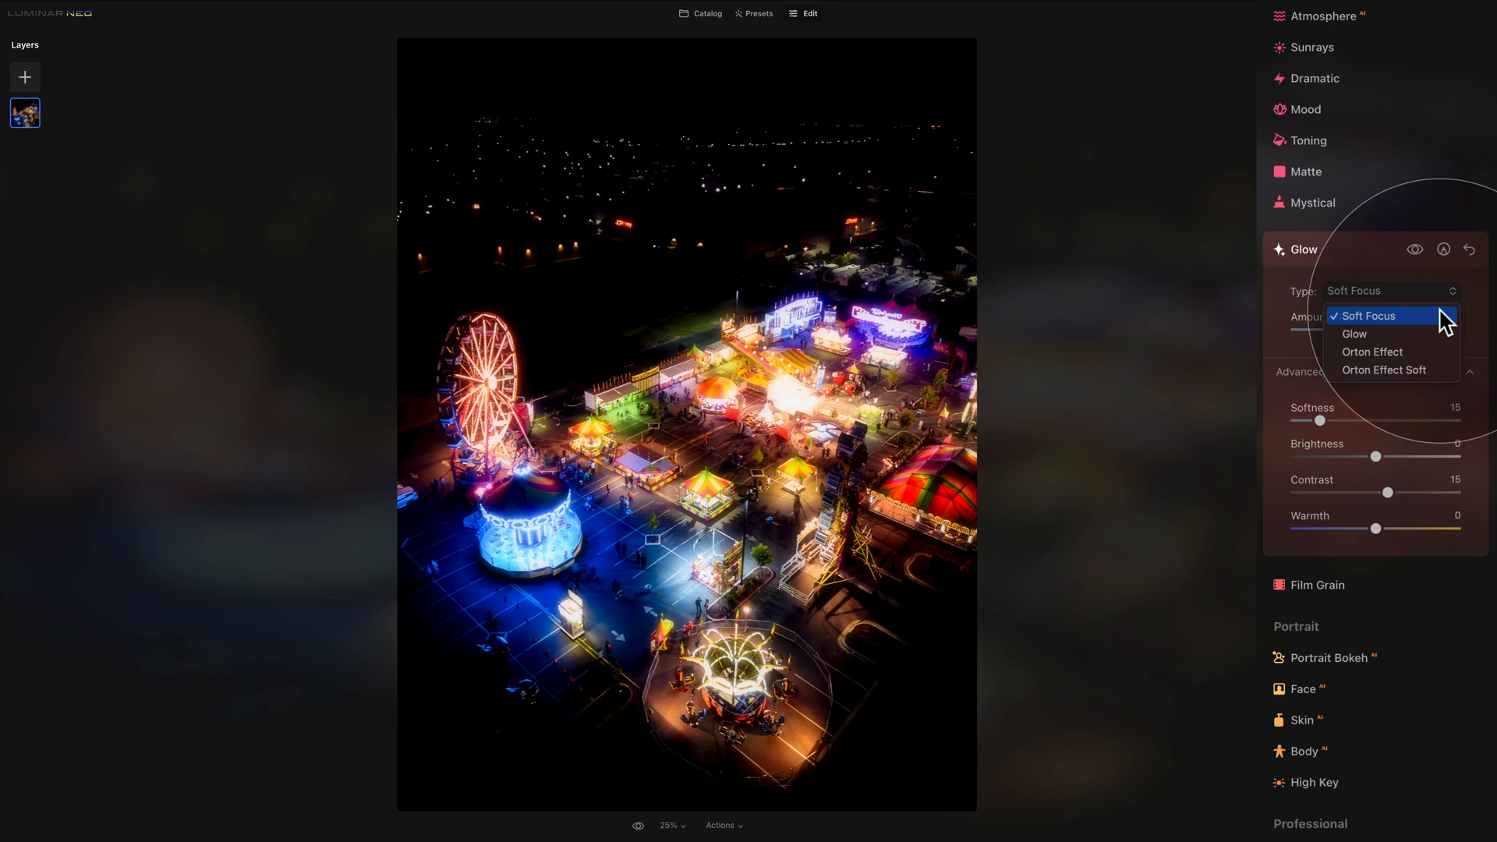
mouse_move(381, 377)
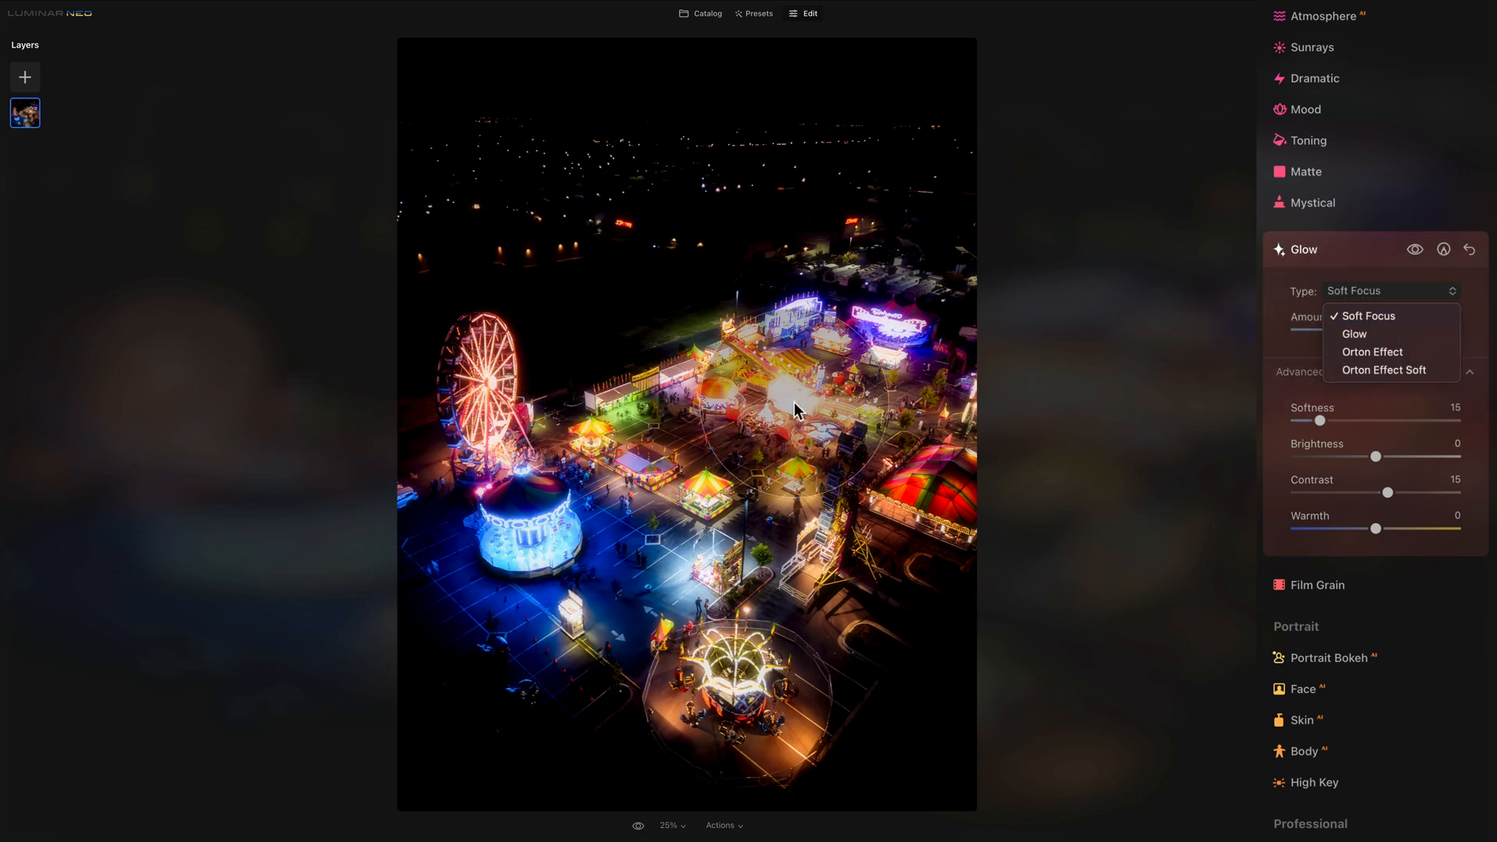
mouse_move(1389, 334)
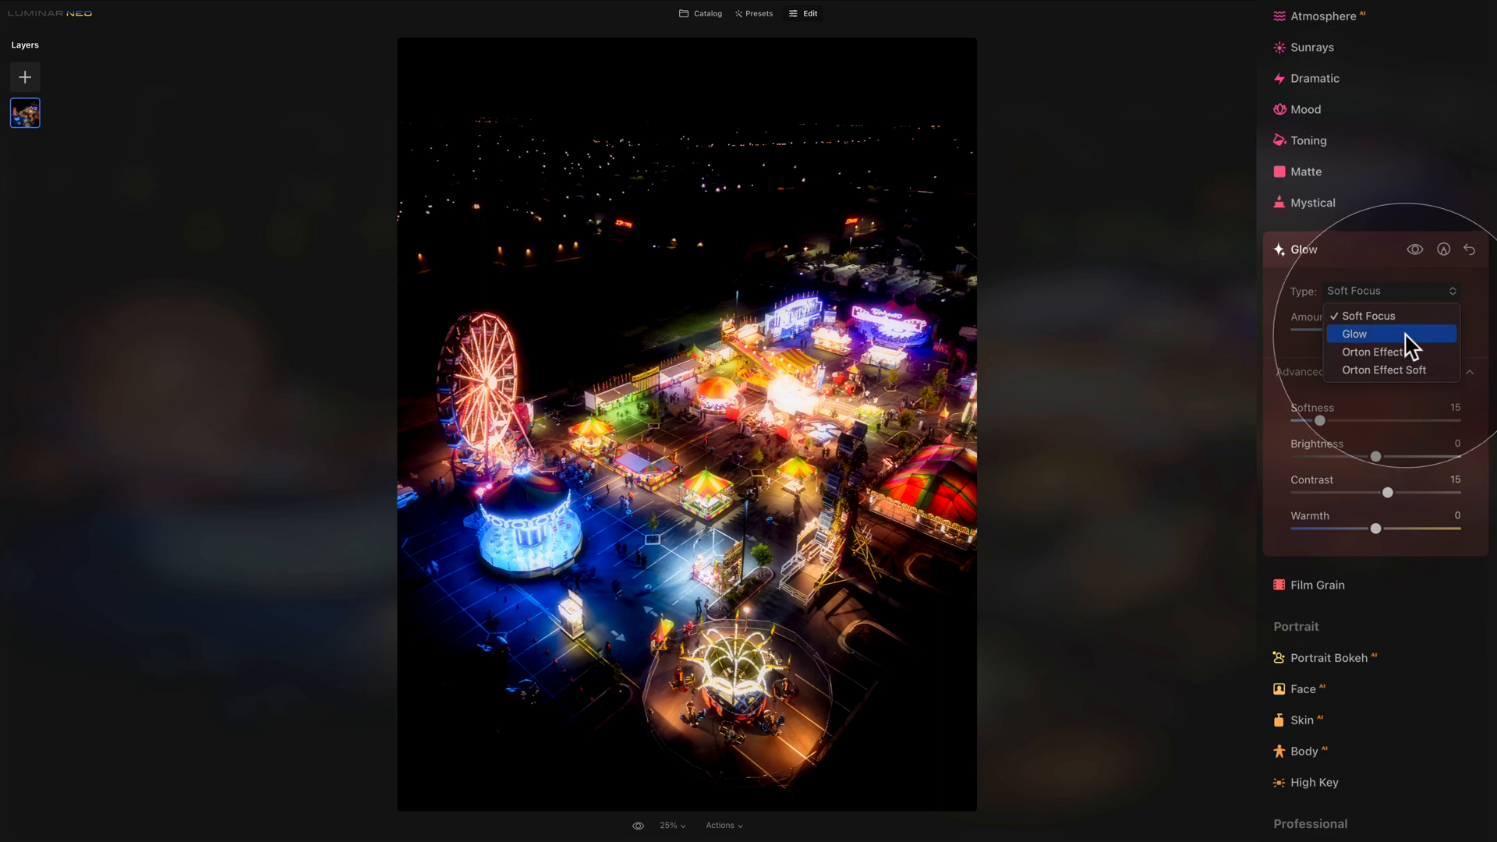
Step: Switch the fairground photo's glow type from Soft Focus to Glow
click(1354, 333)
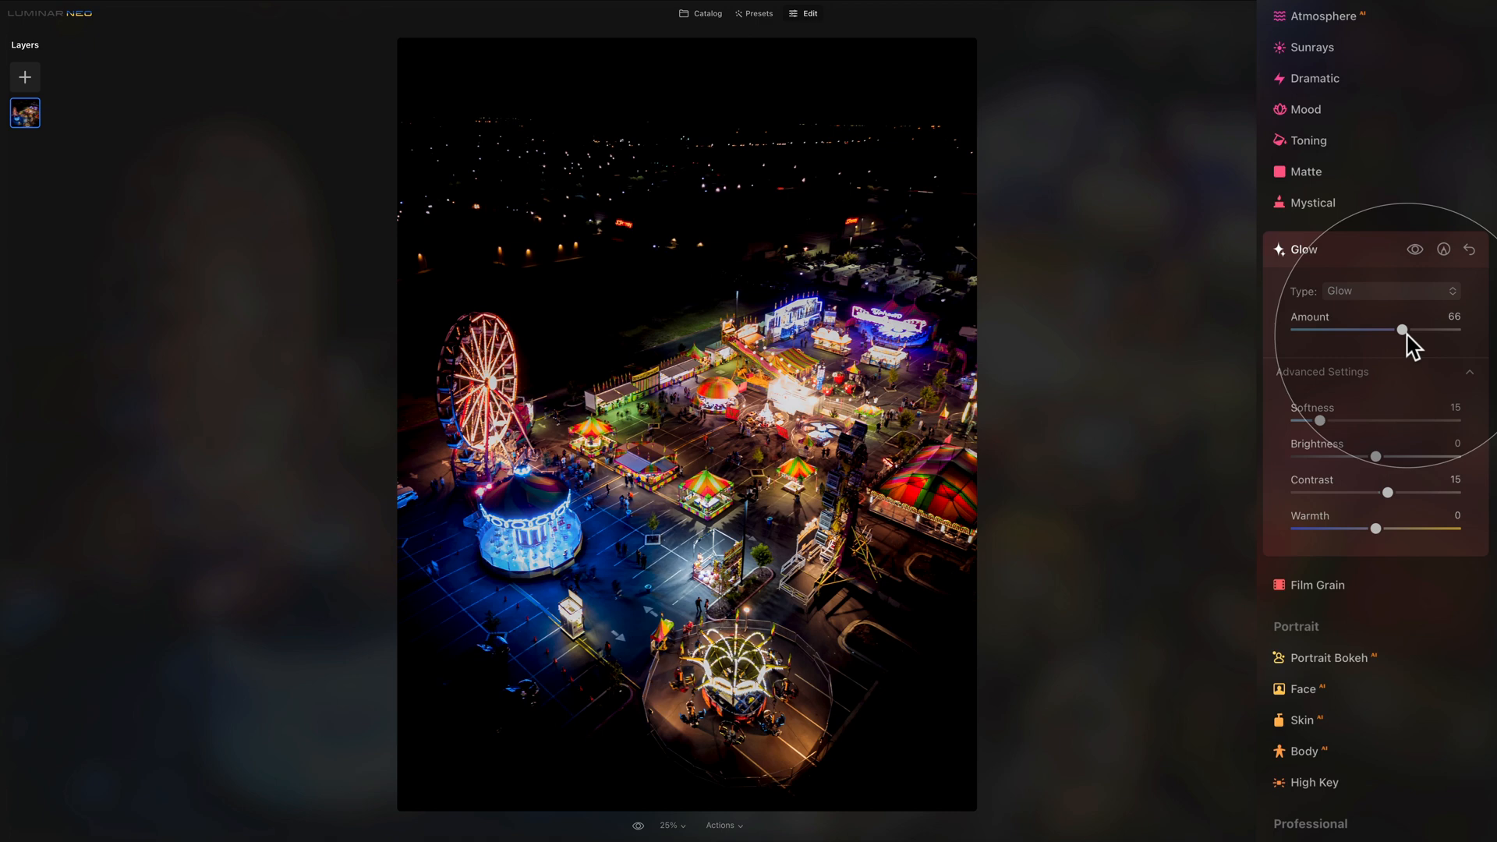
mouse_move(1422, 343)
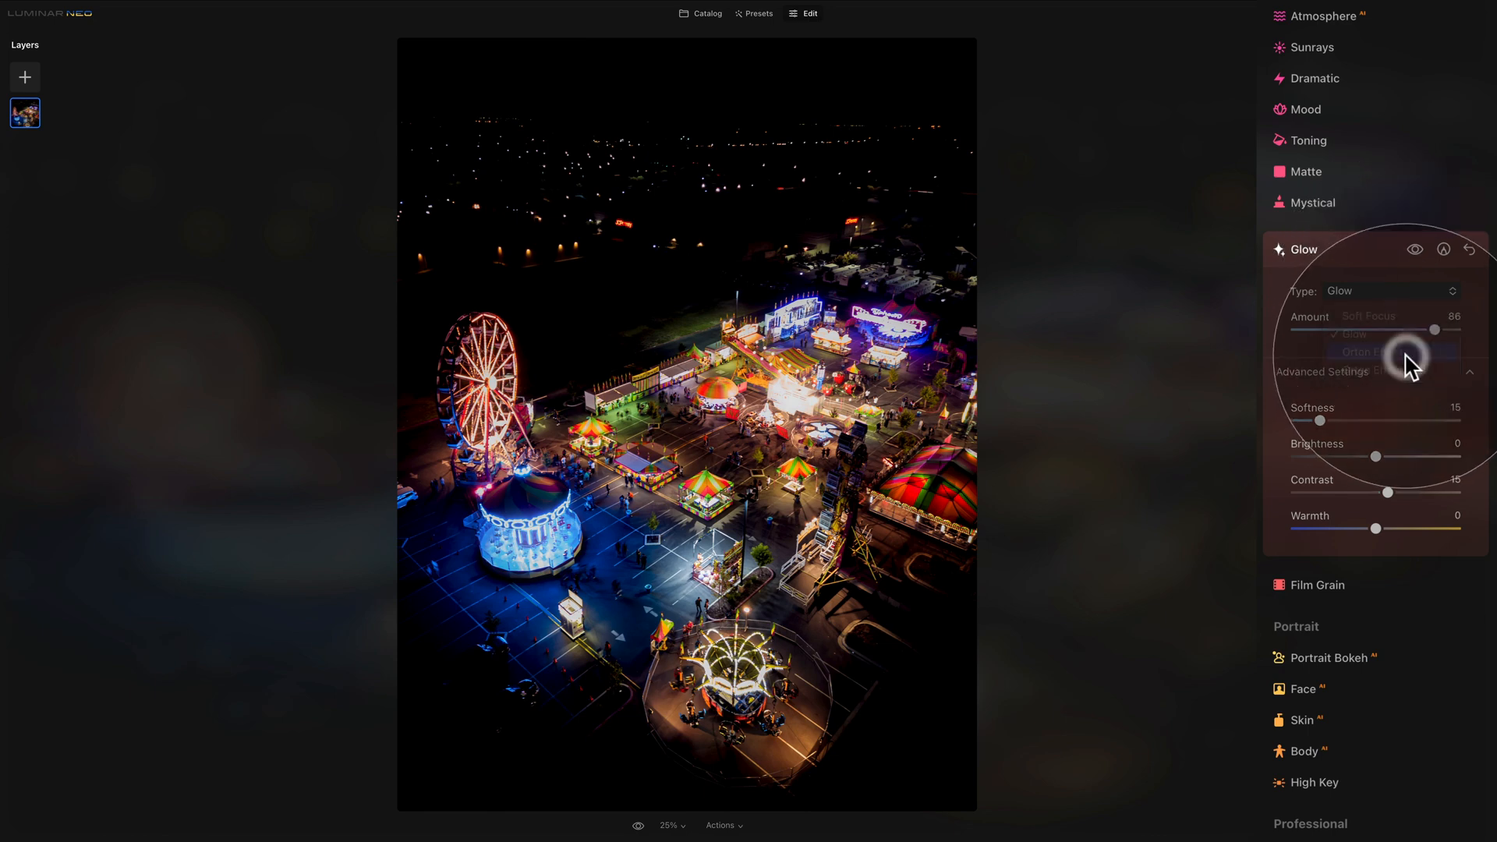
Step: Switch the glow to Orton Effect at amount 86, then bring up the glow type list again
click(1362, 351)
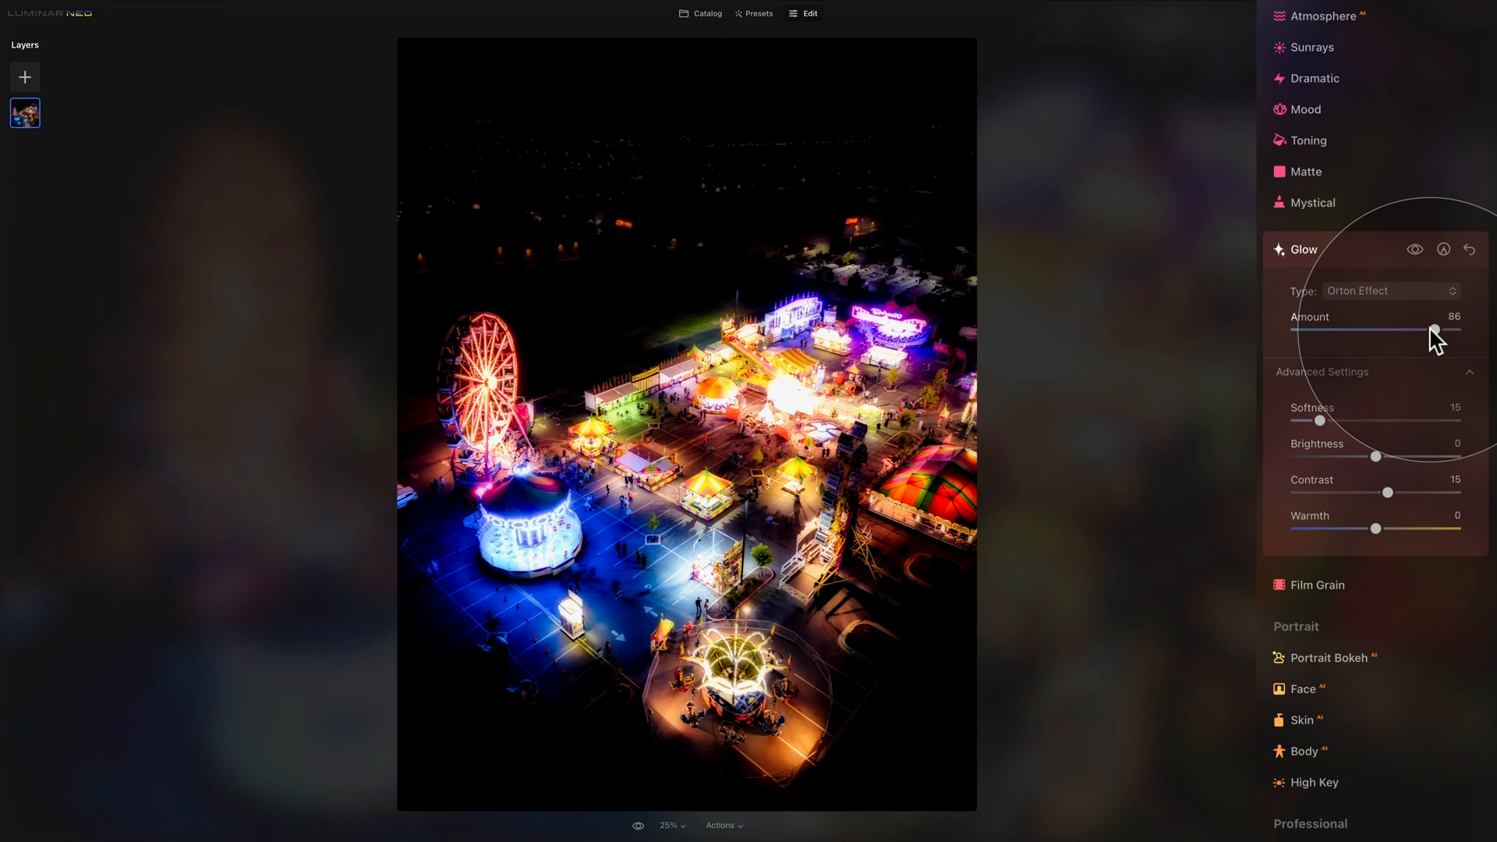
mouse_move(1376, 304)
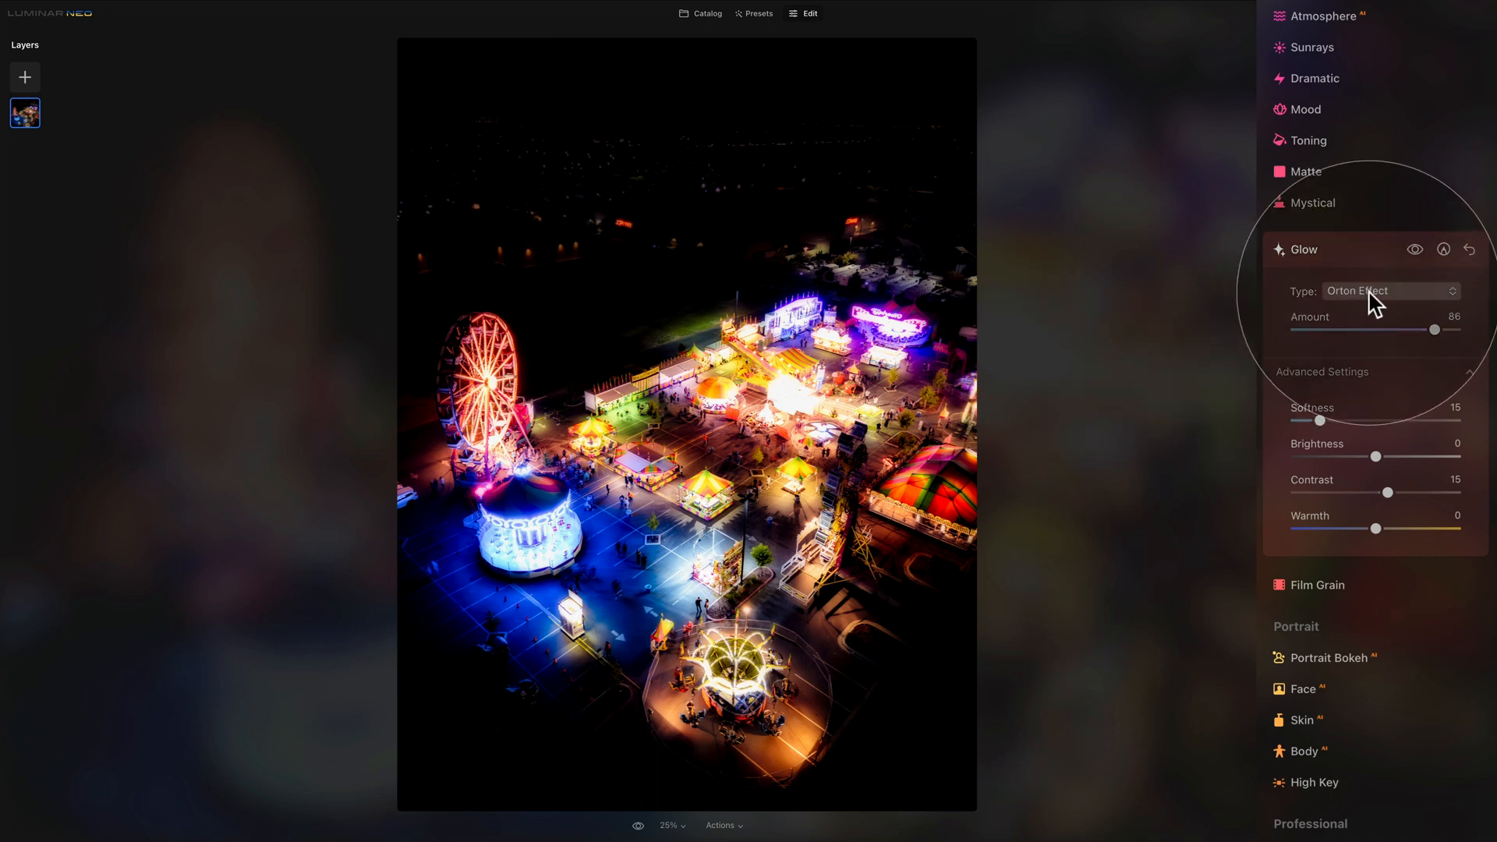
click(1390, 292)
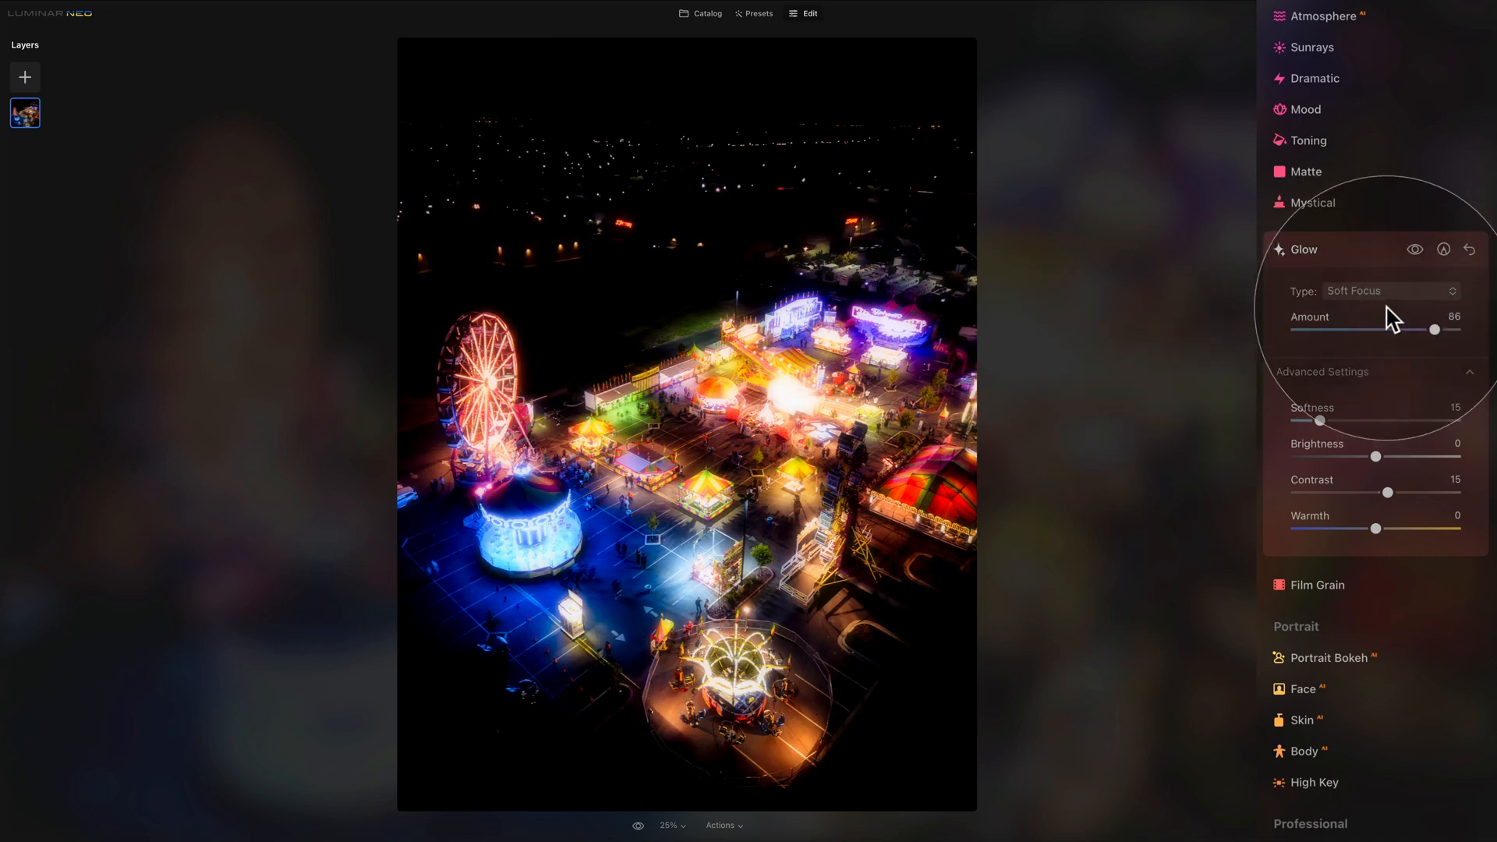
click(1389, 290)
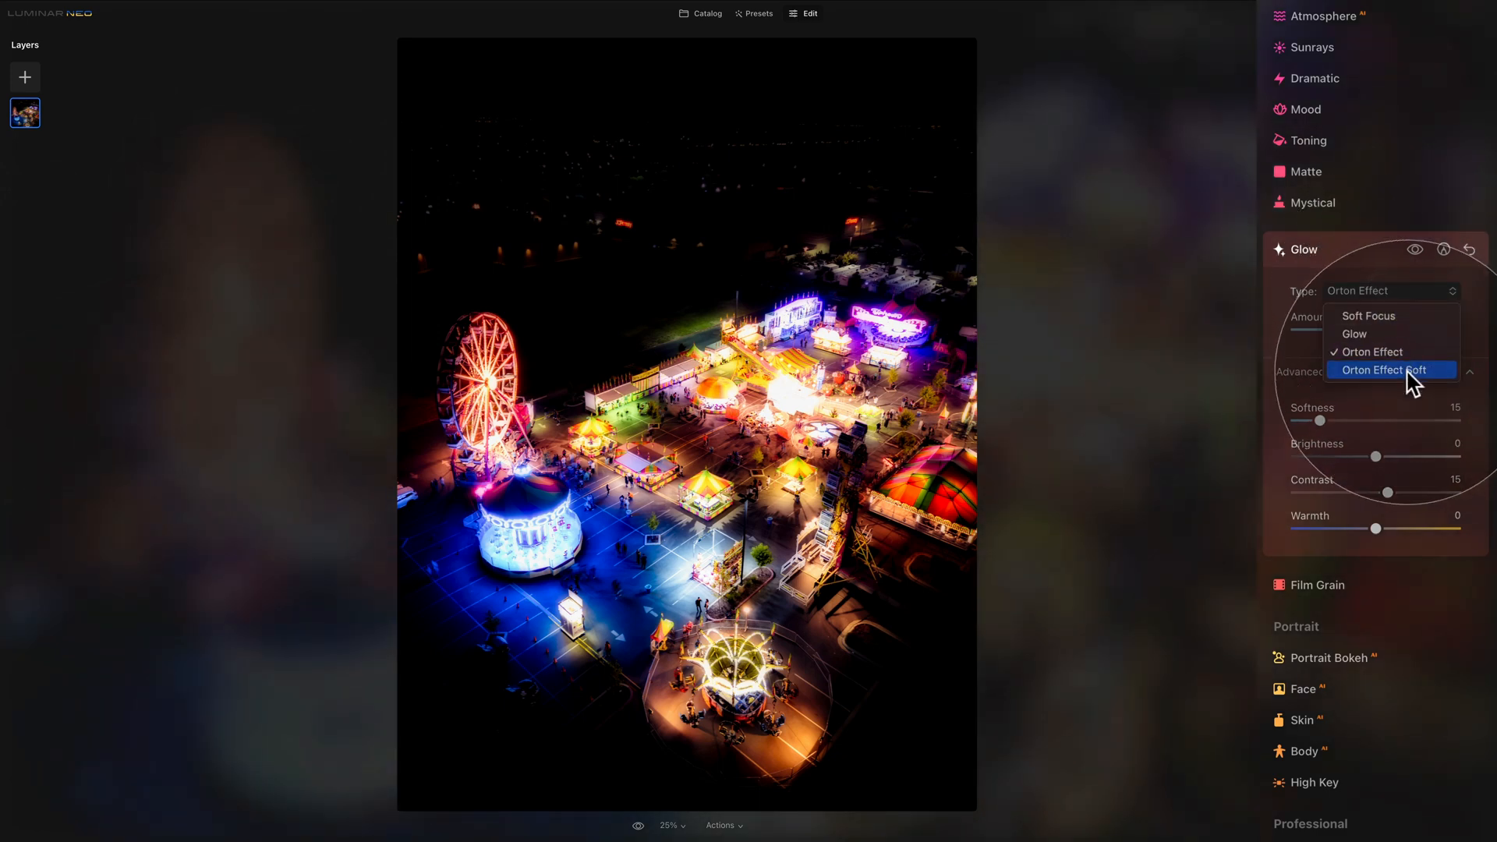
Step: Try Orton Effect Soft, Orton Effect and Glow, then return to Soft Focus at amount 86
click(1385, 370)
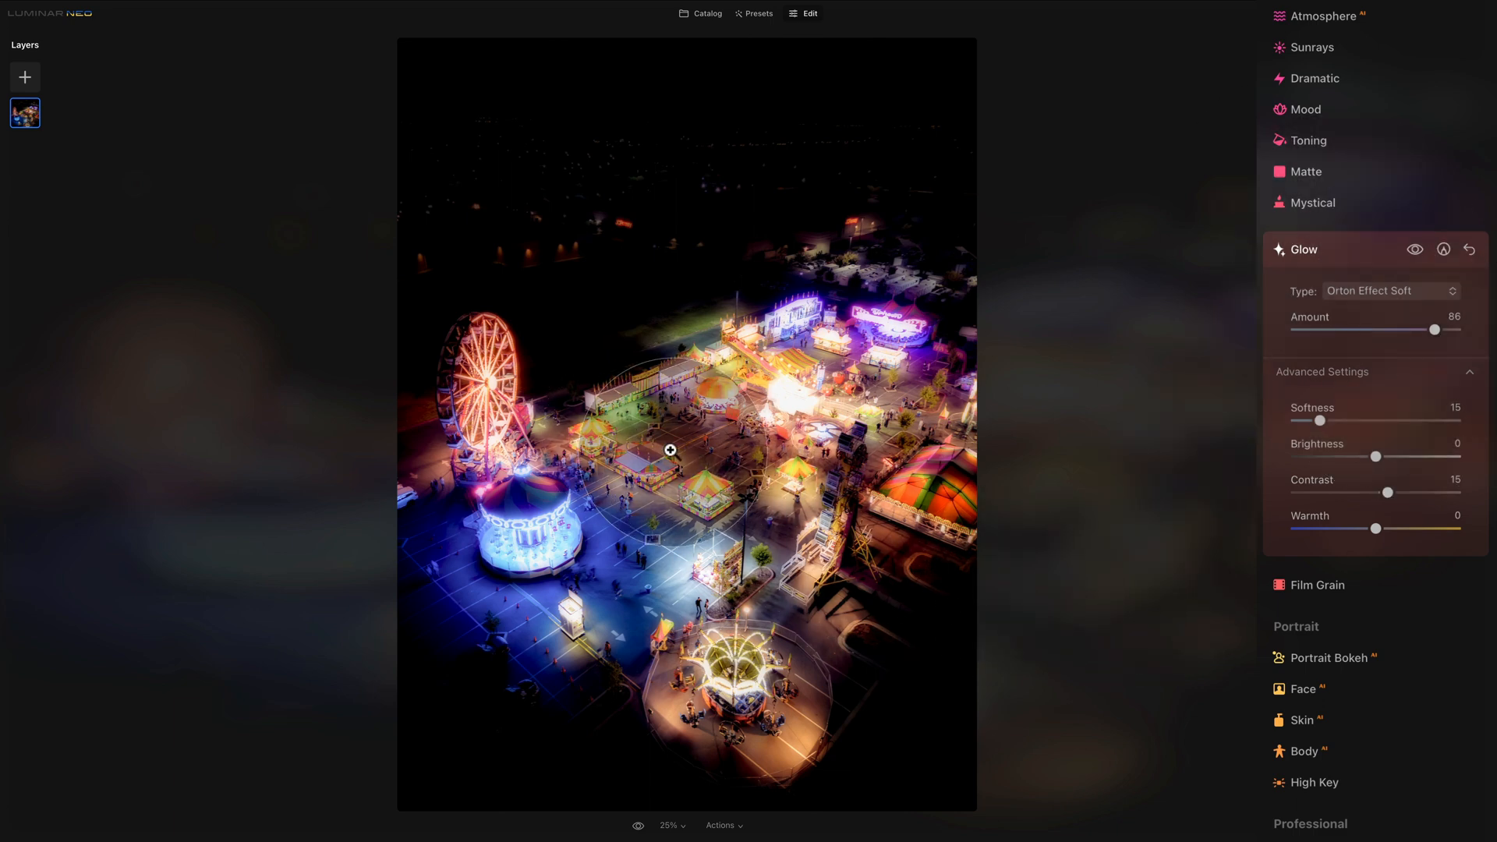
click(1385, 290)
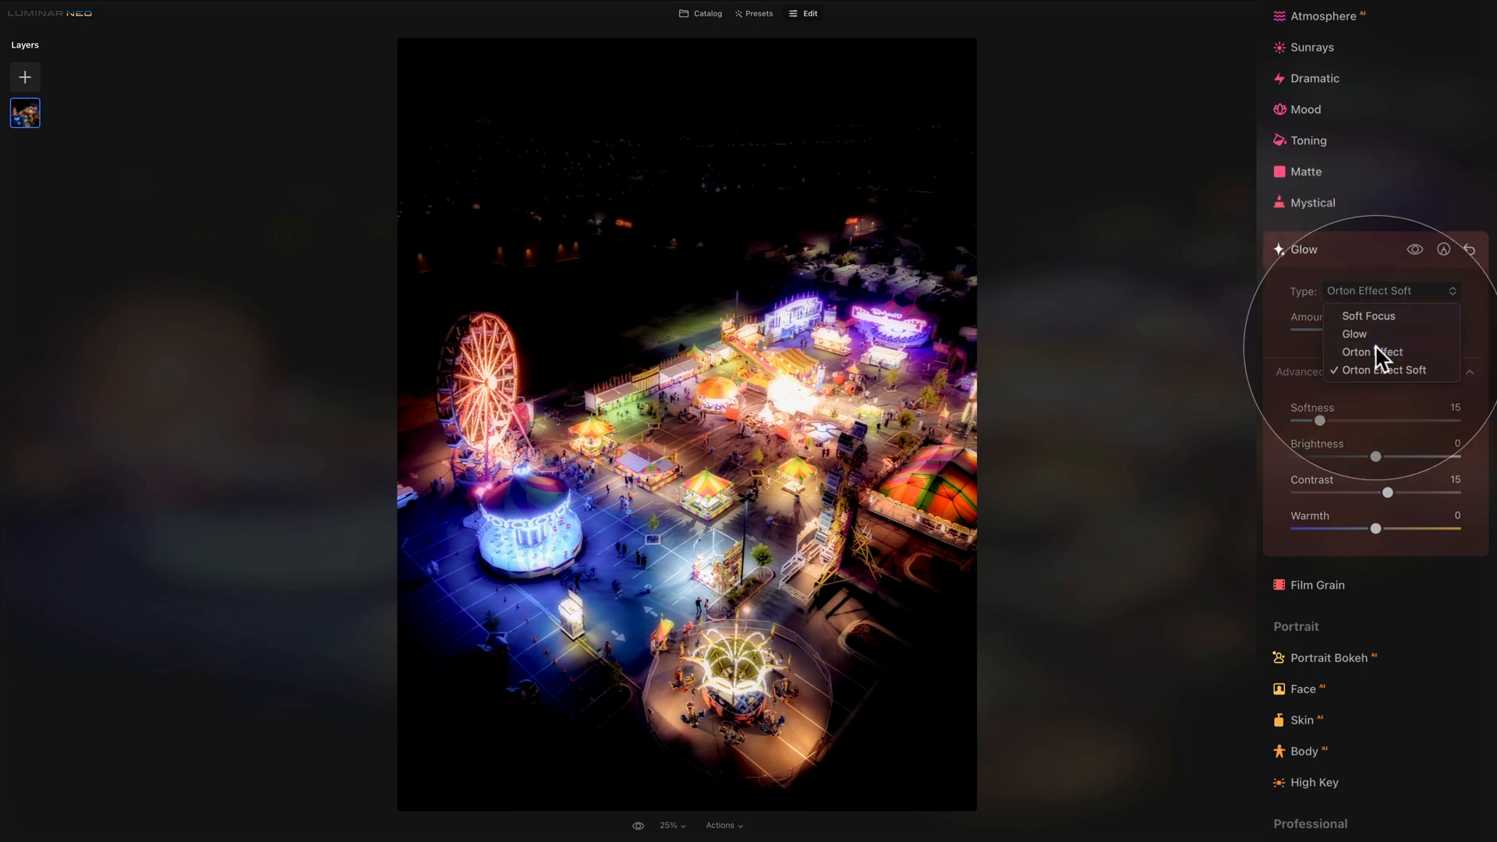
click(1372, 351)
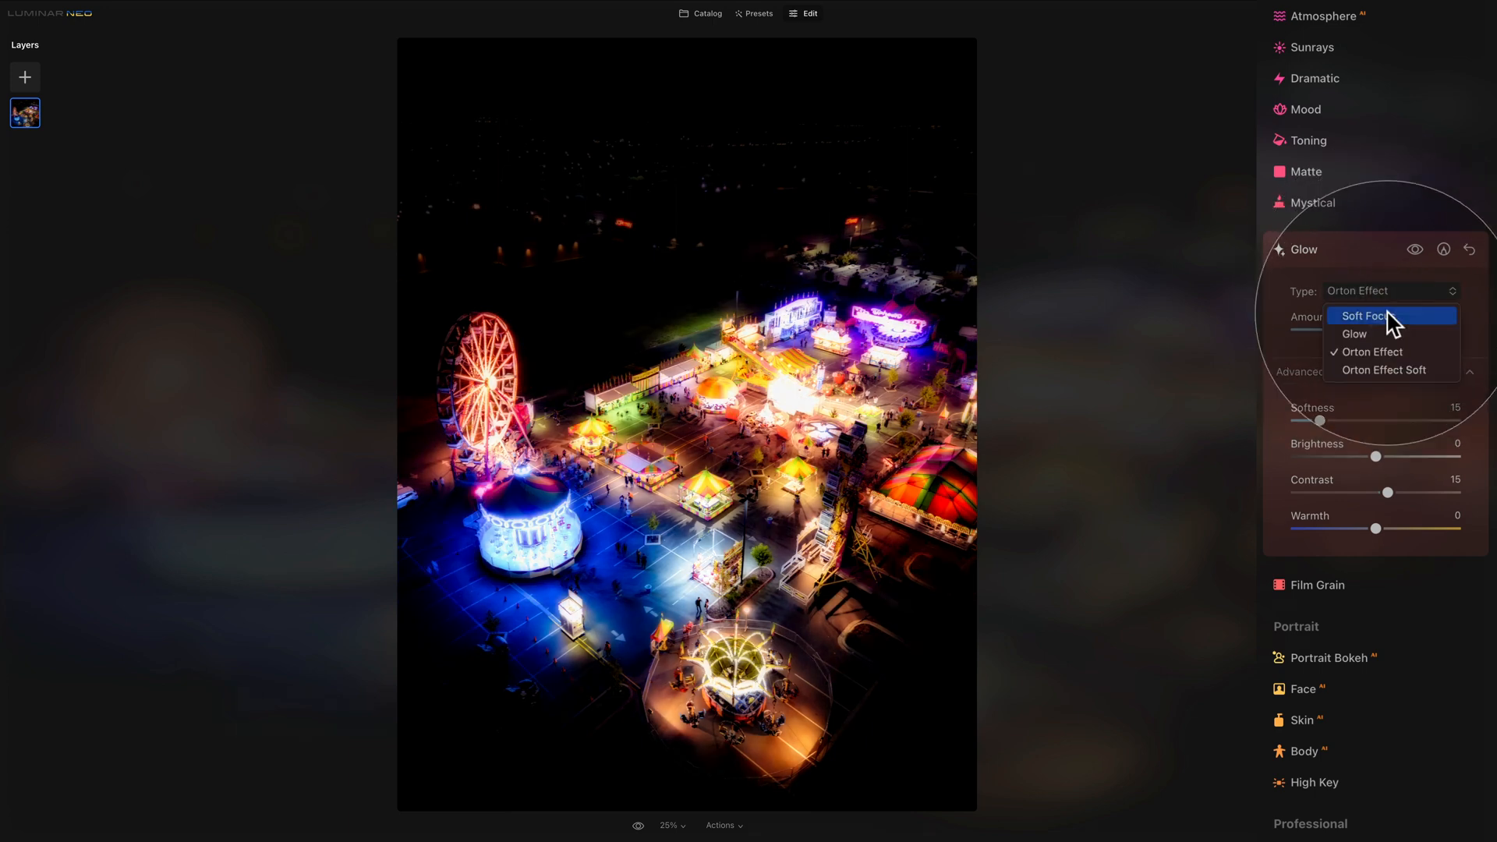
click(1353, 333)
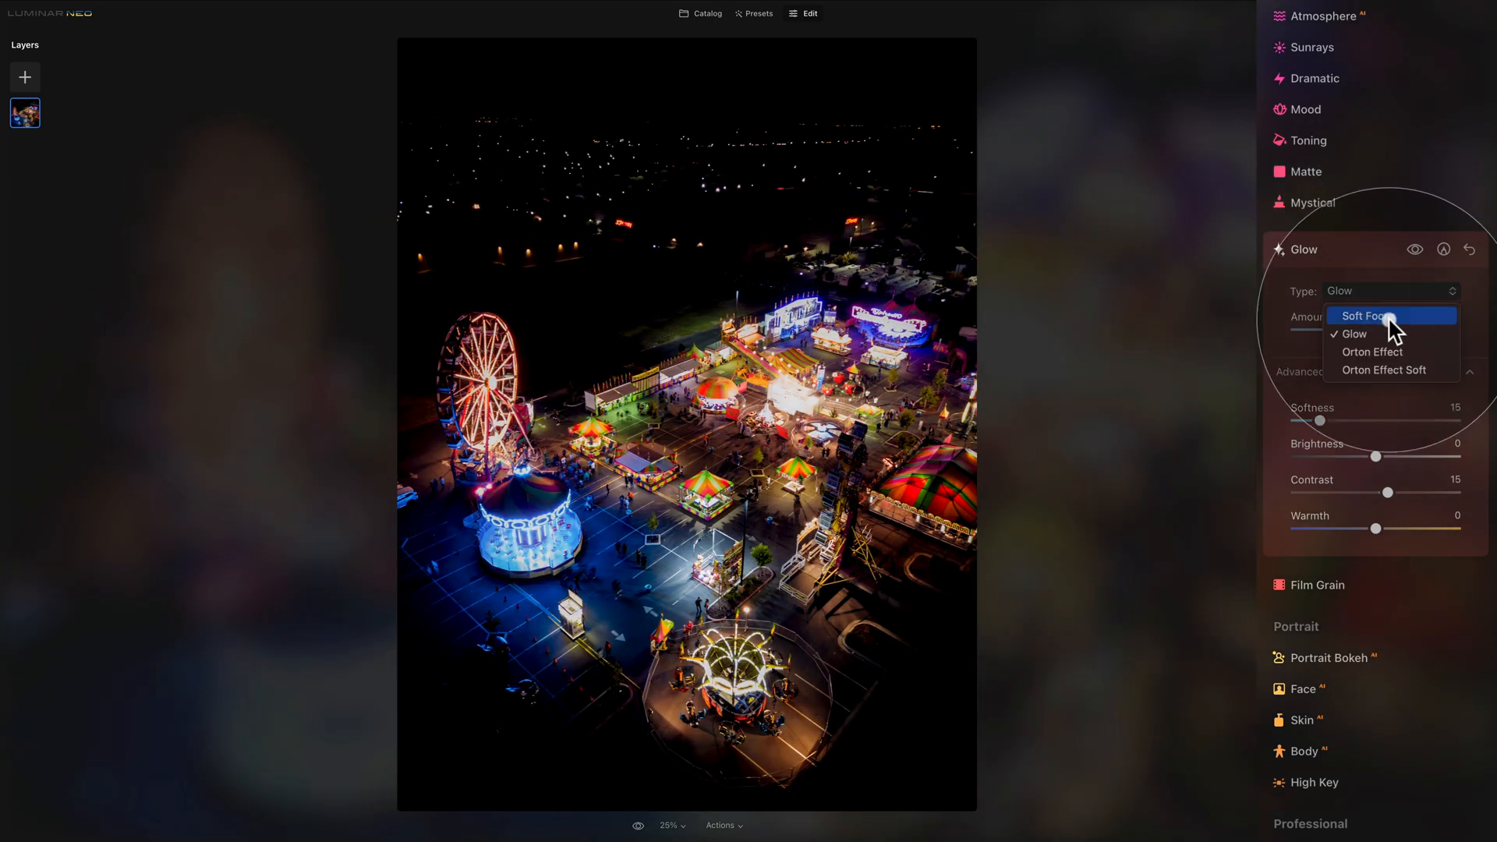
click(1365, 317)
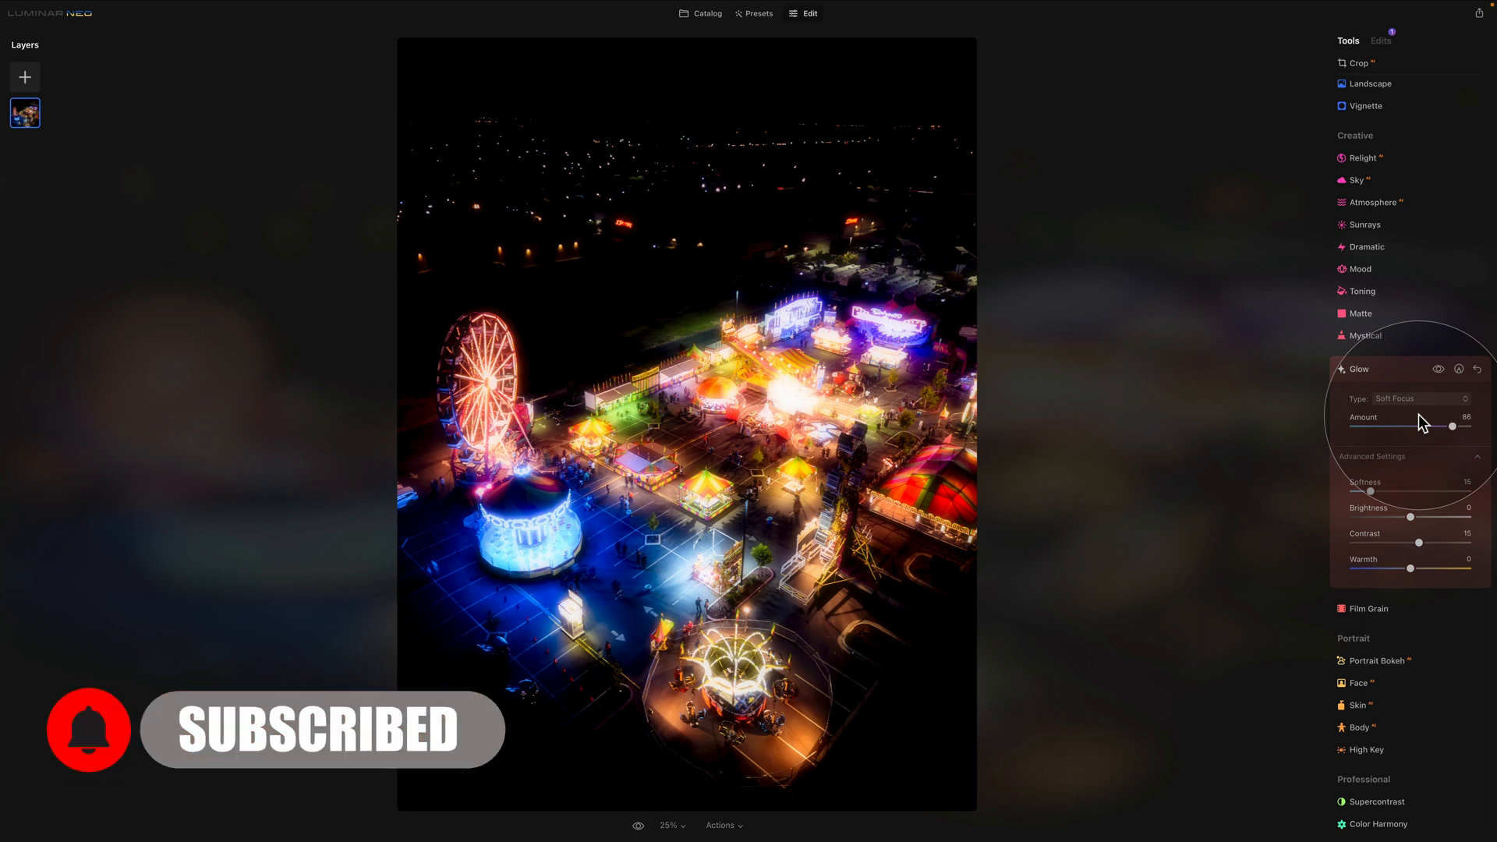
Step: Return to the catalog and pick the tree-lined forest path photo from the Glow Tool folder
click(707, 14)
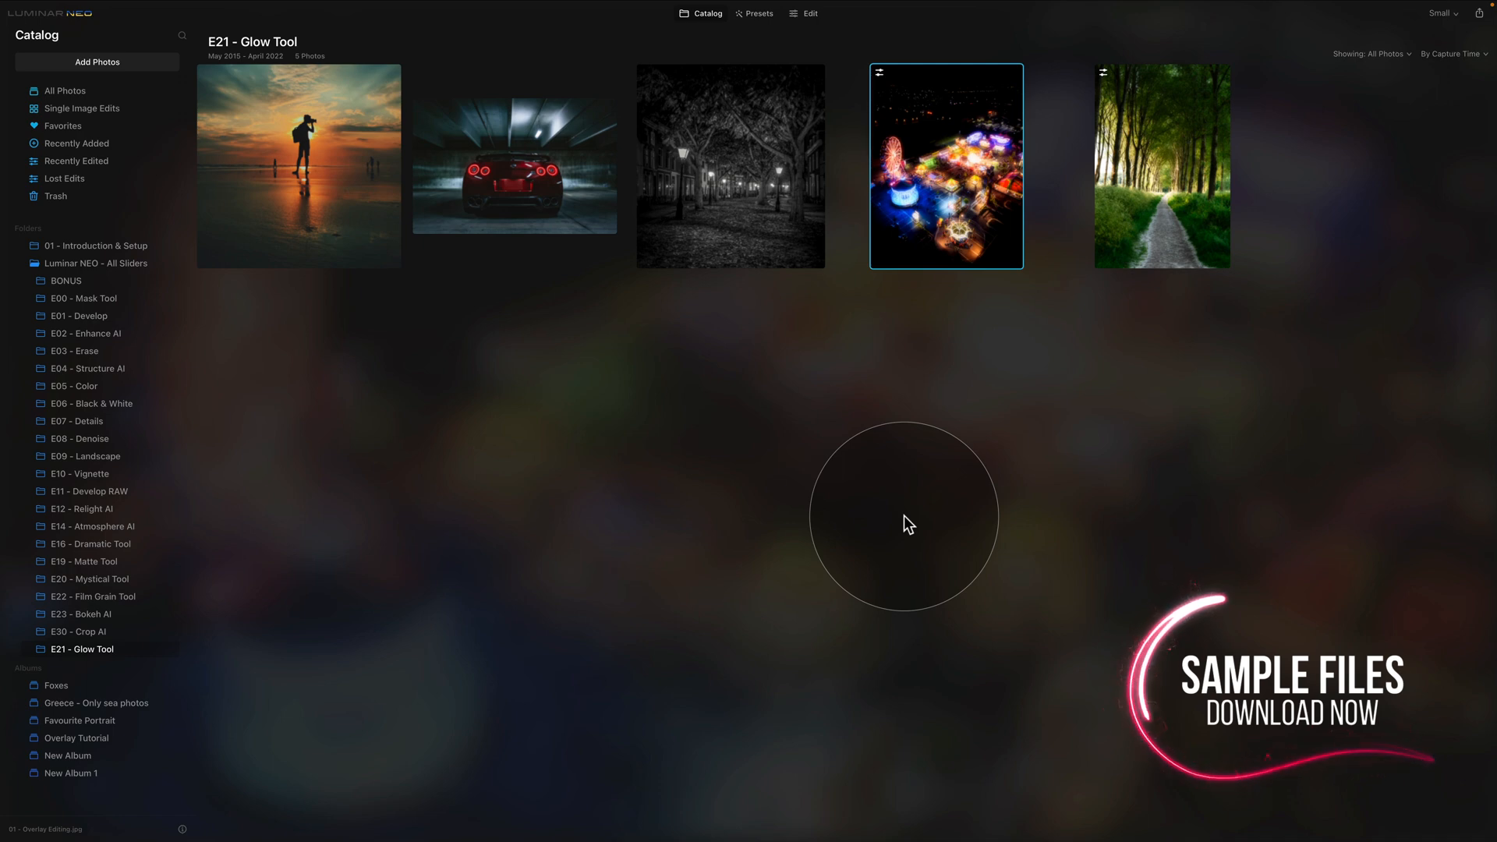
mouse_move(1023, 401)
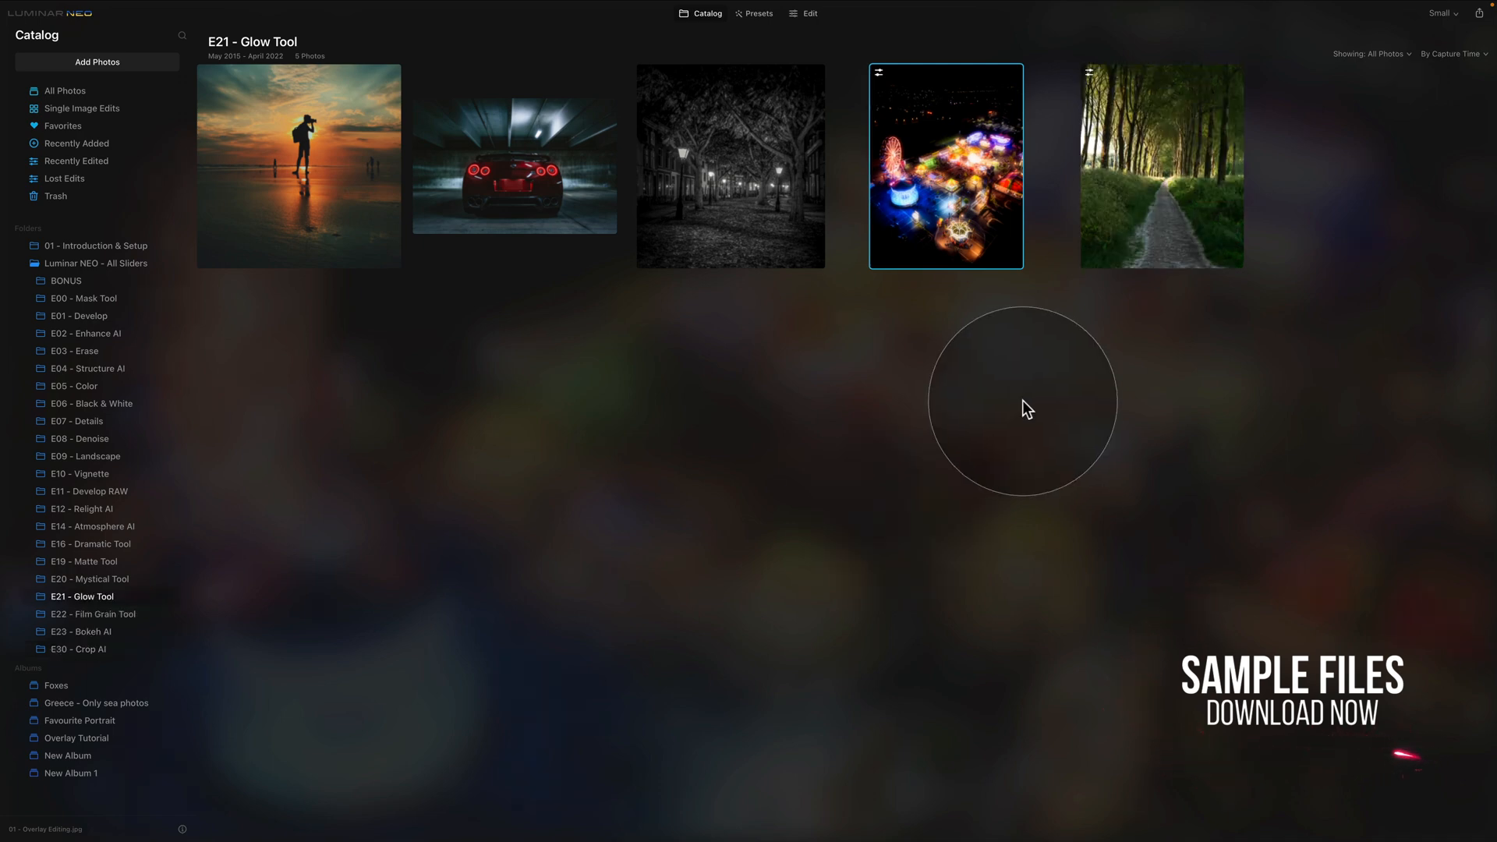
mouse_move(1120, 215)
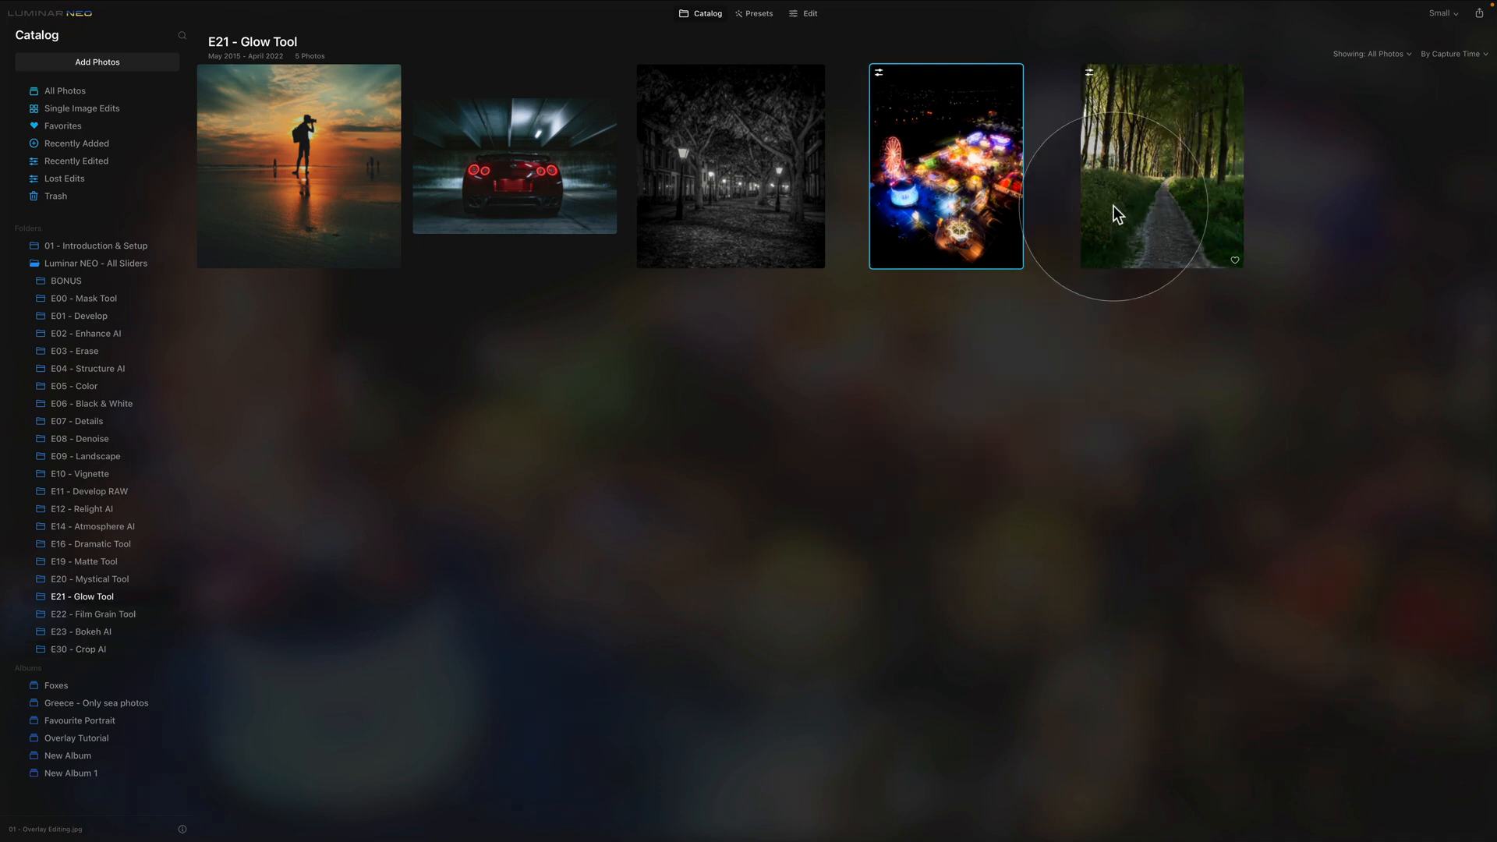
click(1160, 167)
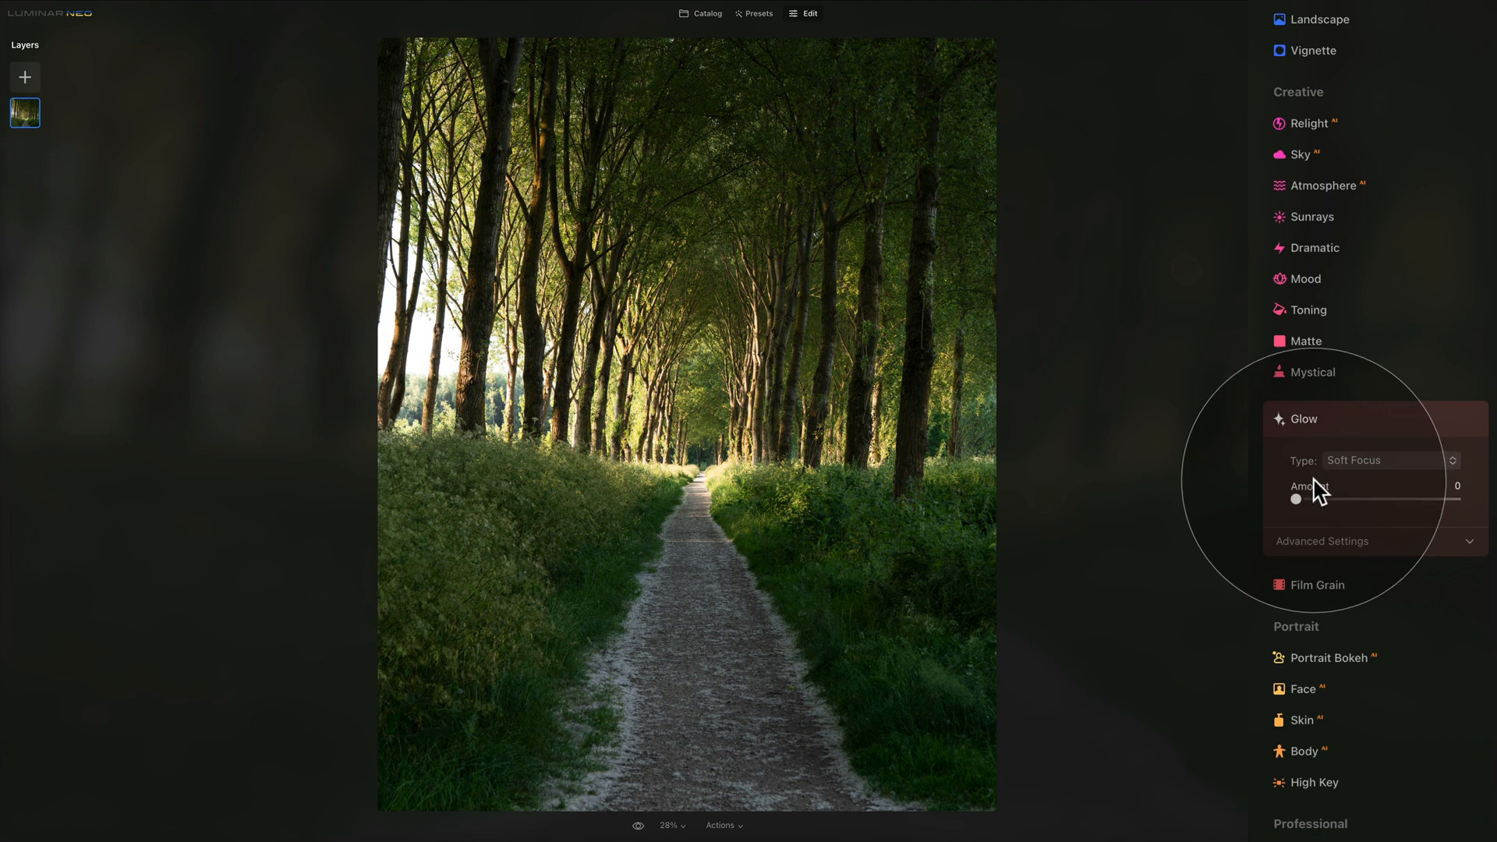
mouse_move(1332, 472)
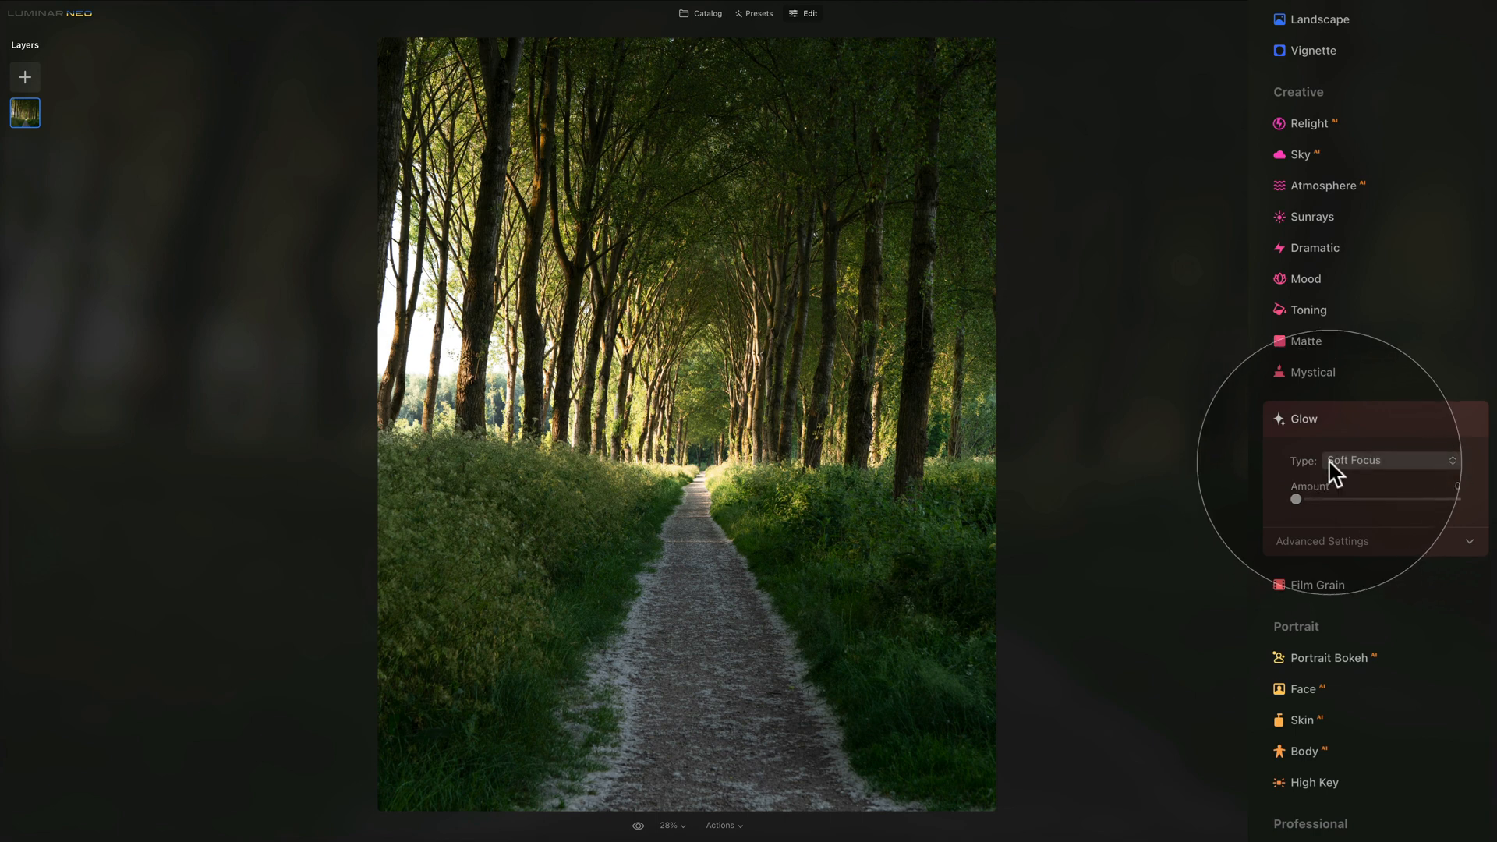
mouse_move(1406, 472)
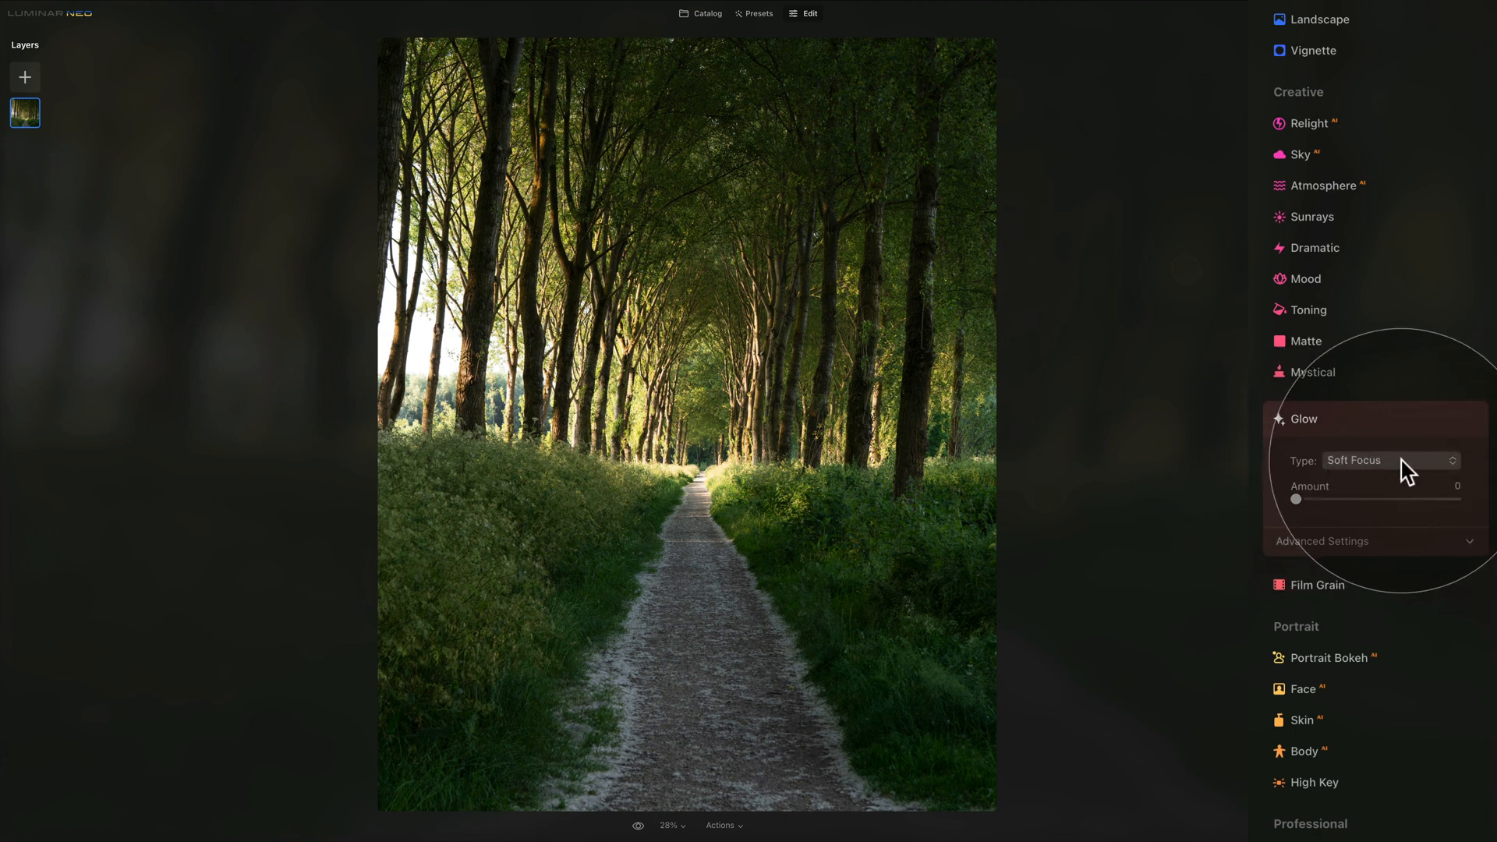
Step: Set the forest path photo's glow to Orton Effect and reveal its Advanced Settings
click(1390, 458)
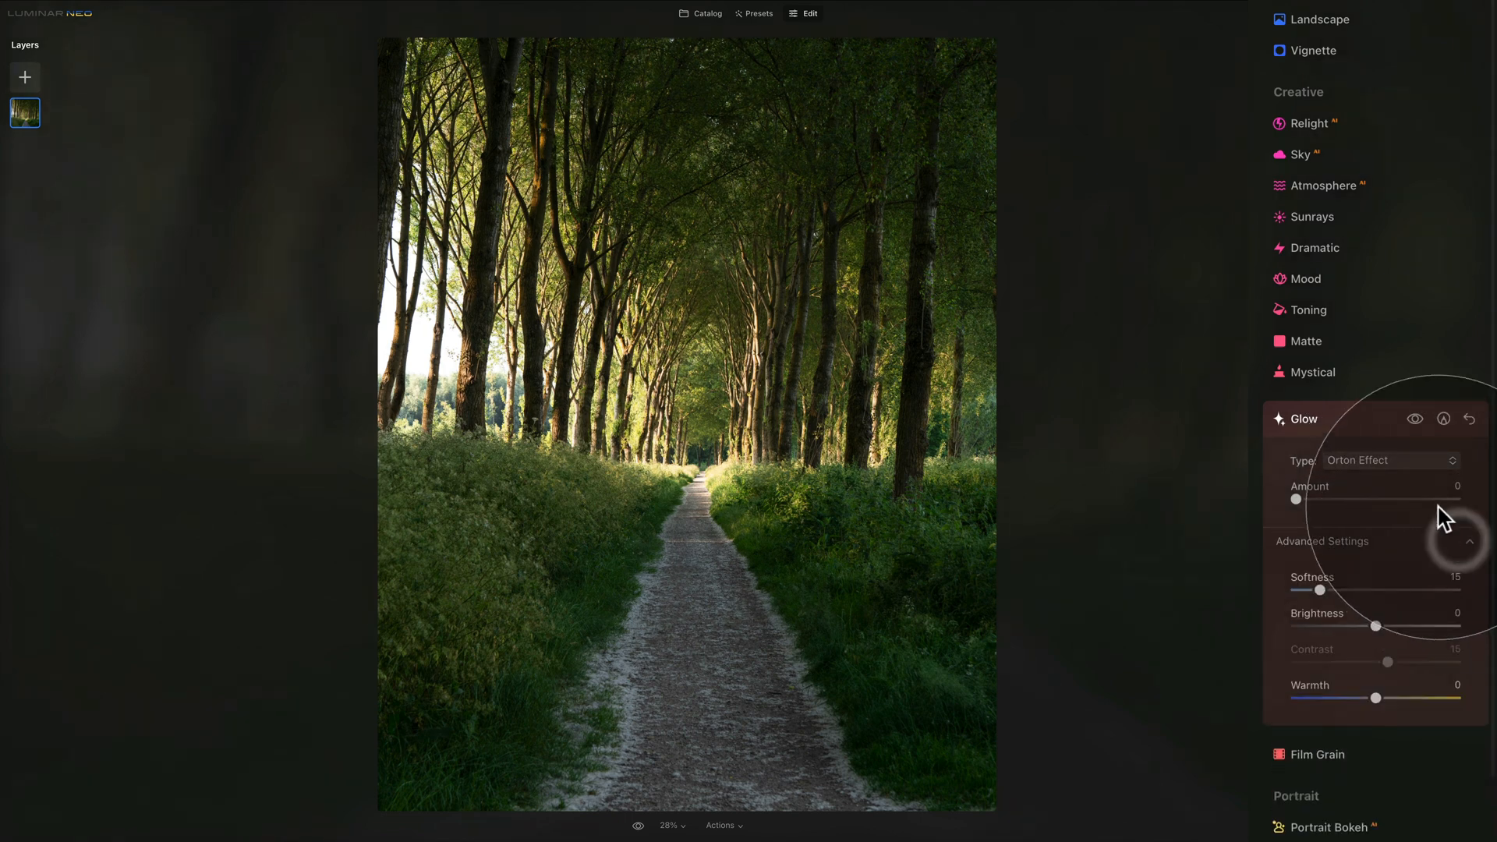
scroll(down, 3)
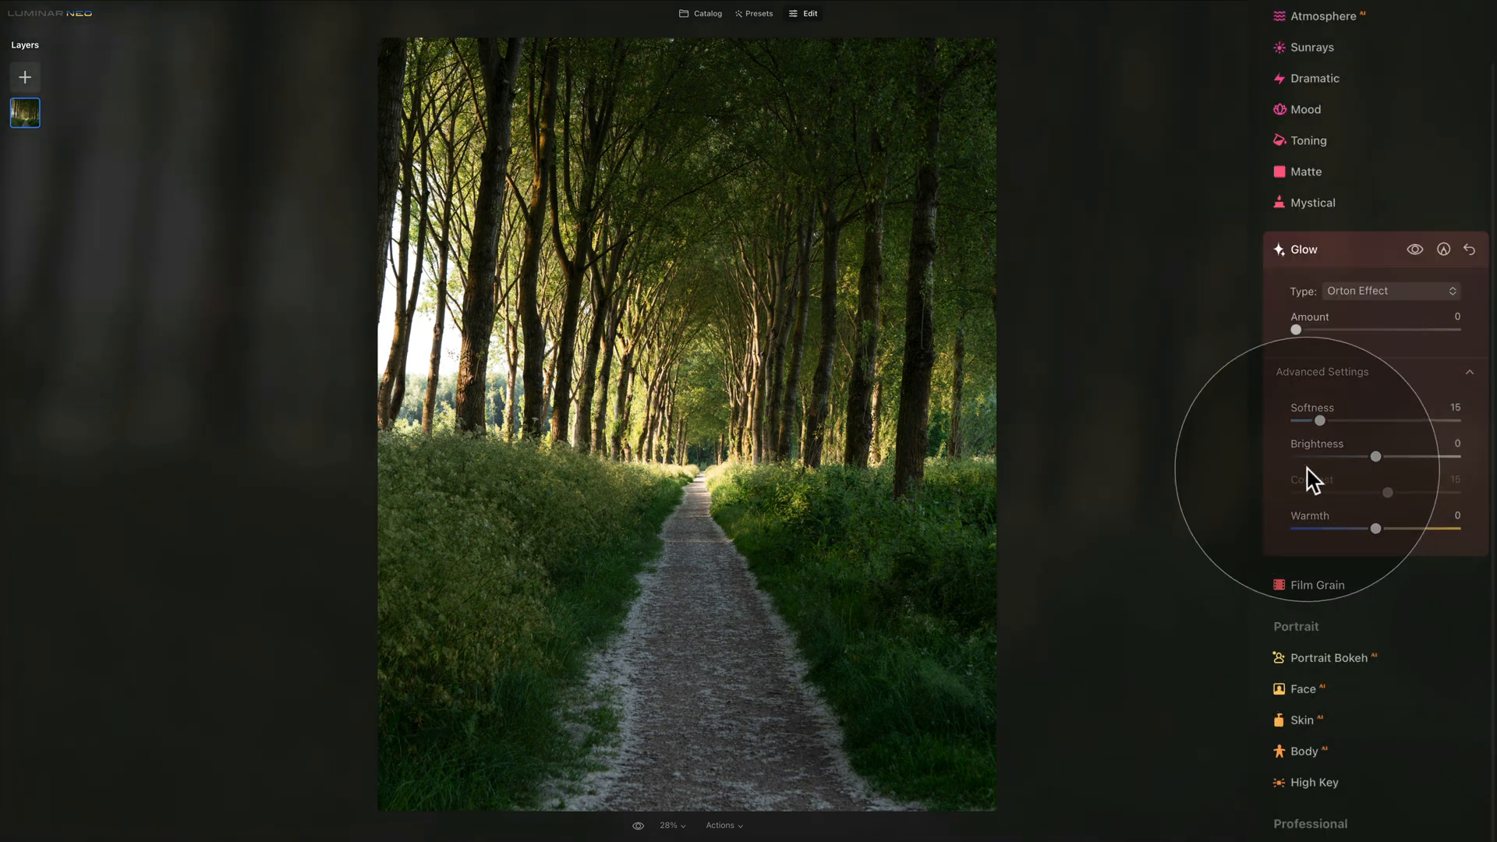
mouse_move(1294, 343)
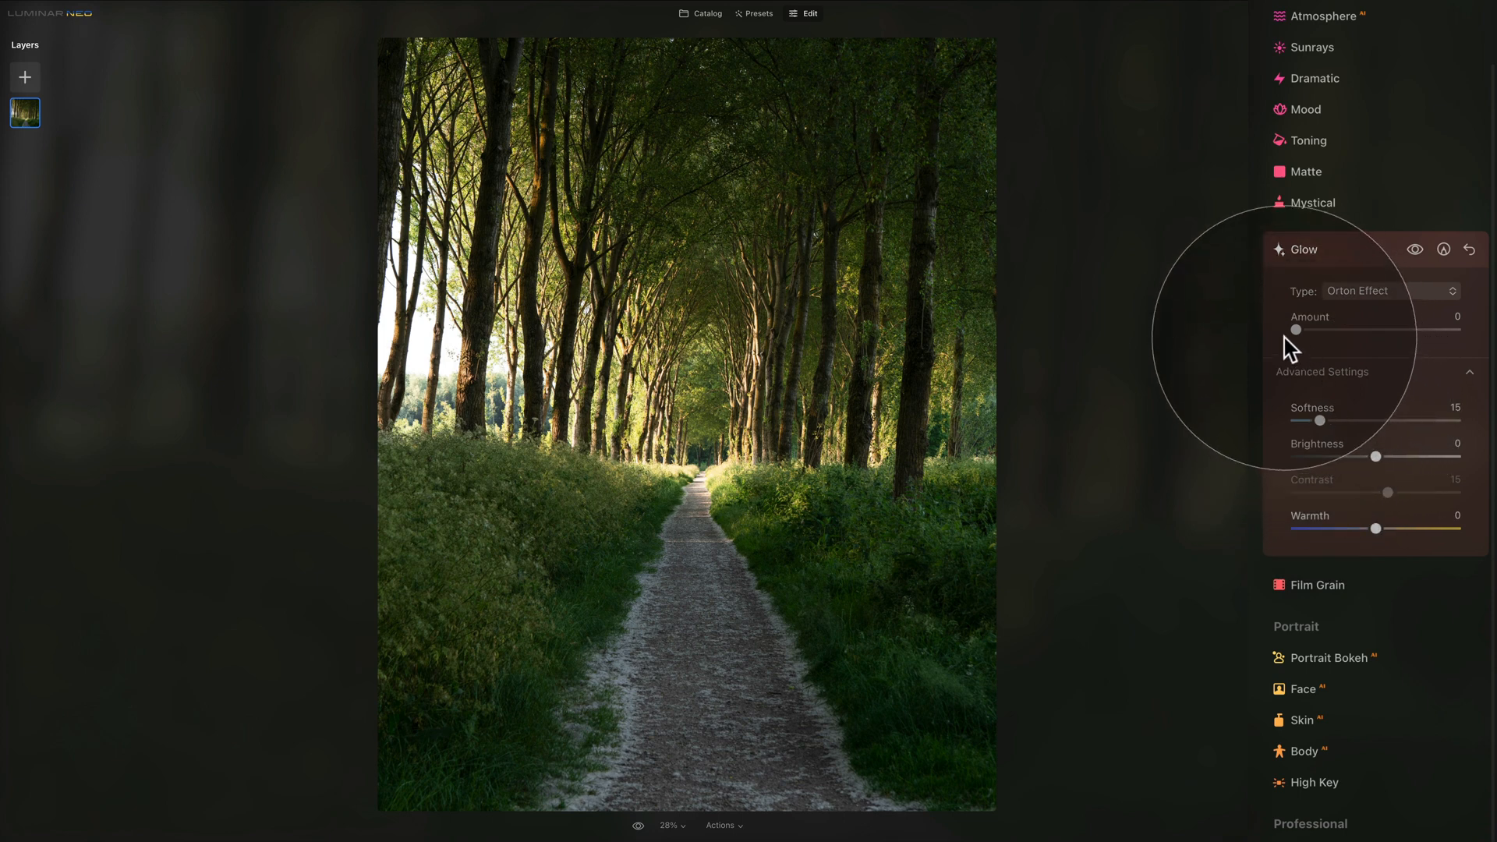
mouse_move(629, 375)
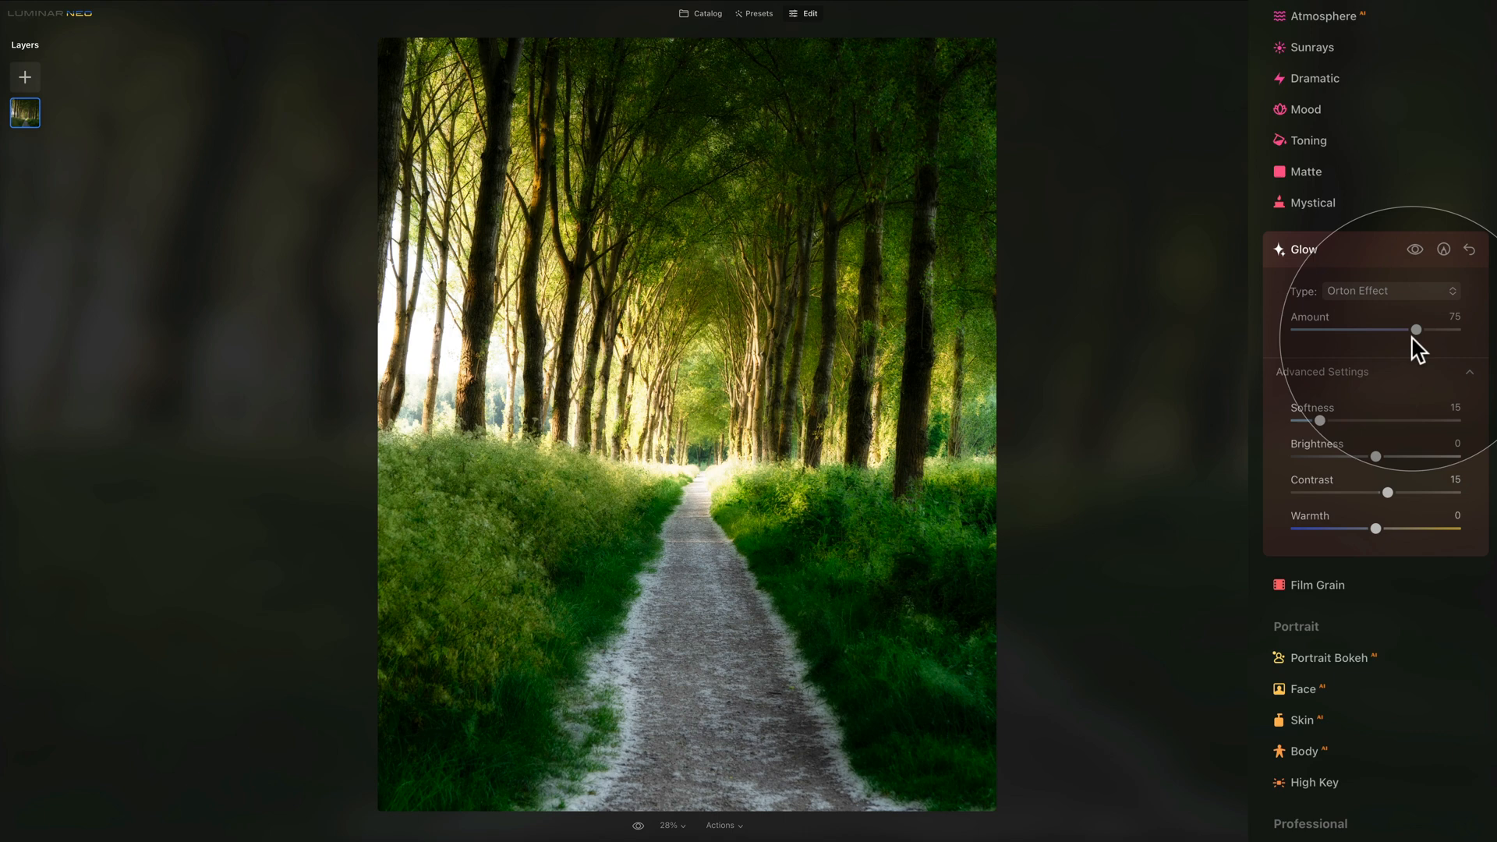
mouse_move(1427, 374)
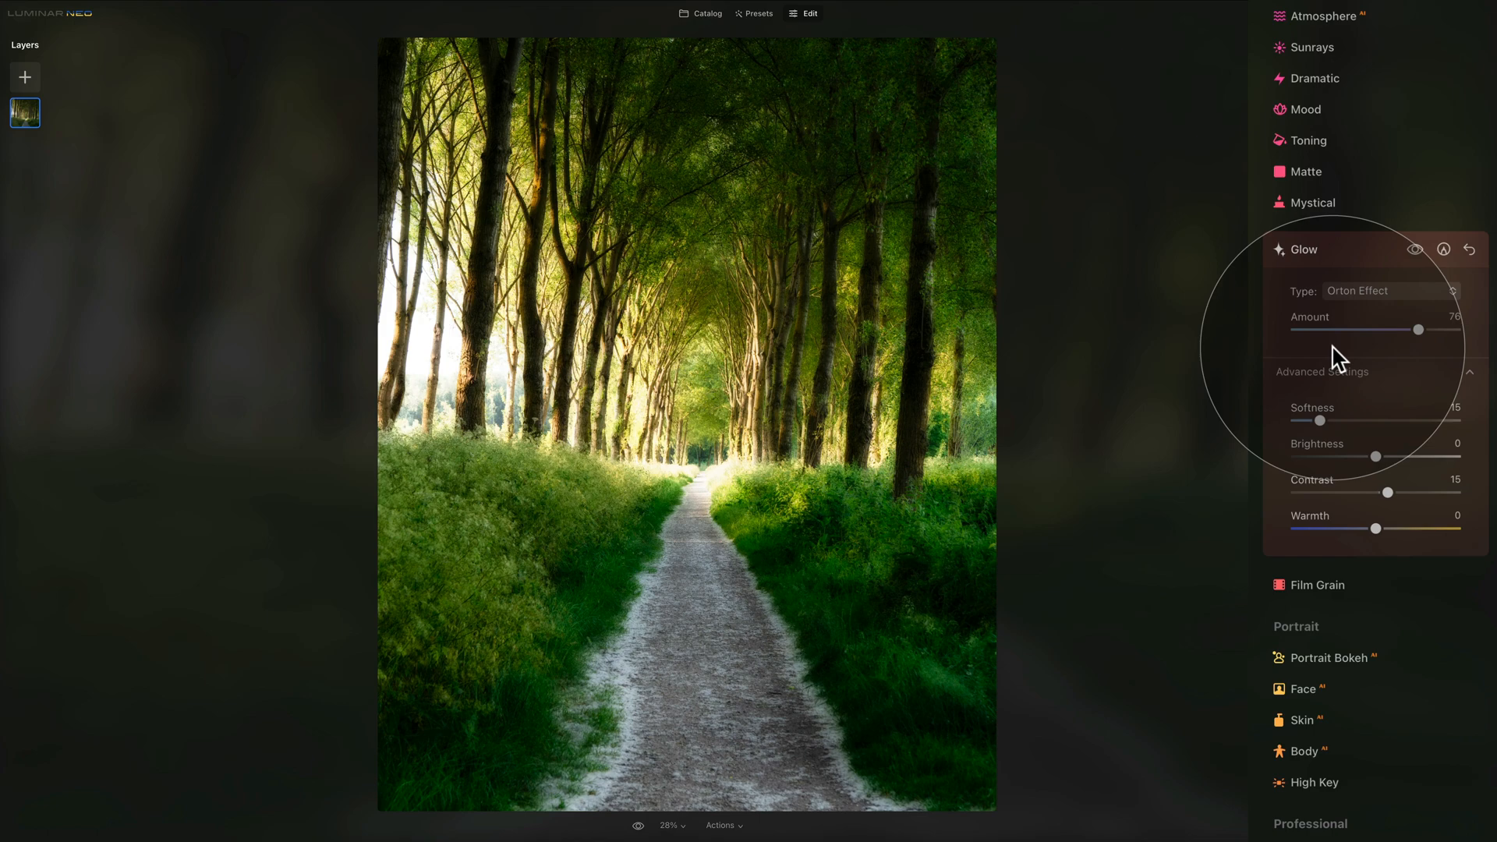
mouse_move(1326, 329)
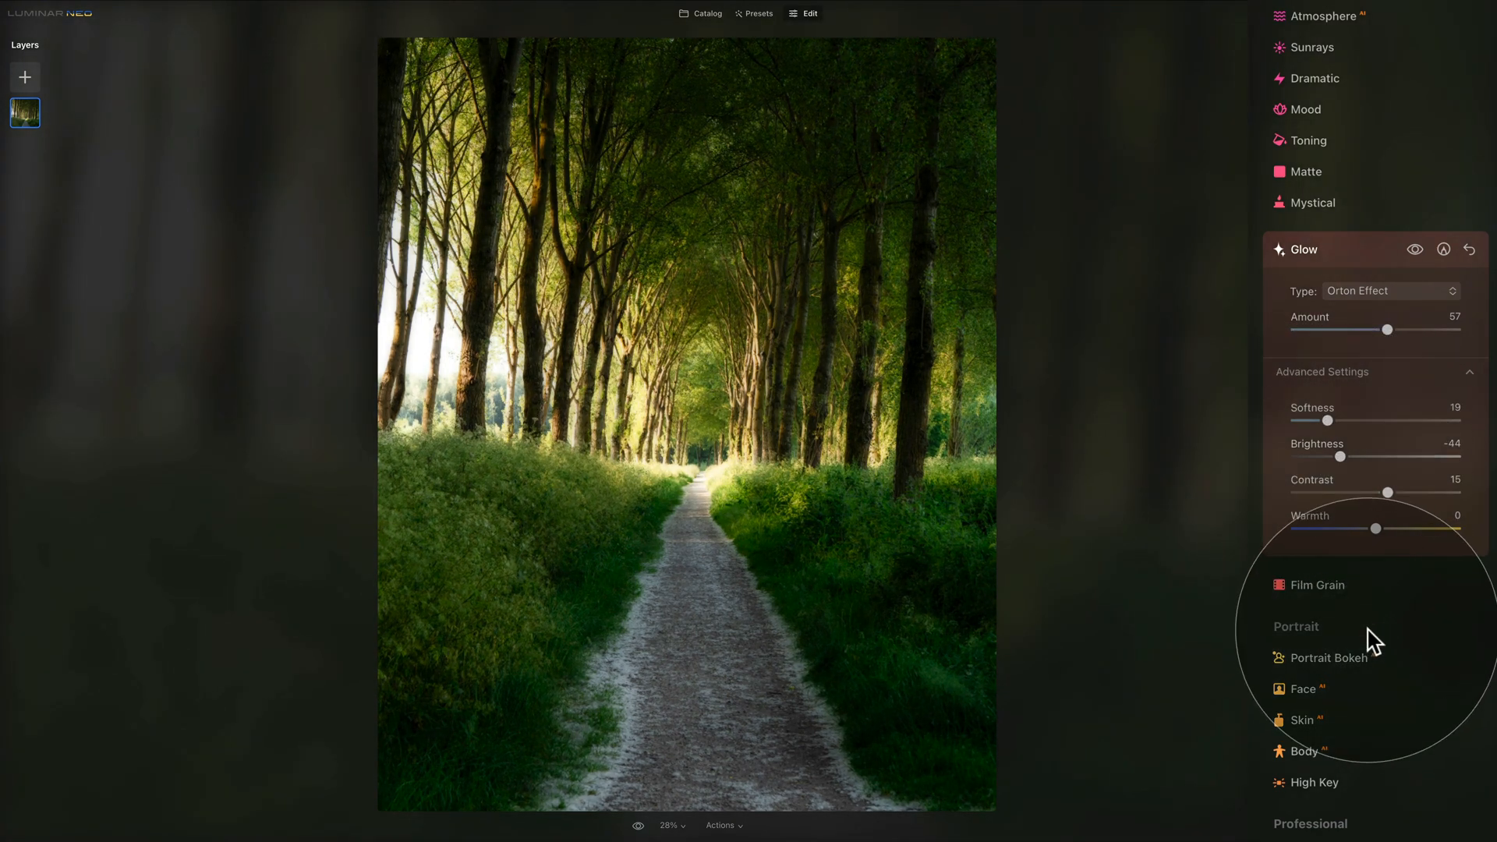
mouse_move(1367, 630)
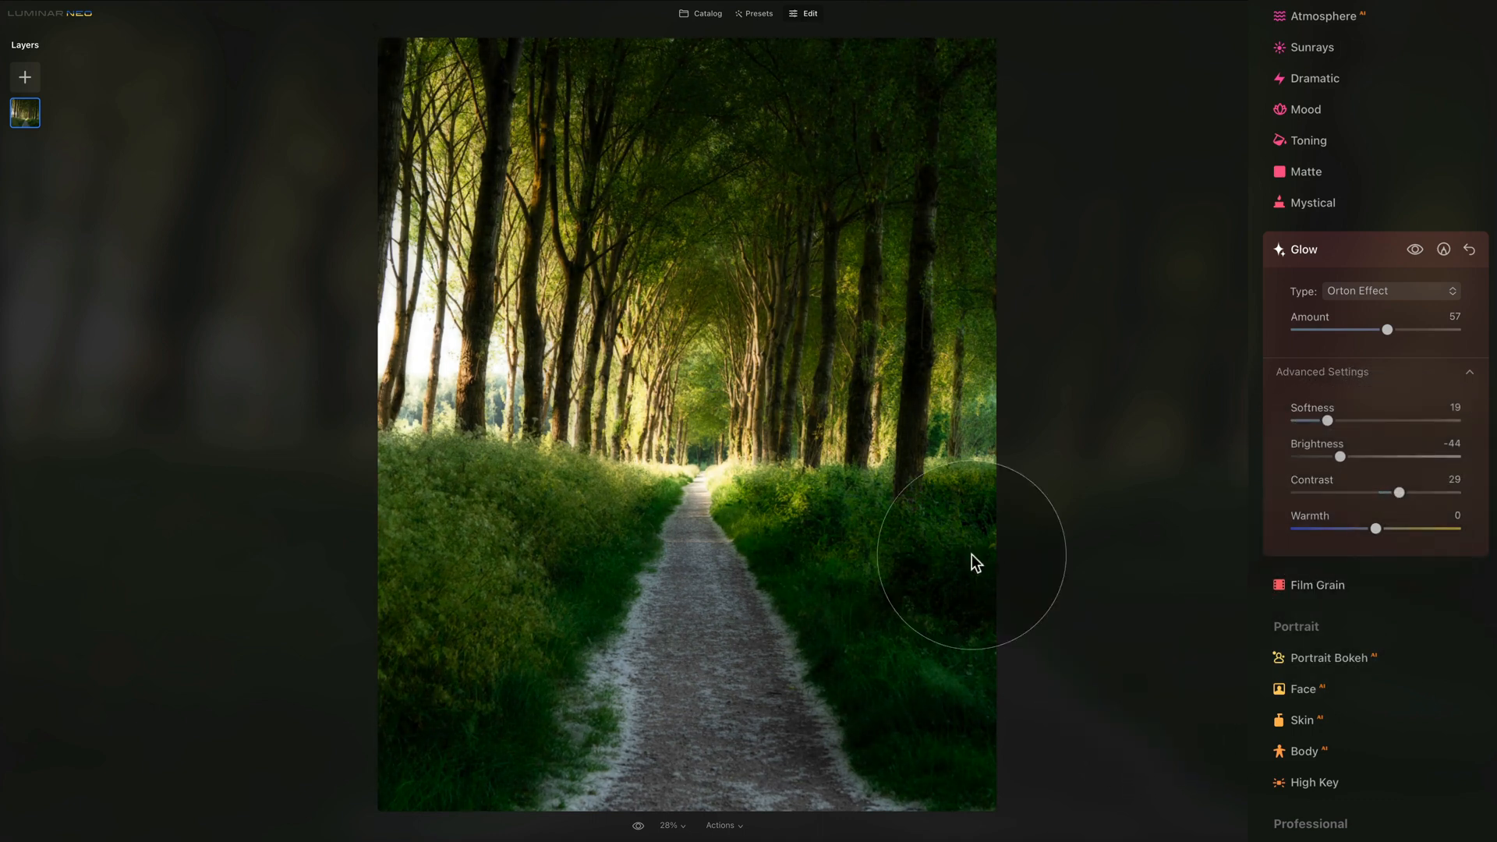
mouse_move(884, 549)
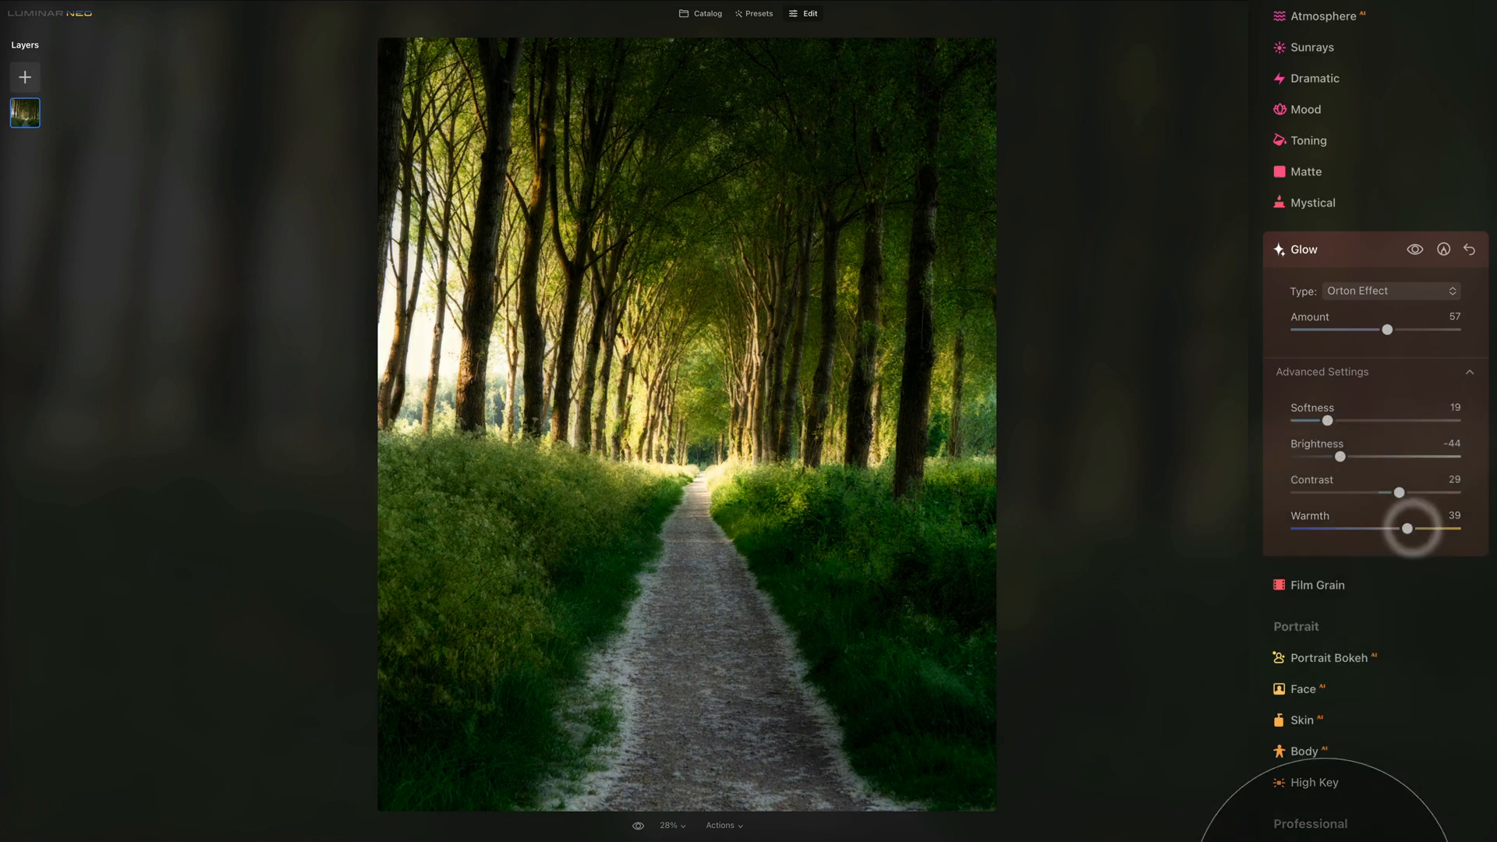
mouse_move(1382, 619)
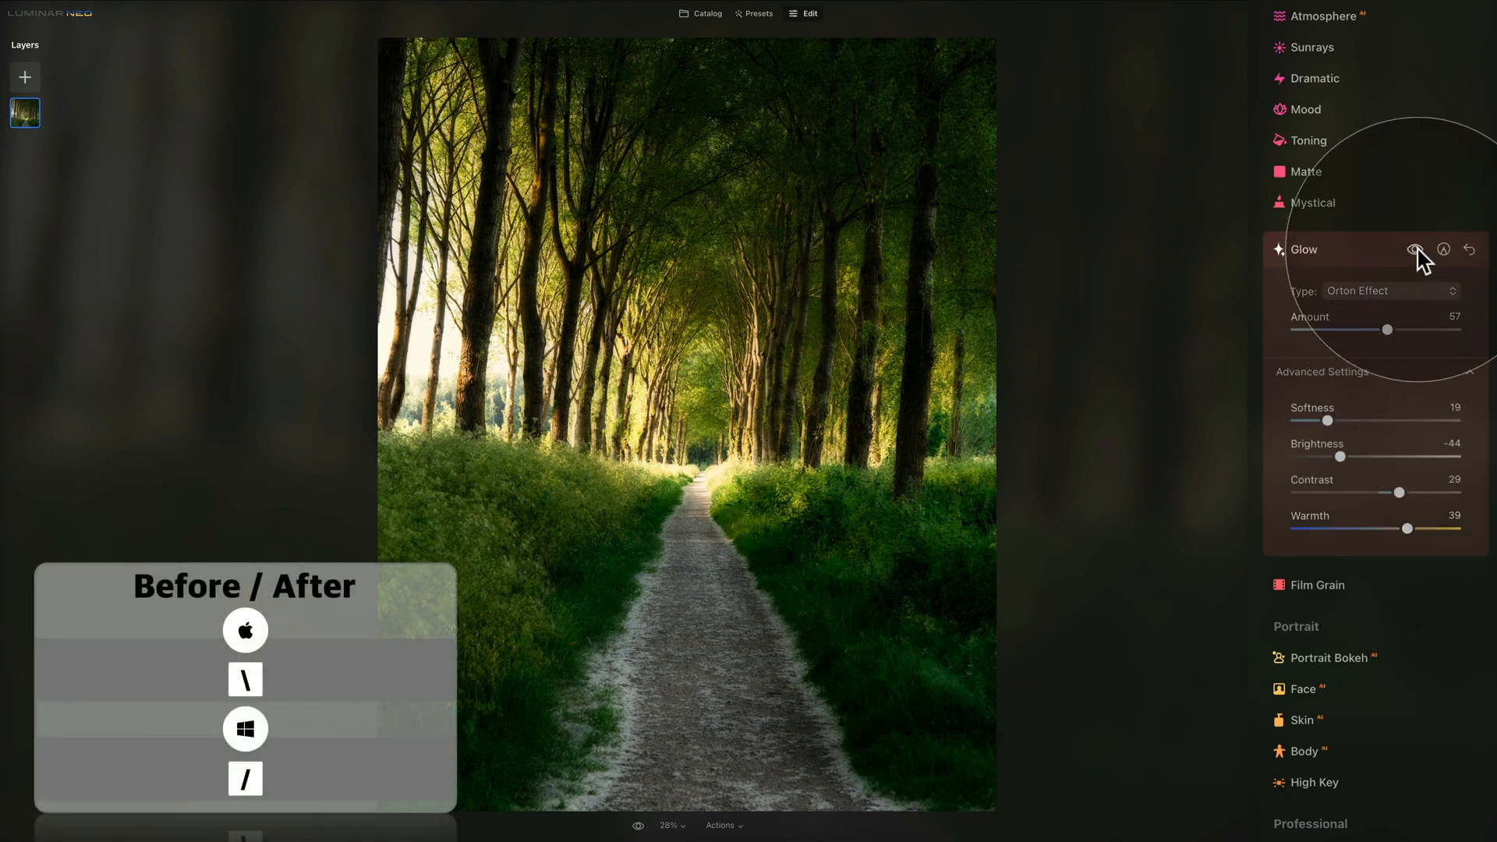
click(1416, 249)
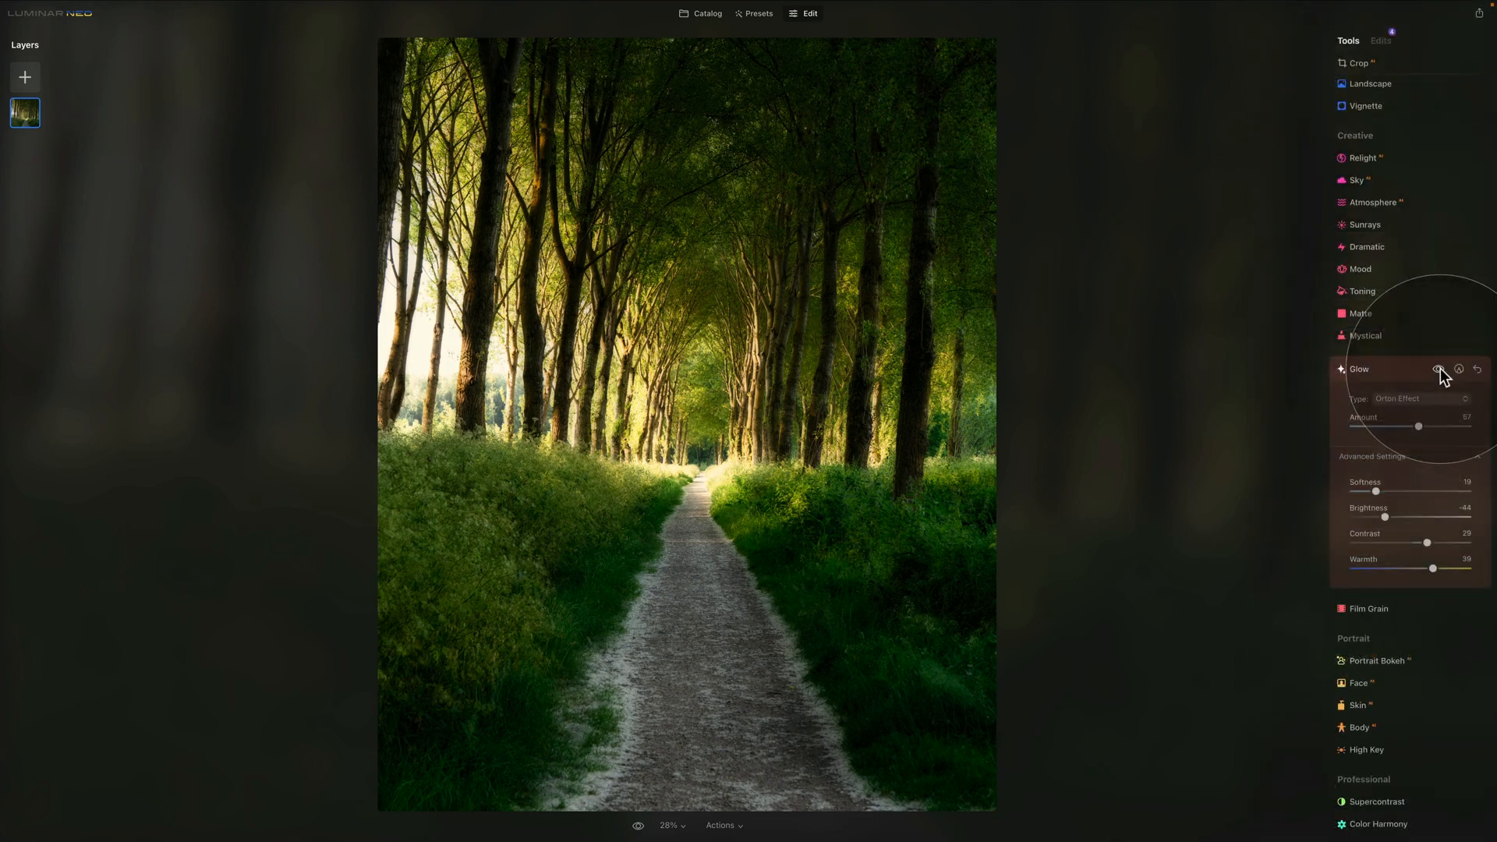
Step: Open the red sports car photo in Edit and scroll to the Glow tool at zero amount
click(706, 14)
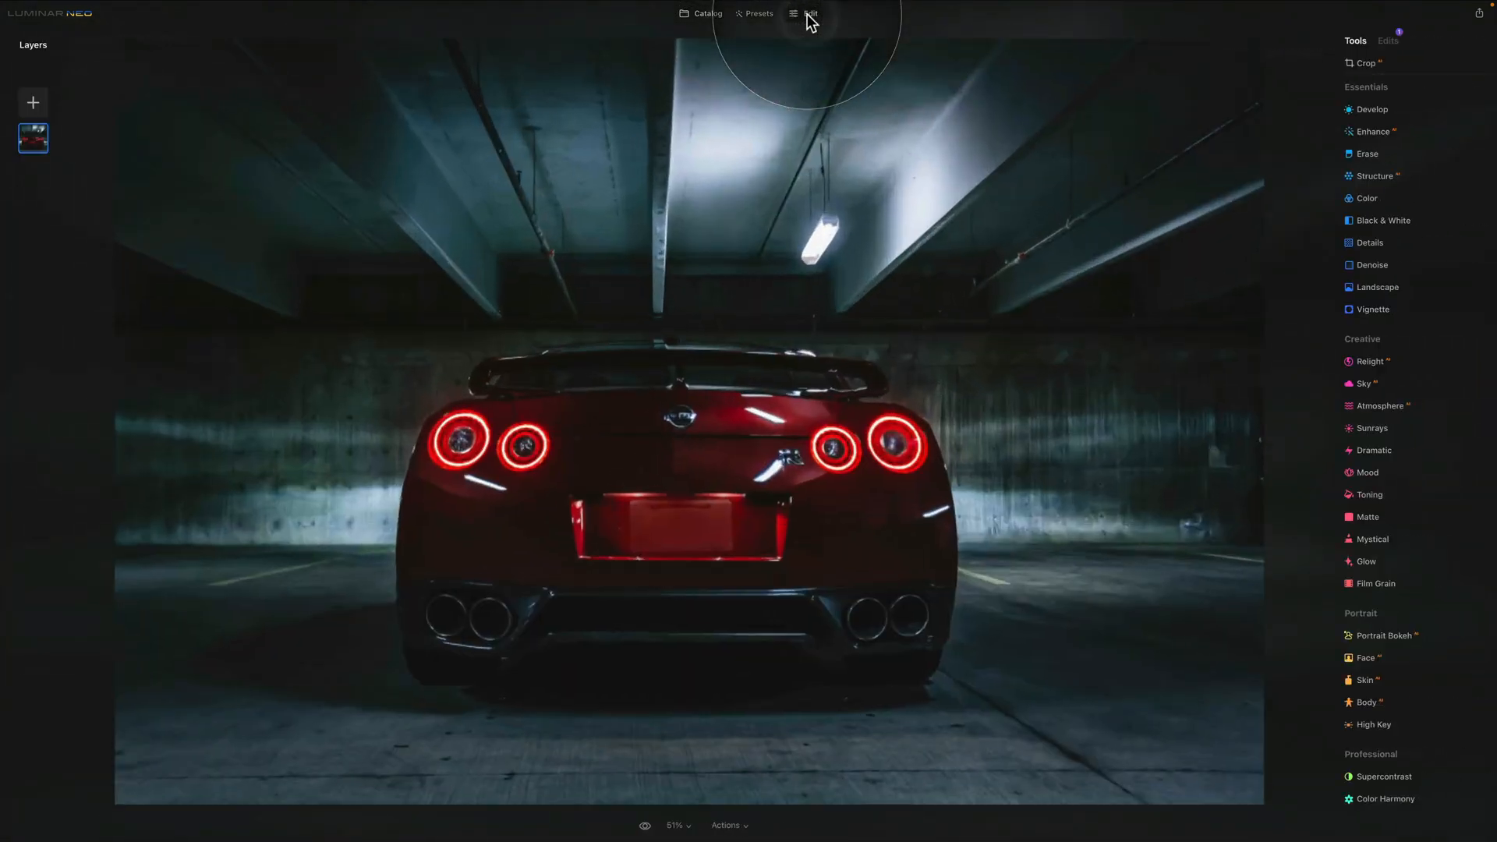
click(1365, 559)
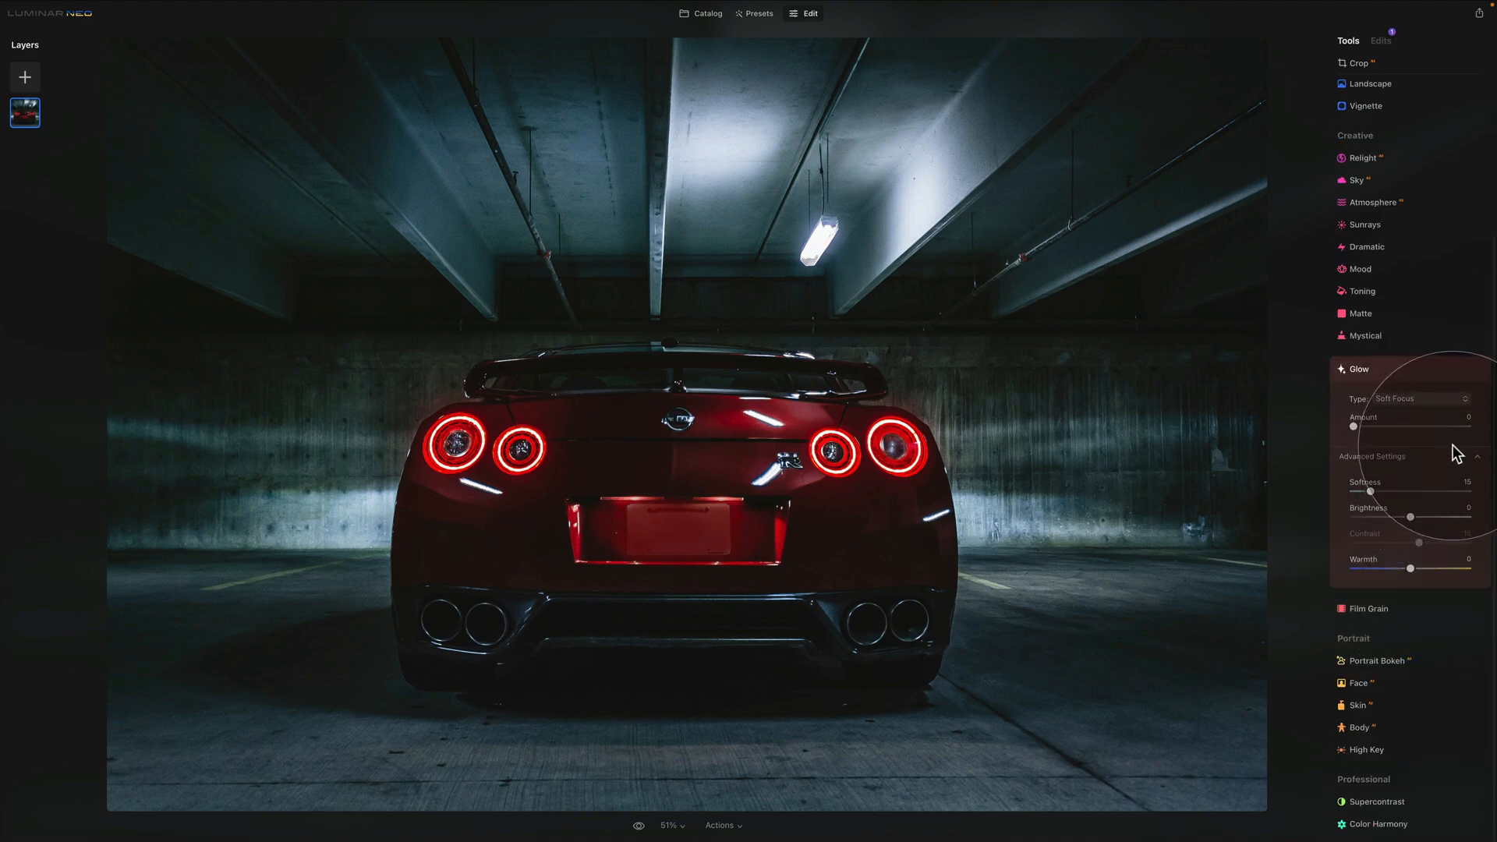
scroll(down, 3)
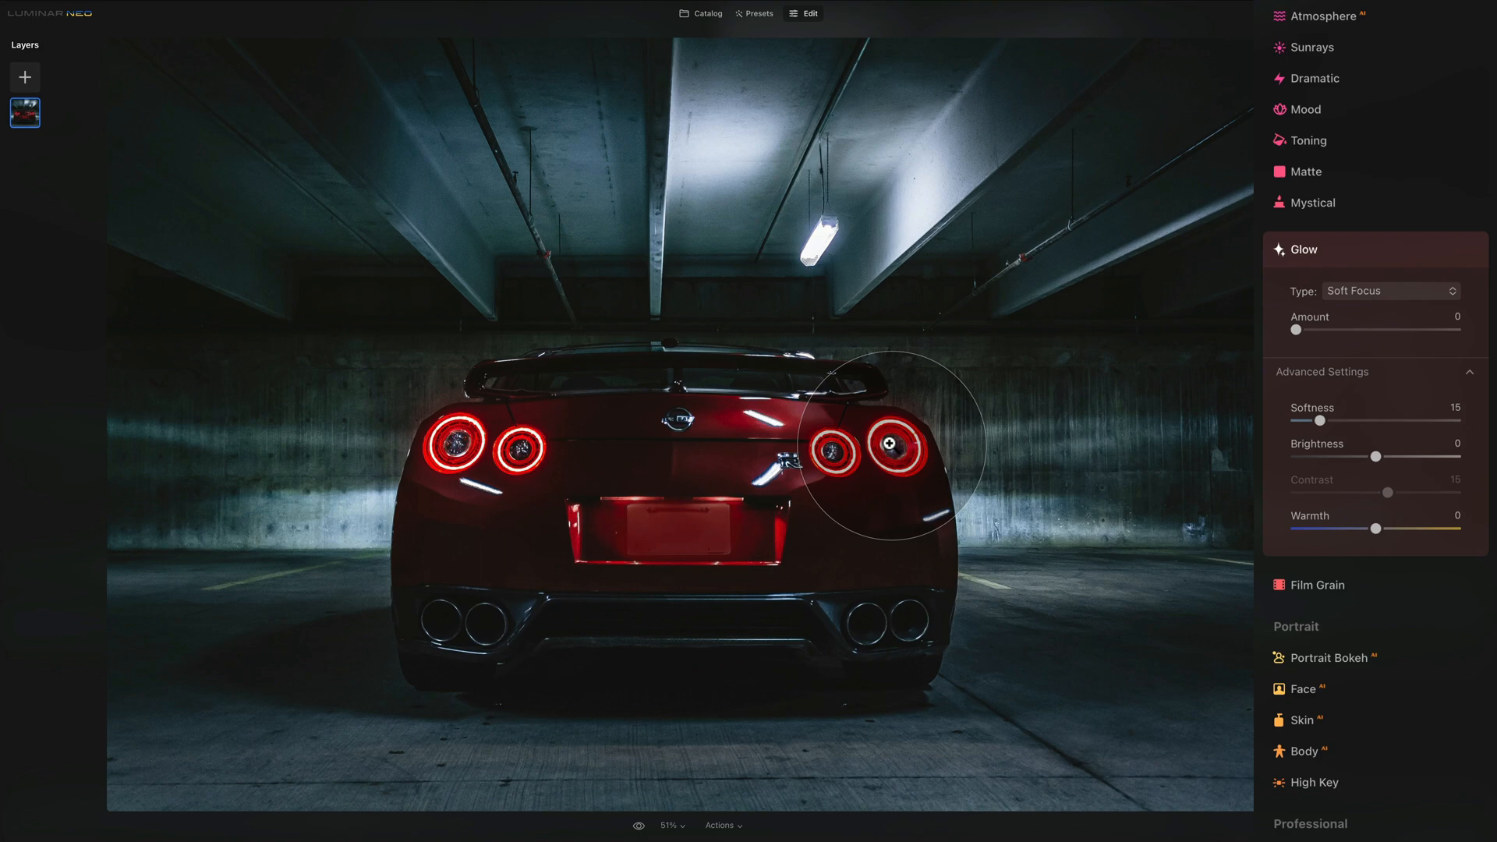
mouse_move(1277, 306)
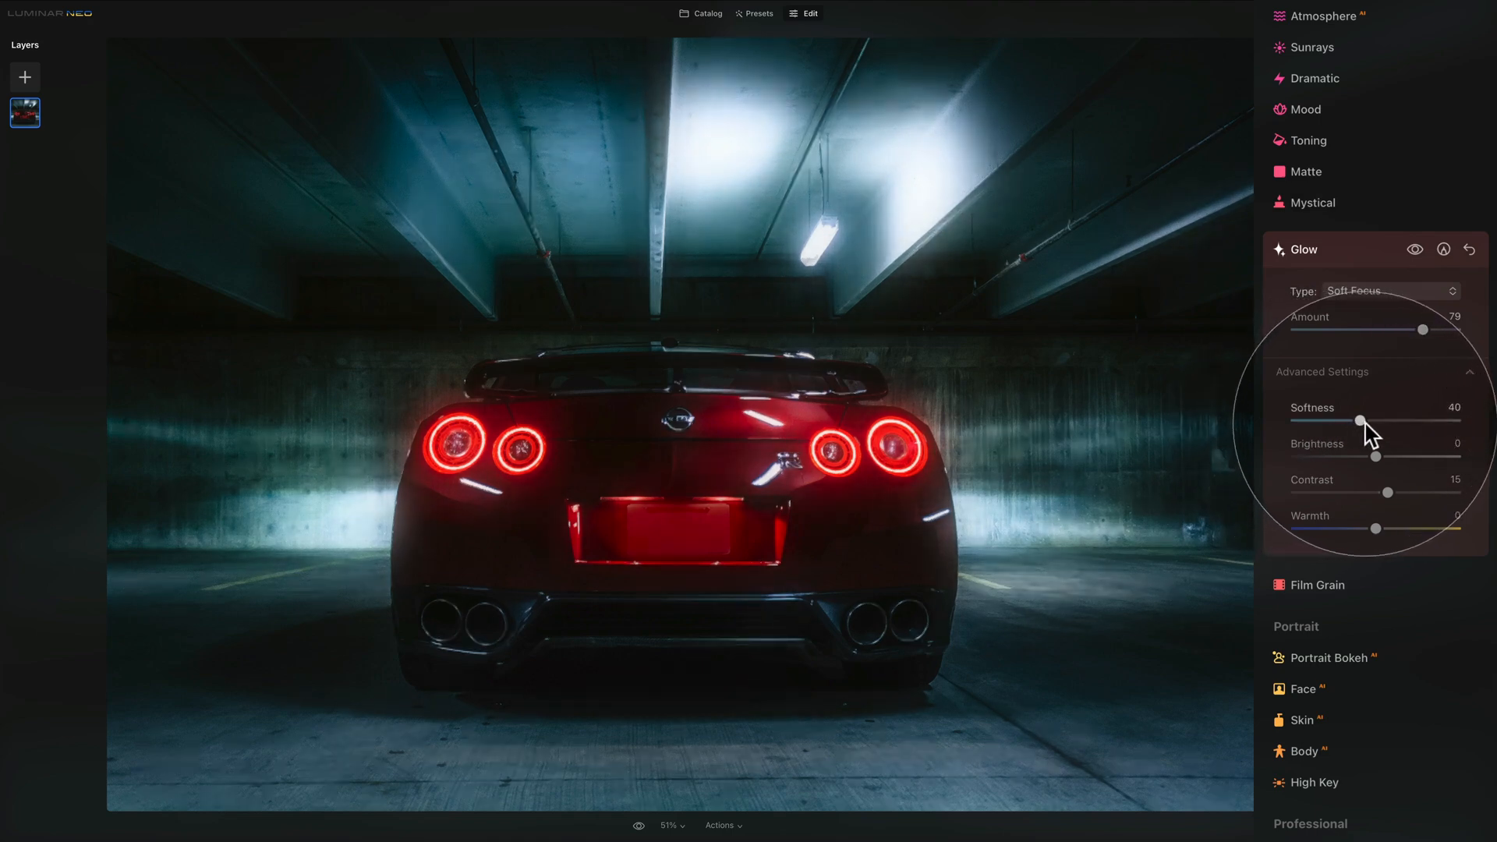
mouse_move(1388, 494)
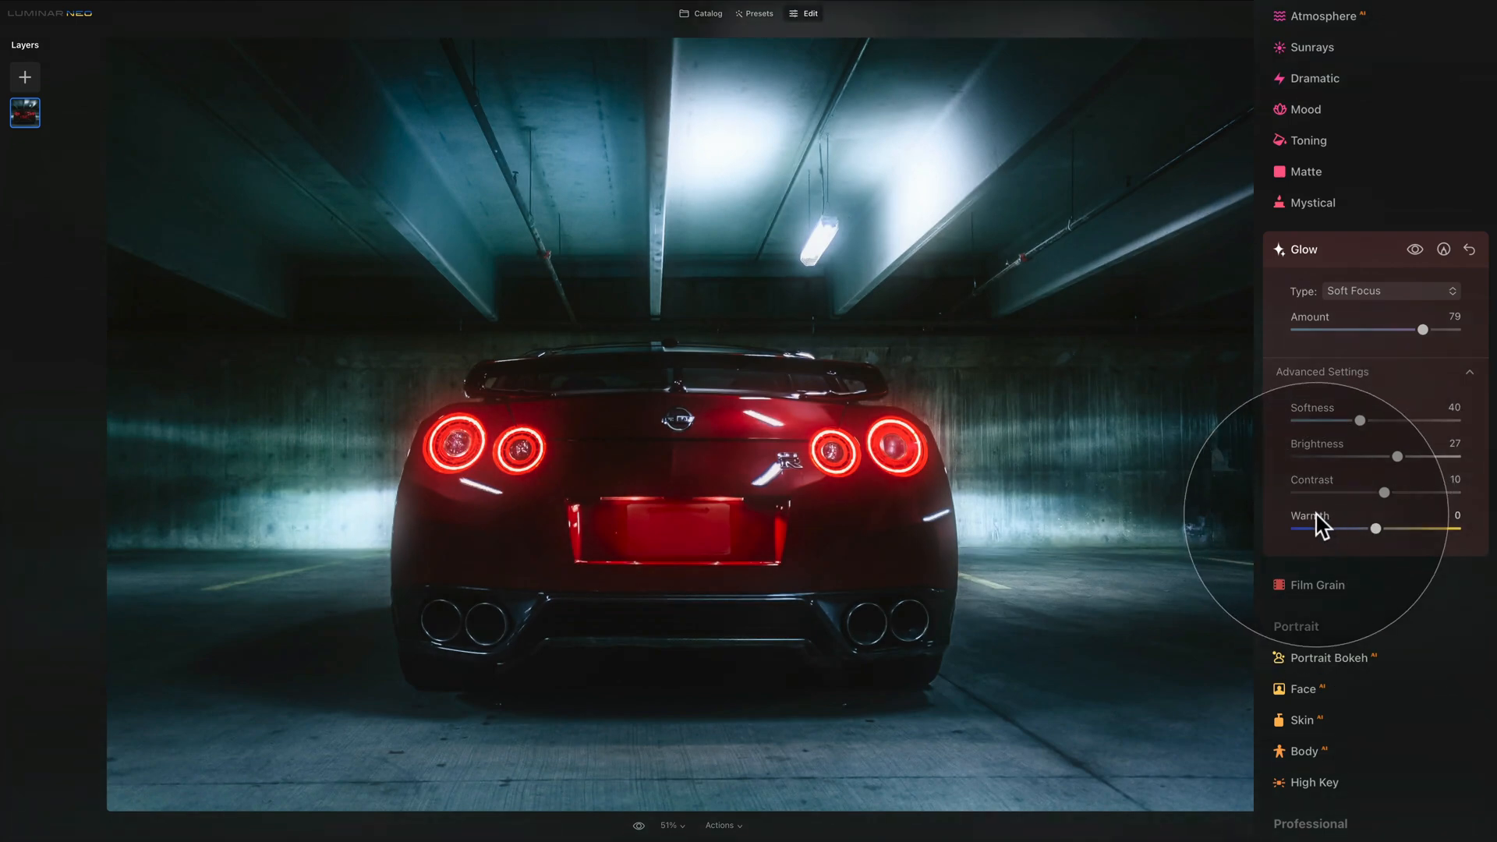
mouse_move(1269, 542)
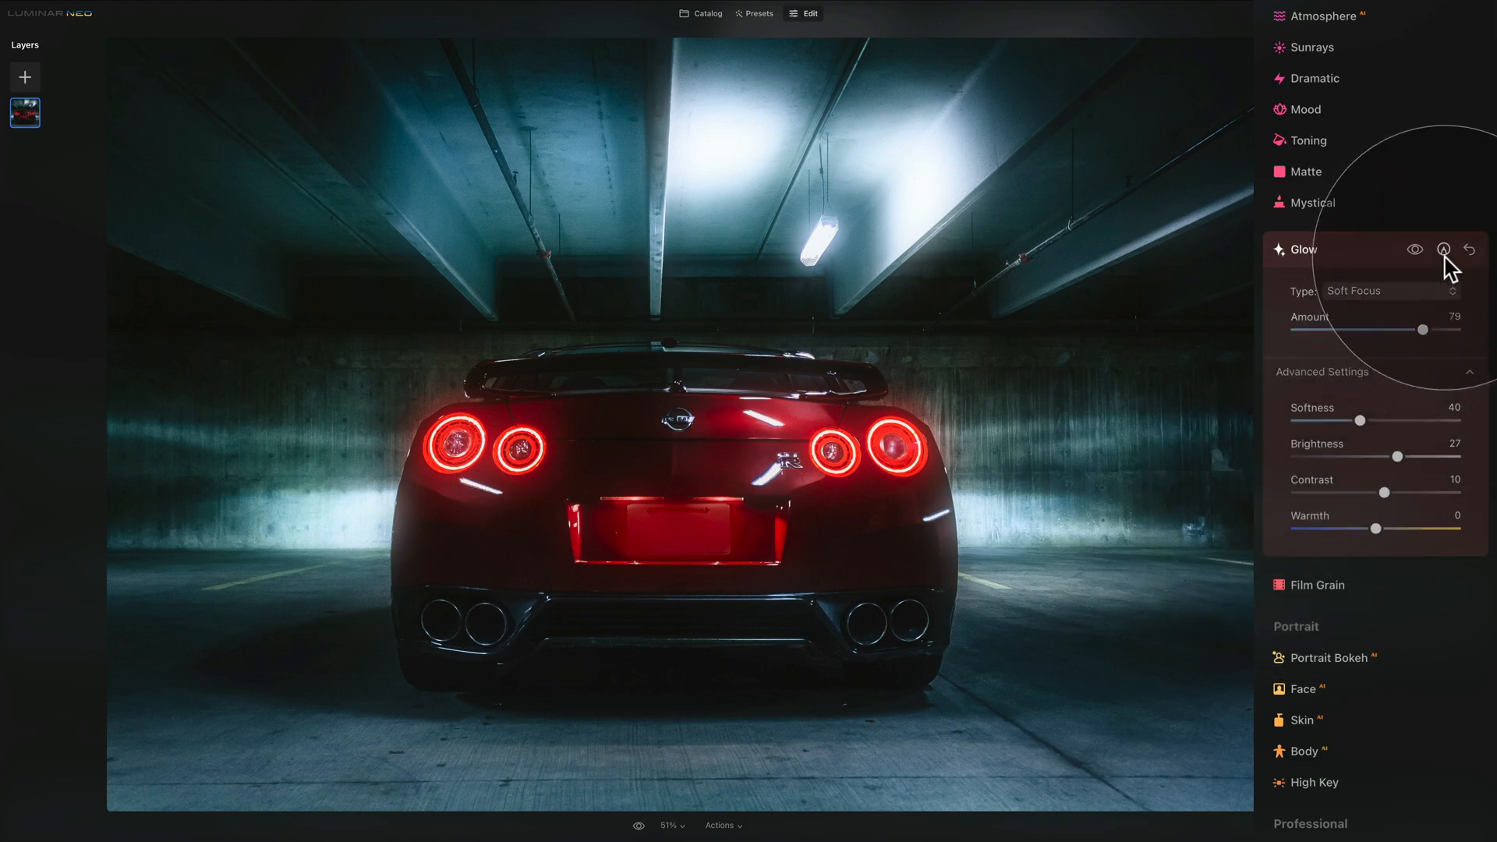
Step: Start a Paint Mask on the car photo's glow with the brush selected
click(1444, 249)
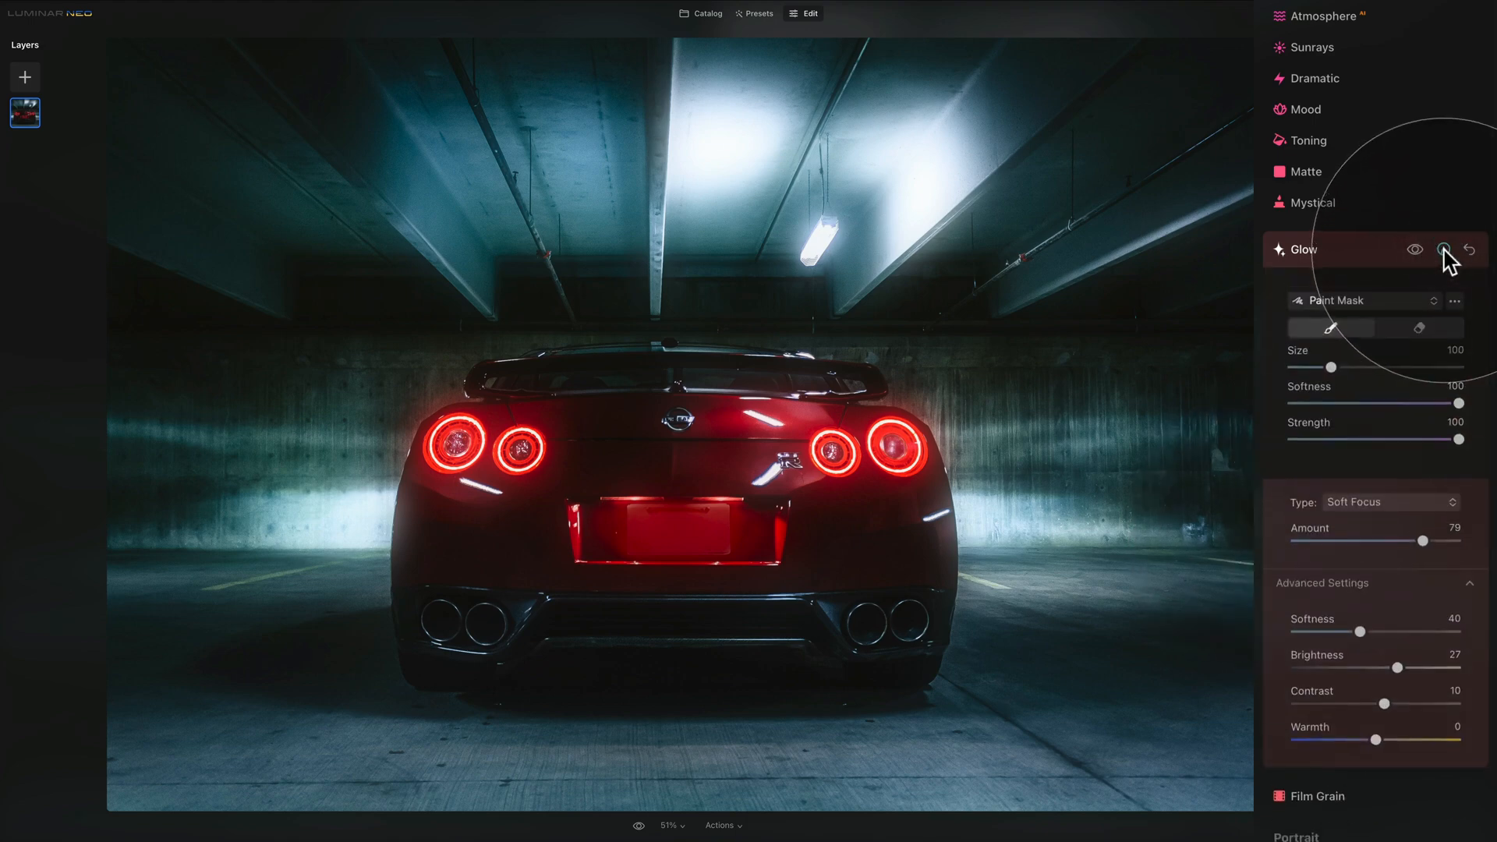
click(1360, 304)
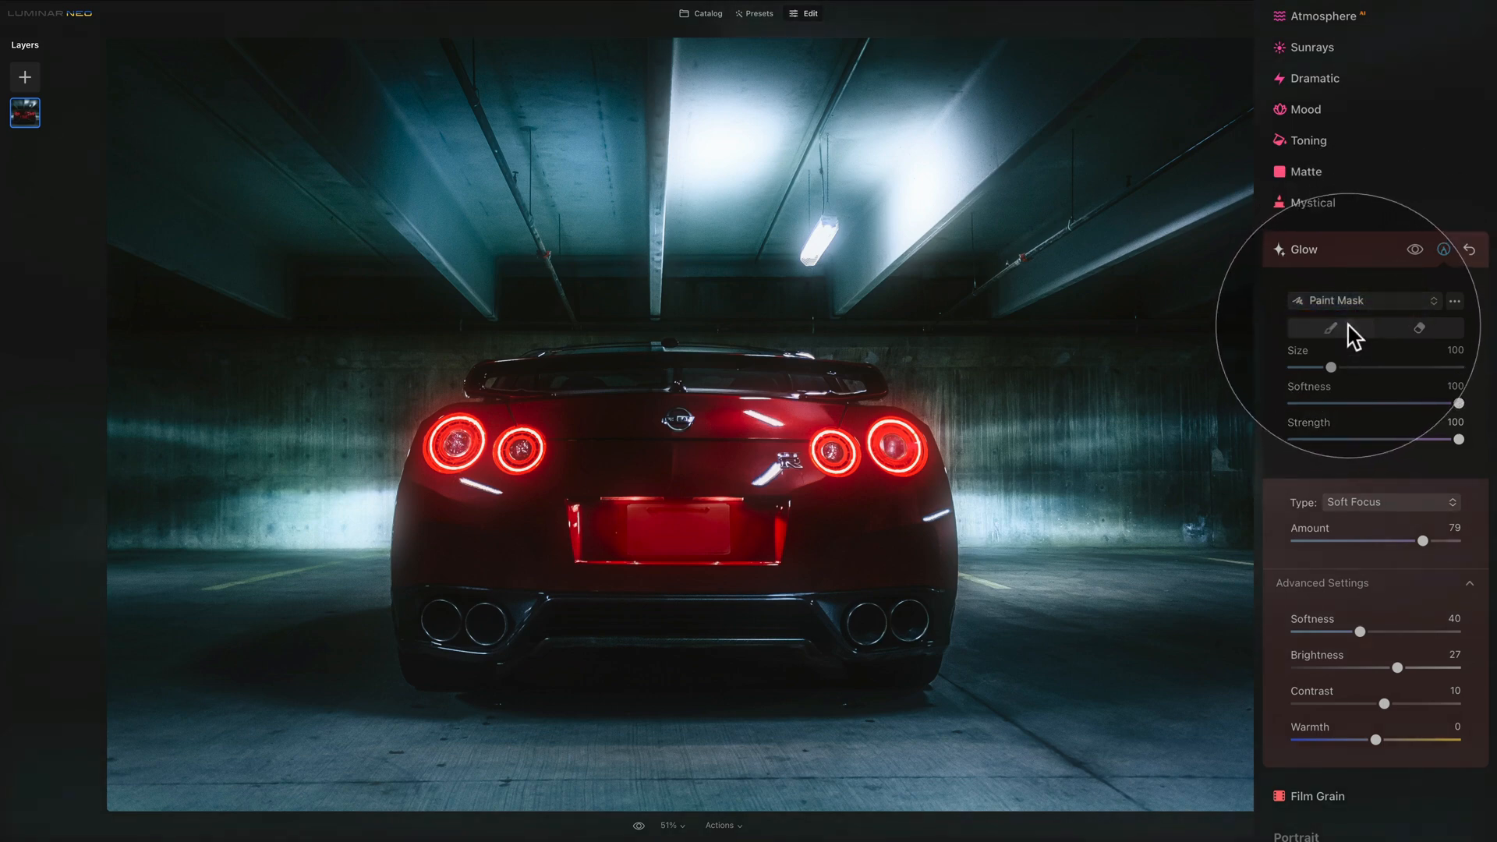
click(1328, 327)
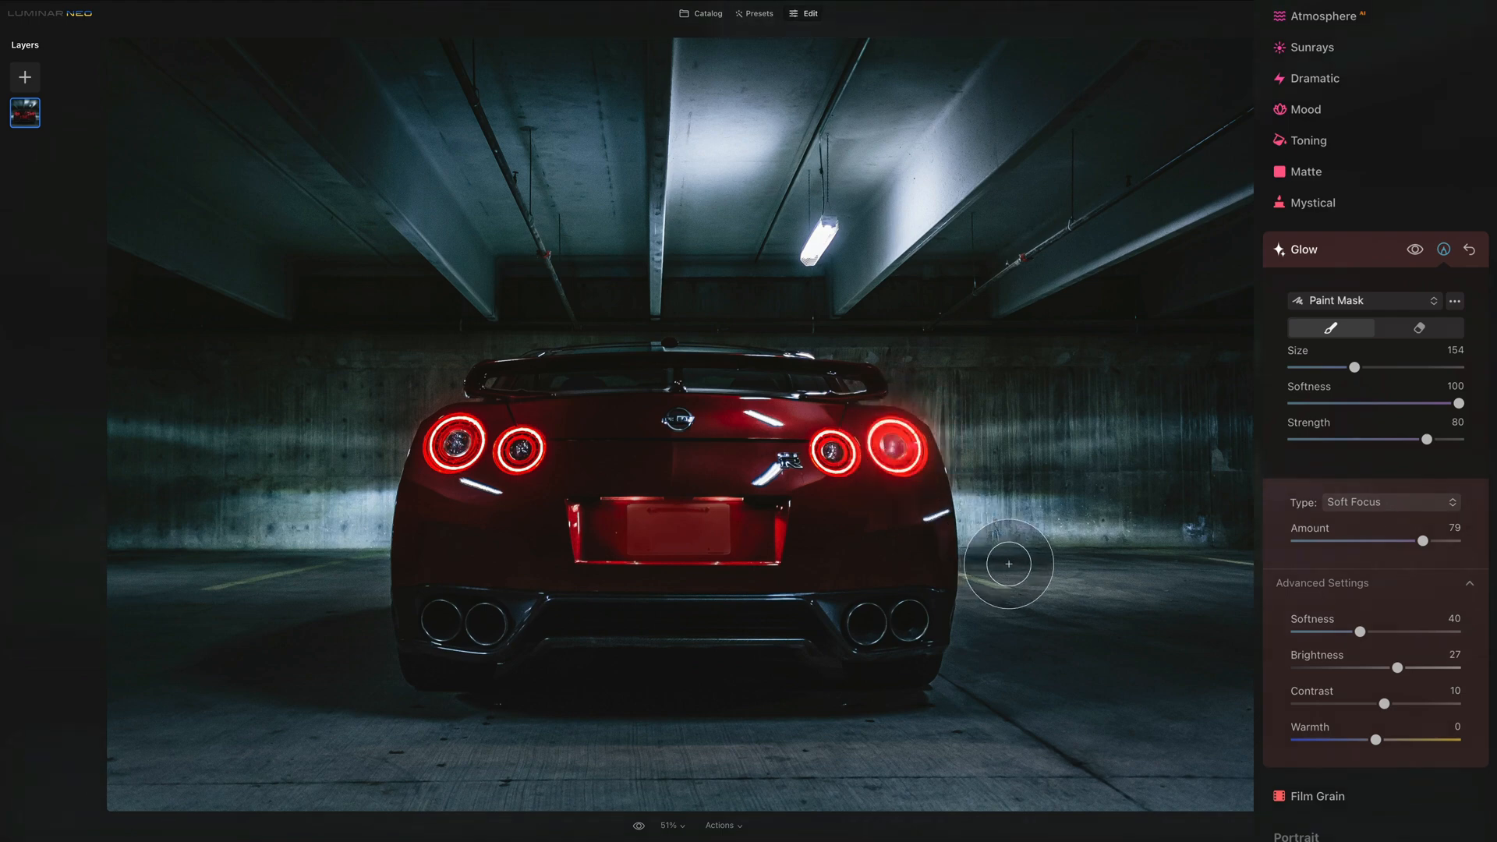
Step: Paint glow onto the car's four taillights and compare the photo with and without it
click(1416, 249)
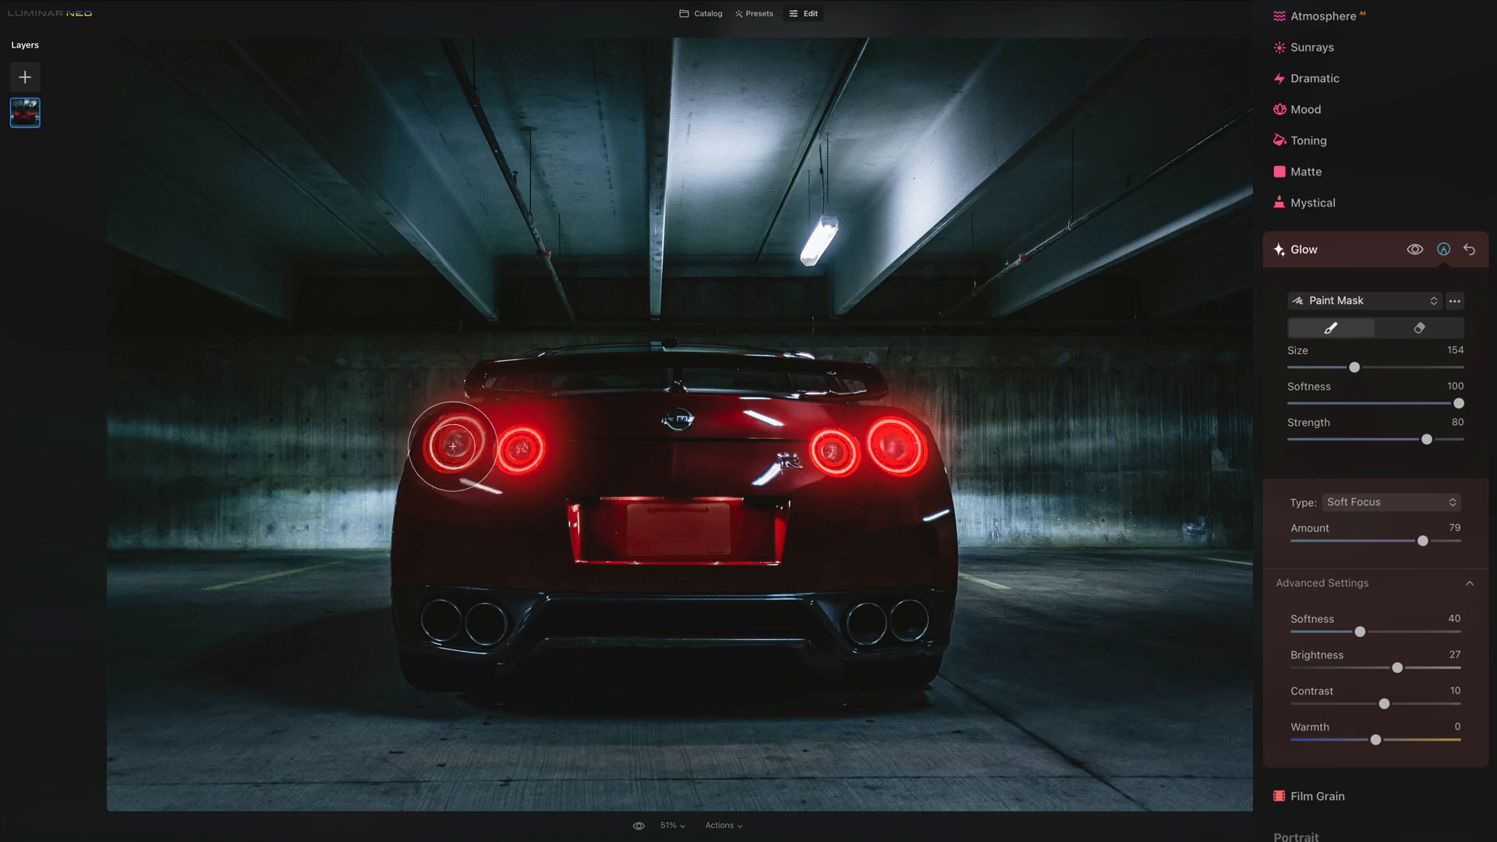
mouse_move(1003, 462)
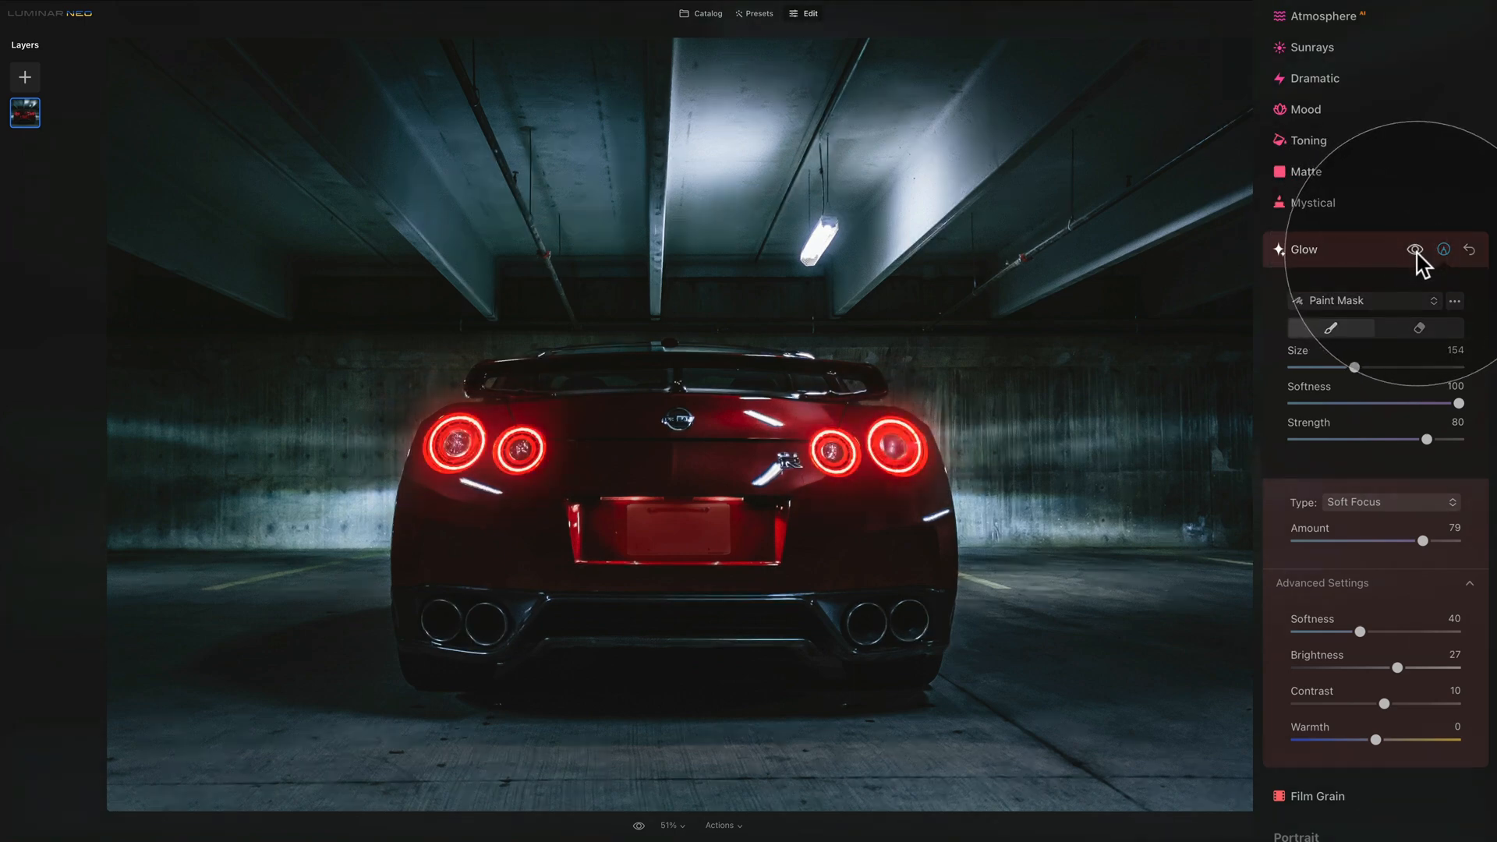
click(1416, 250)
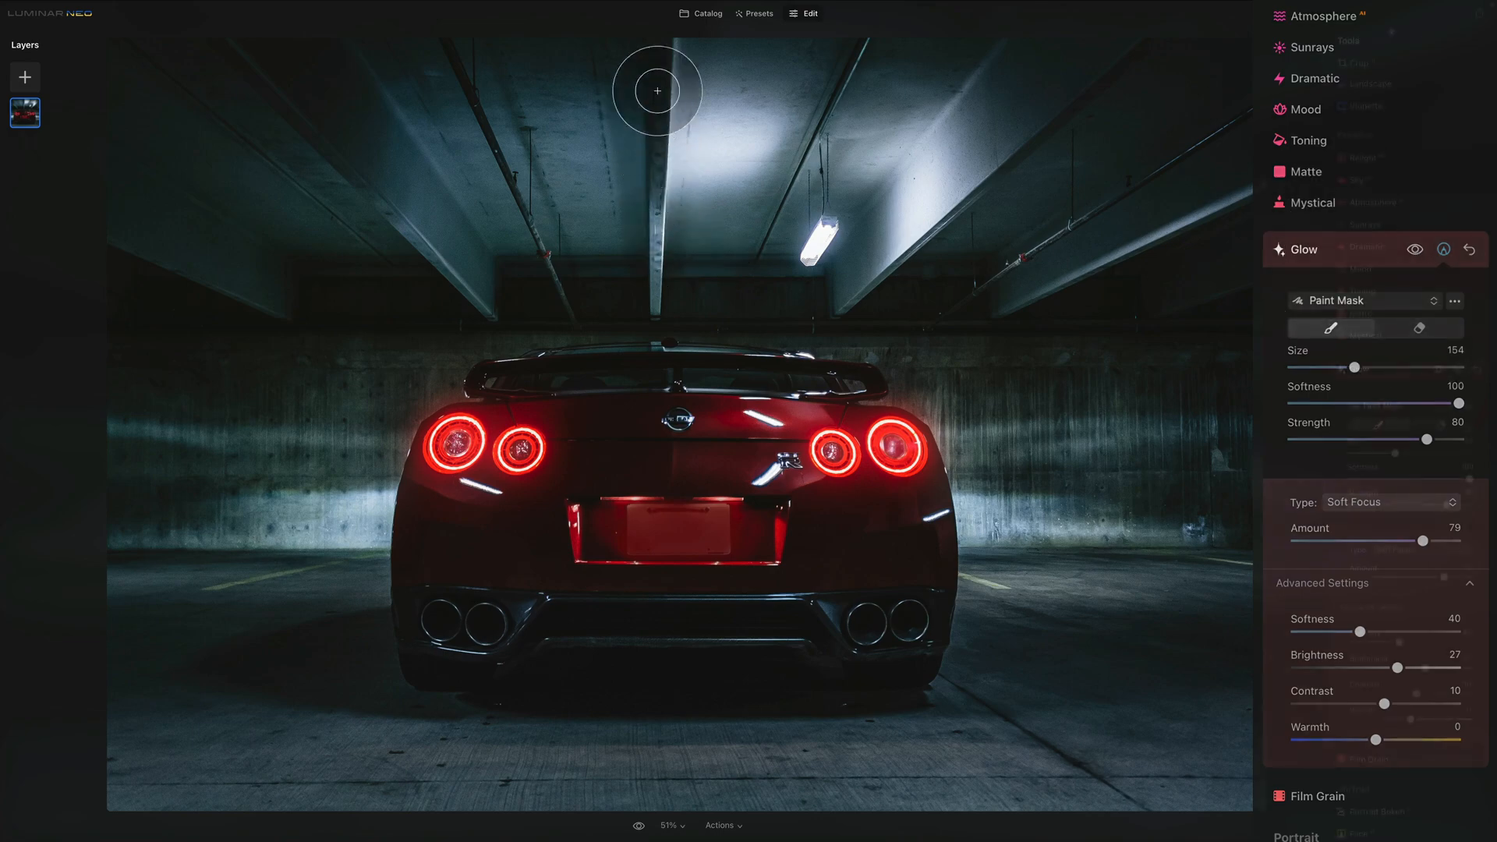
Step: Return to the catalog and open the black-and-white lamp-lit tree avenue photo in Edit
click(705, 14)
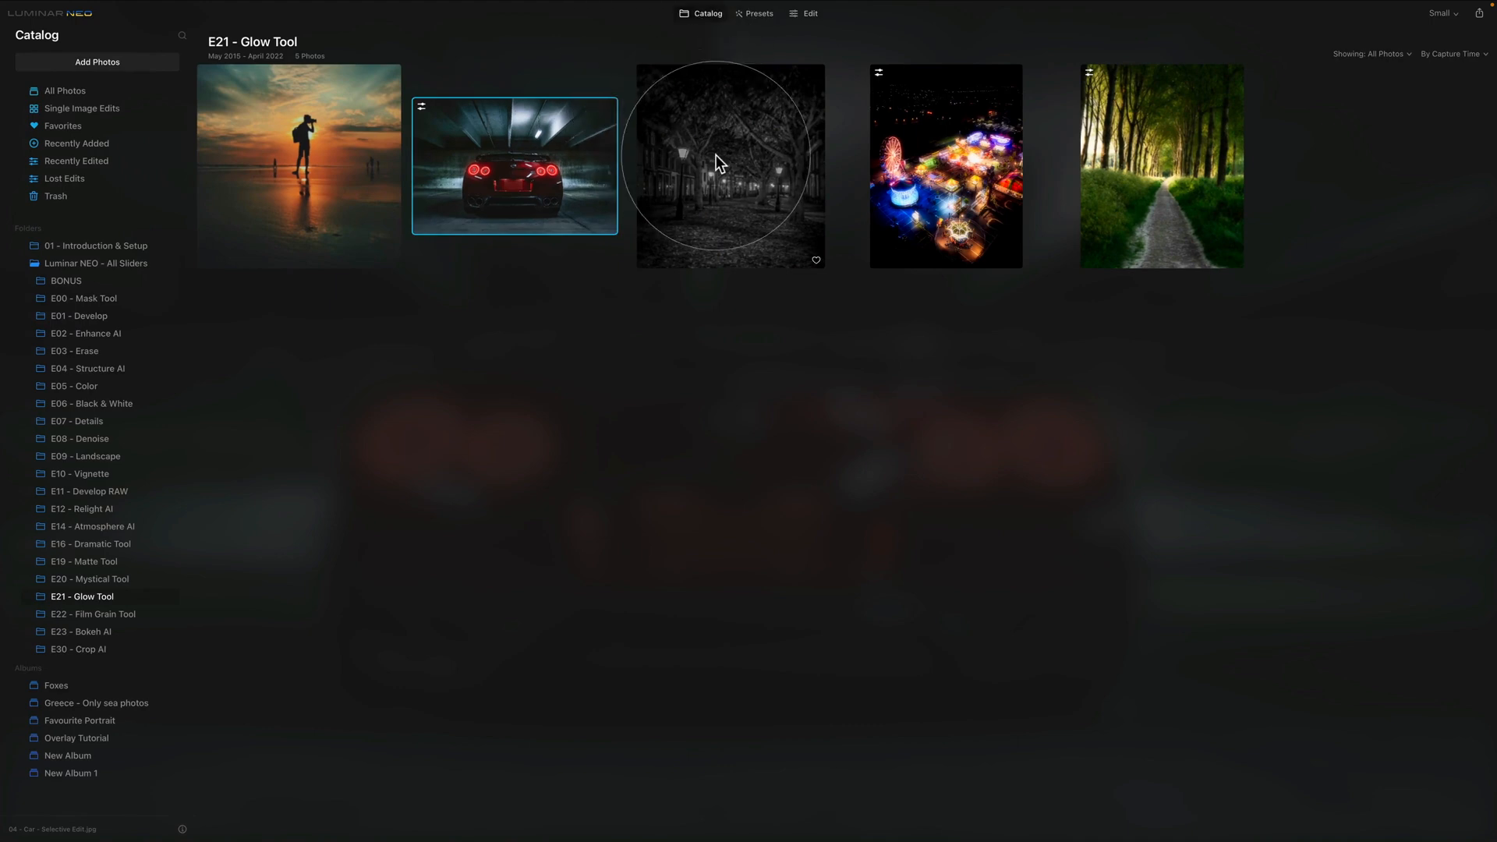
click(730, 166)
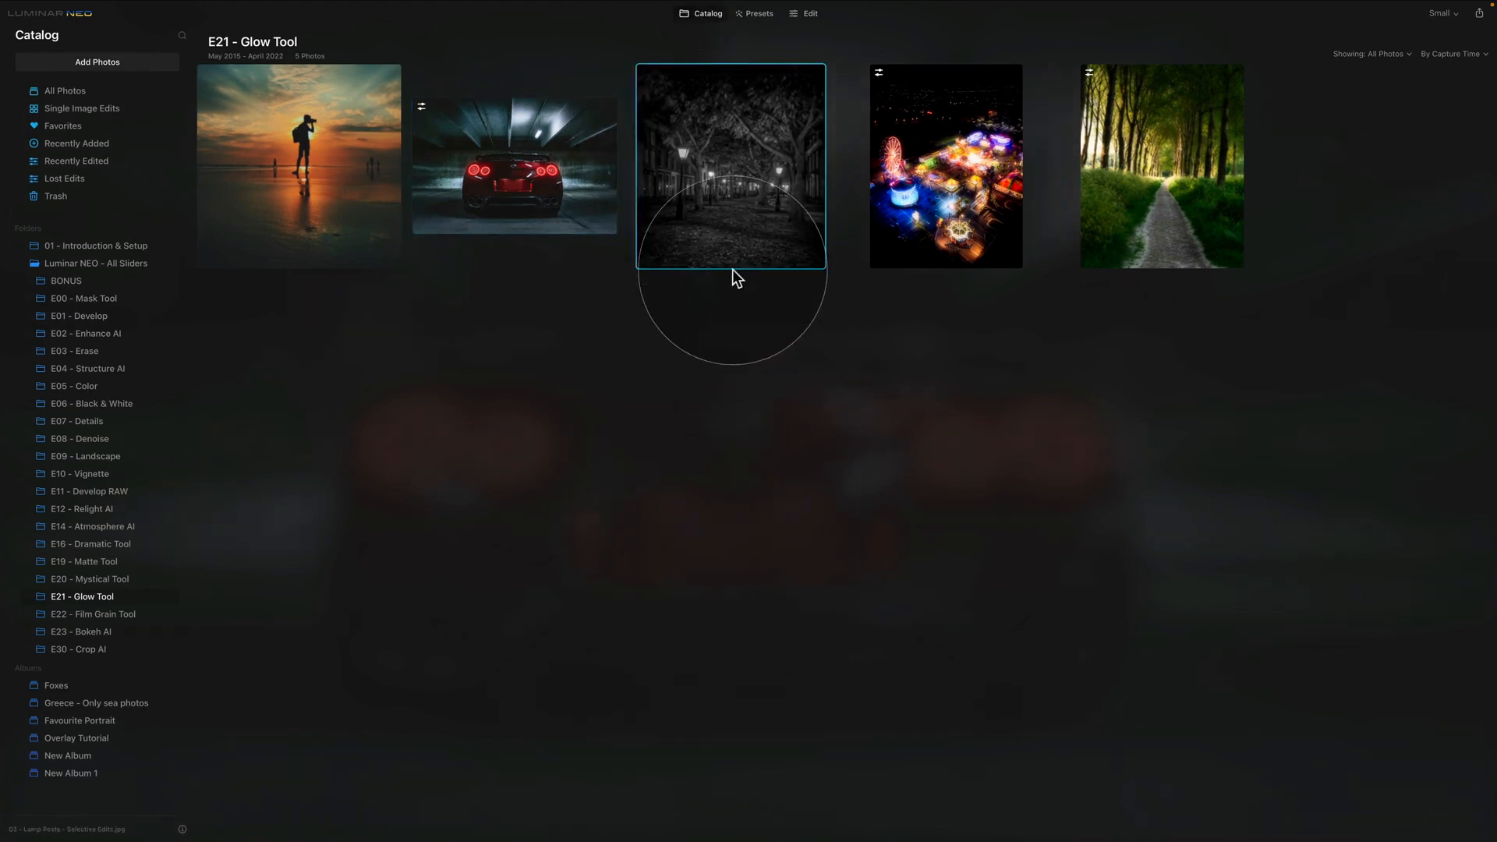
double_click(729, 165)
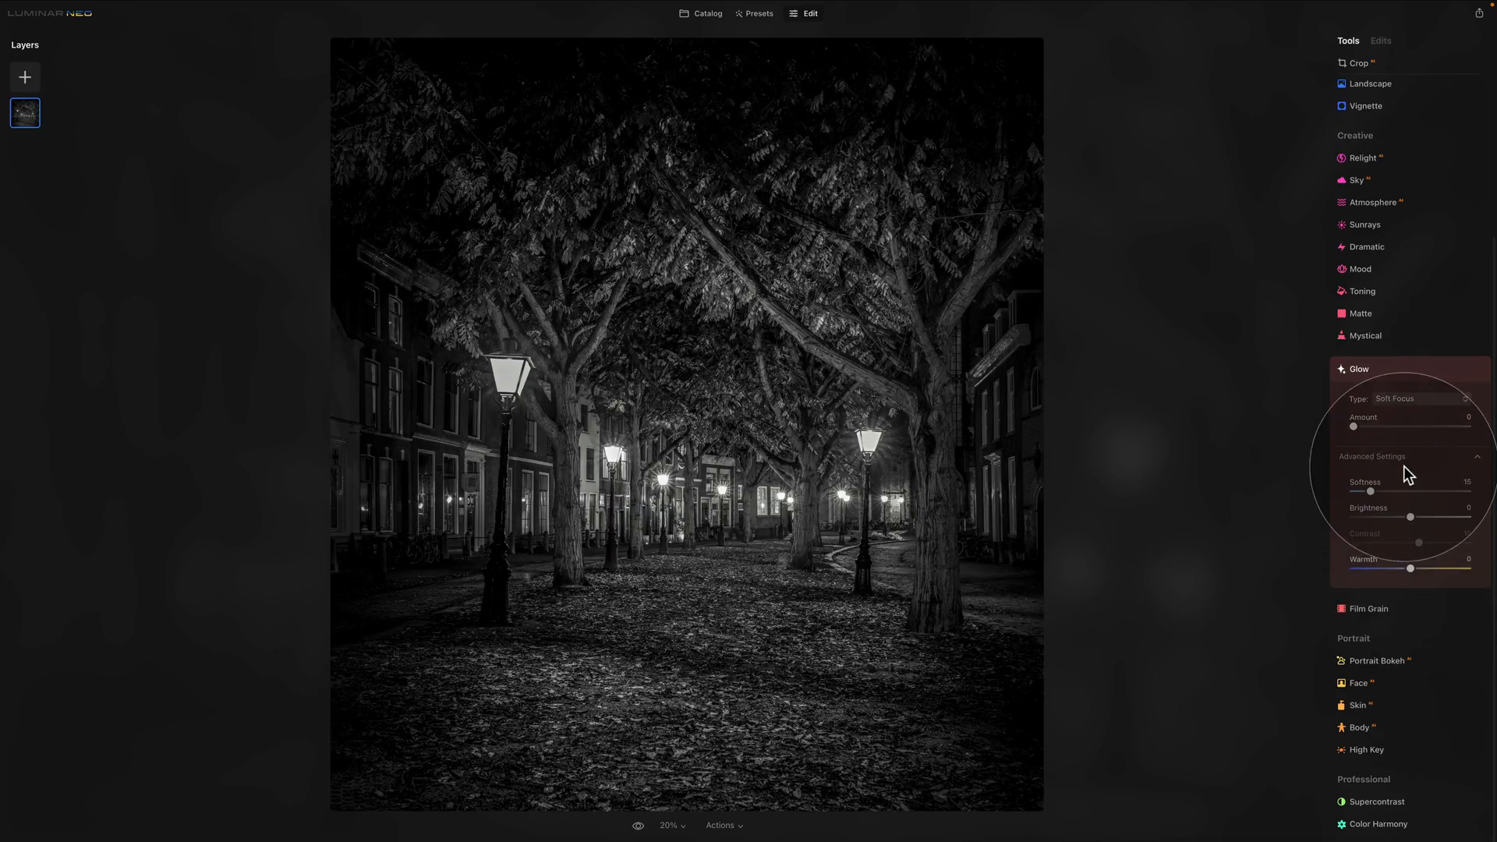
Step: Scroll the tools list down to reach the Glow tool for the avenue photo
scroll(down, 3)
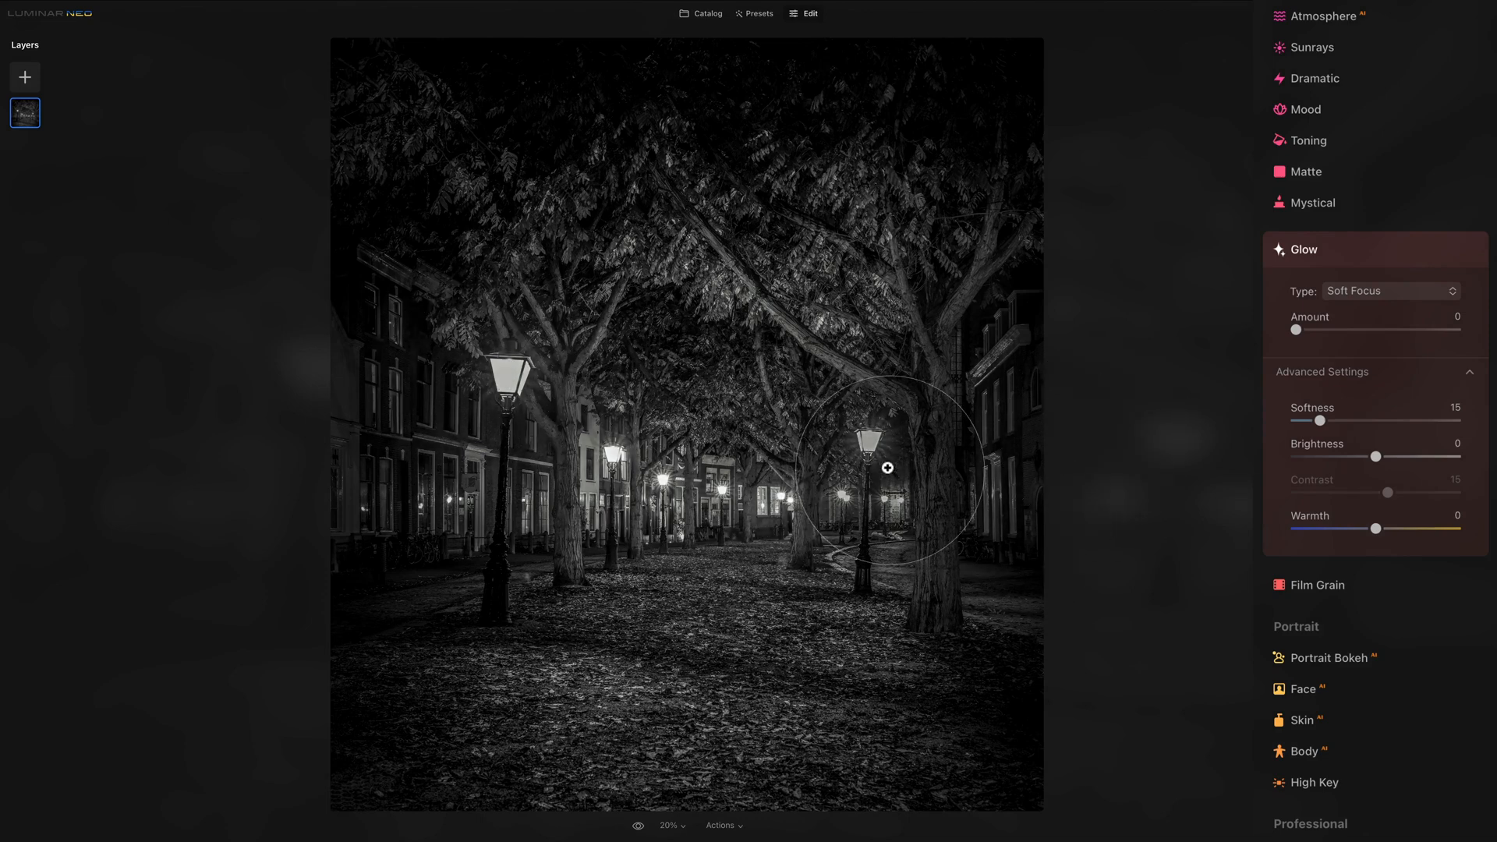
mouse_move(1304, 339)
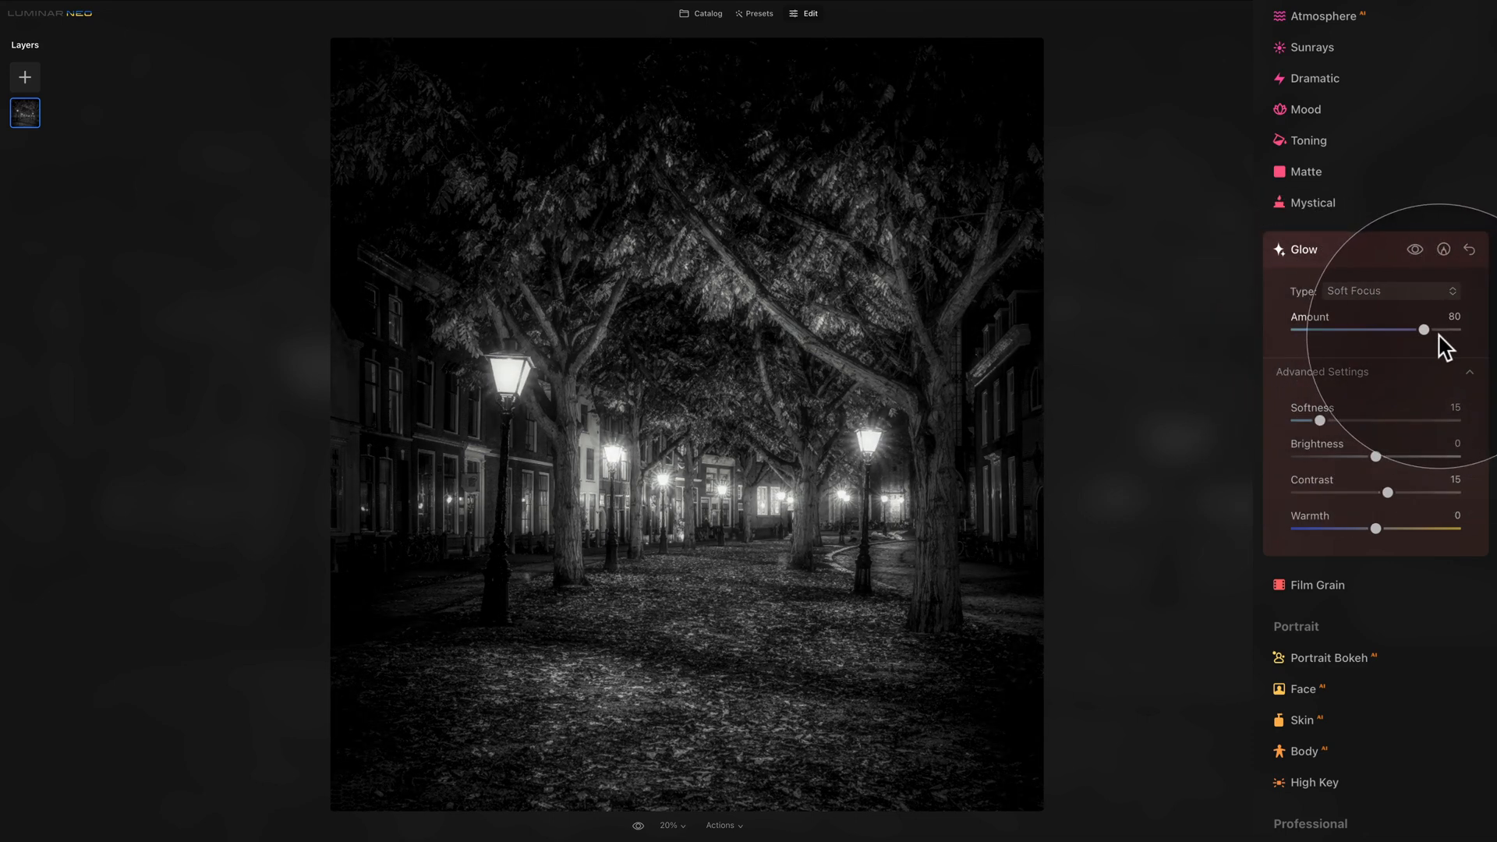
mouse_move(1305, 455)
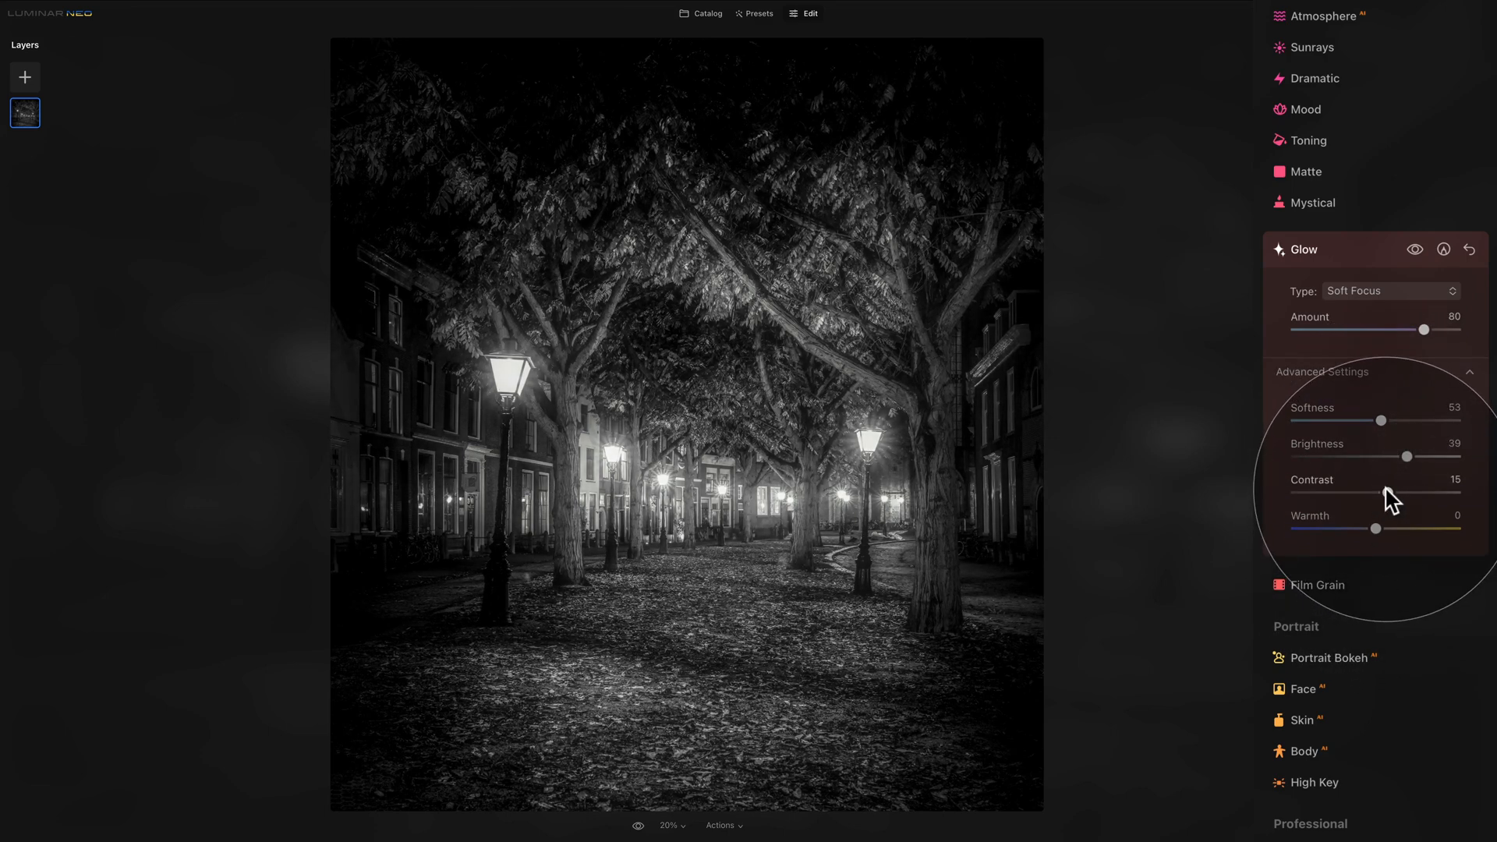
mouse_move(1384, 536)
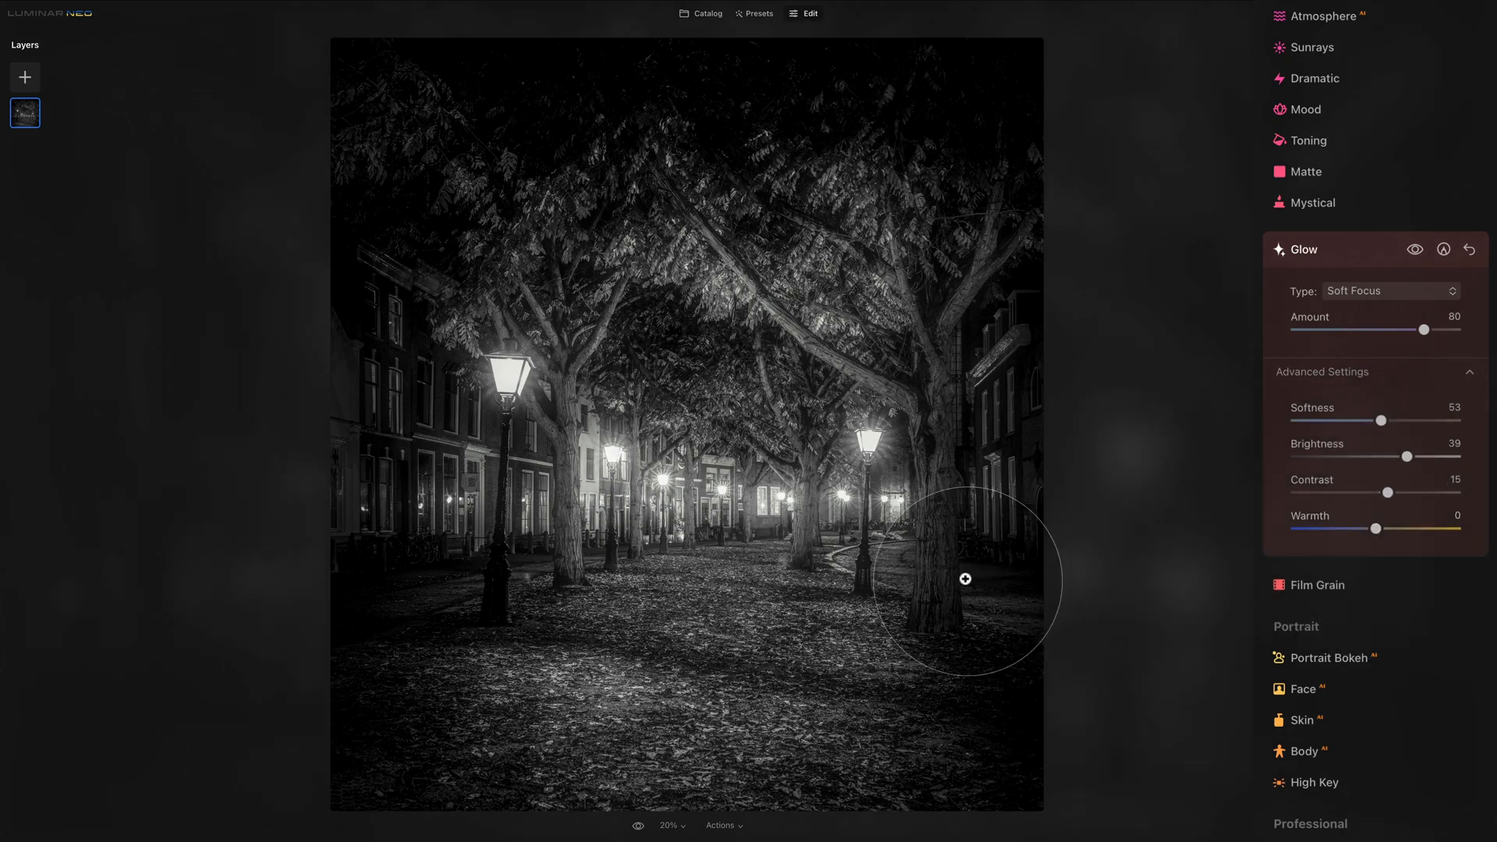
mouse_move(967, 551)
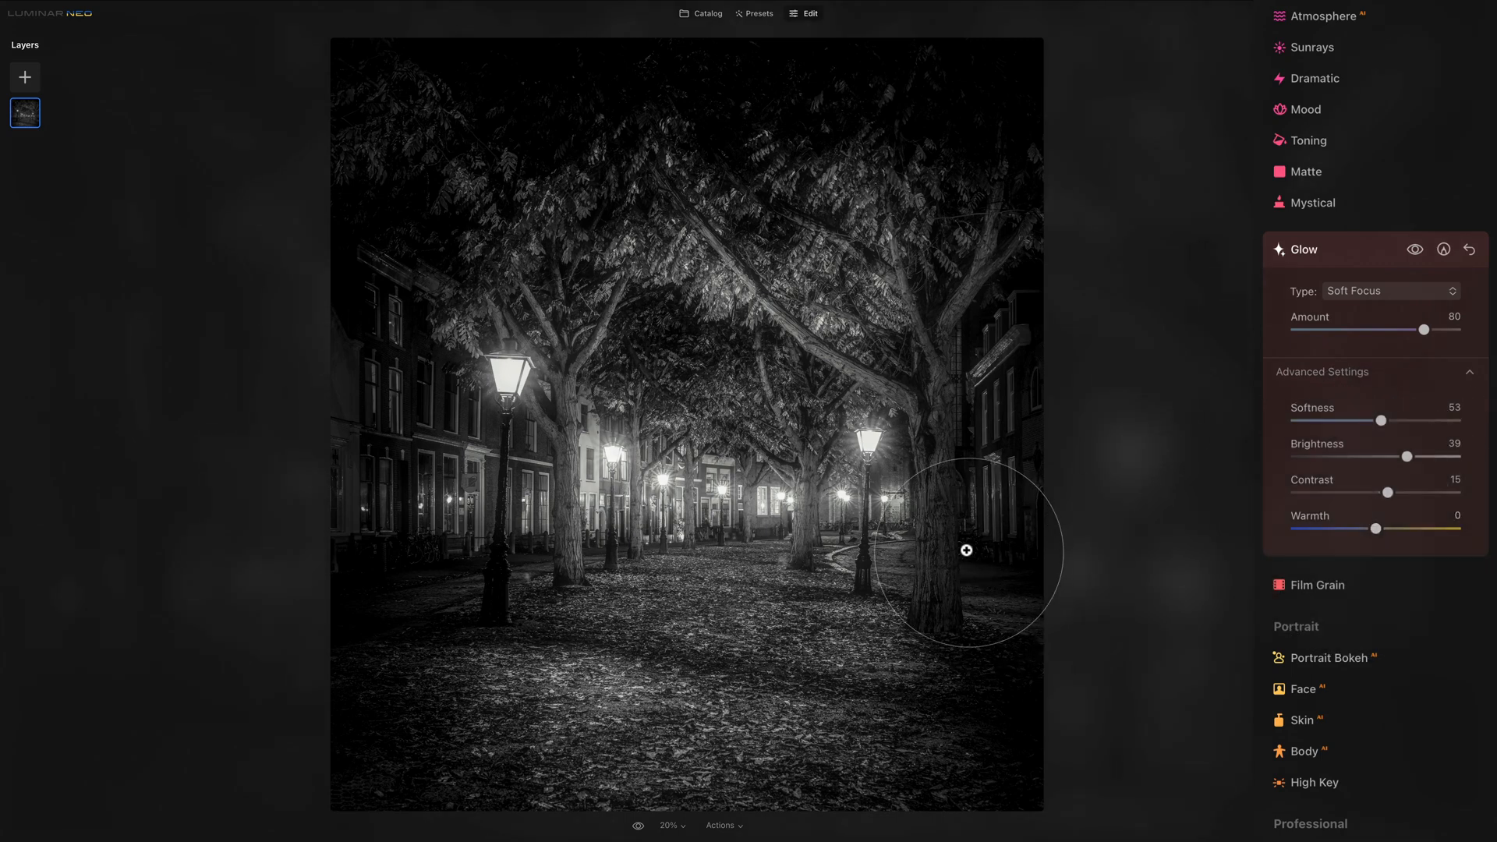
mouse_move(1344, 331)
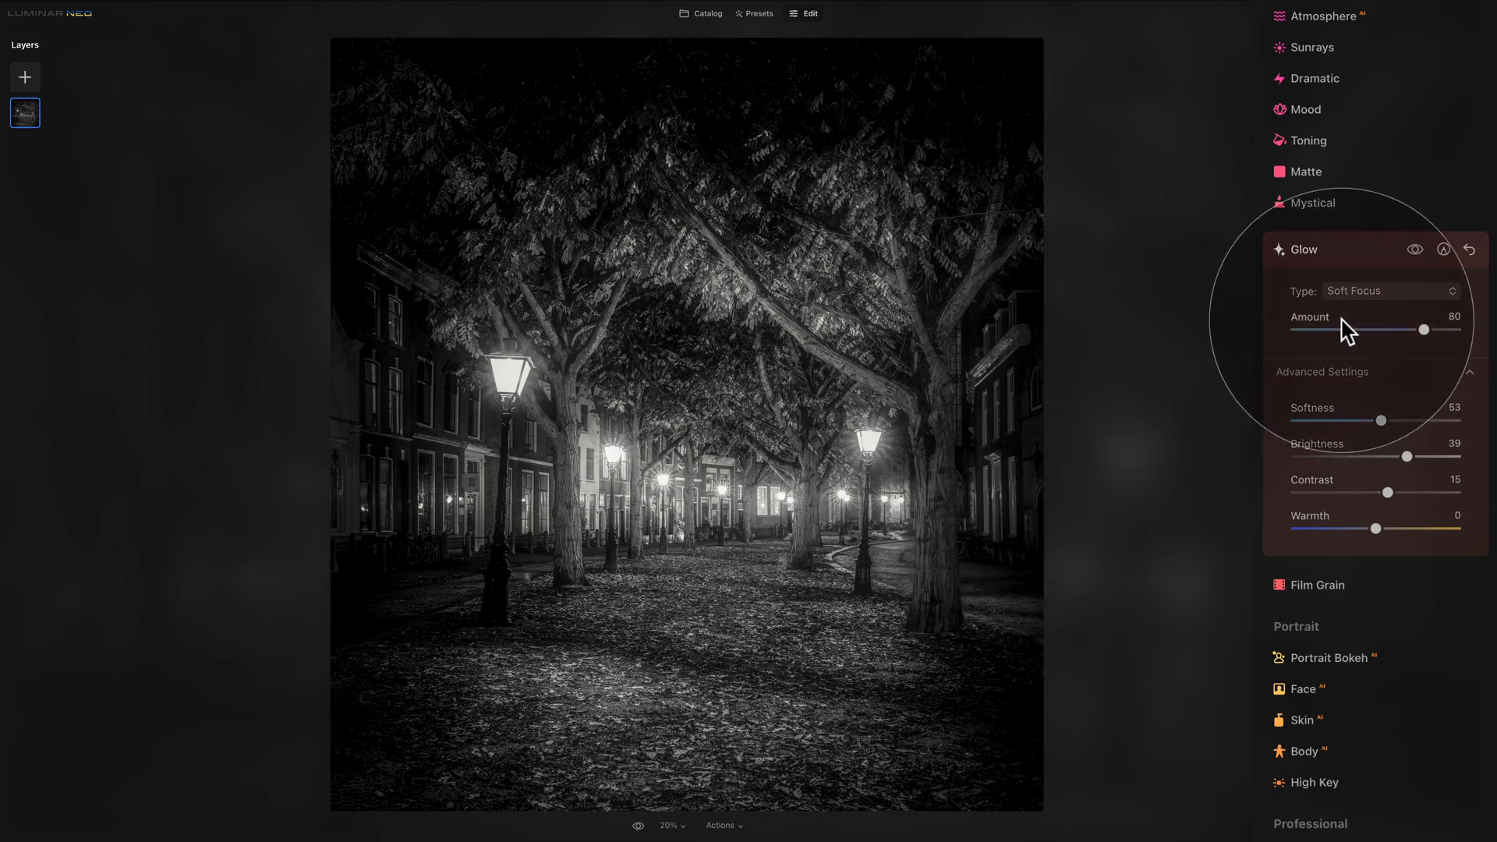
Step: Start a paint mask on the avenue photo's glow, brush size 122 and strength 80
click(1445, 250)
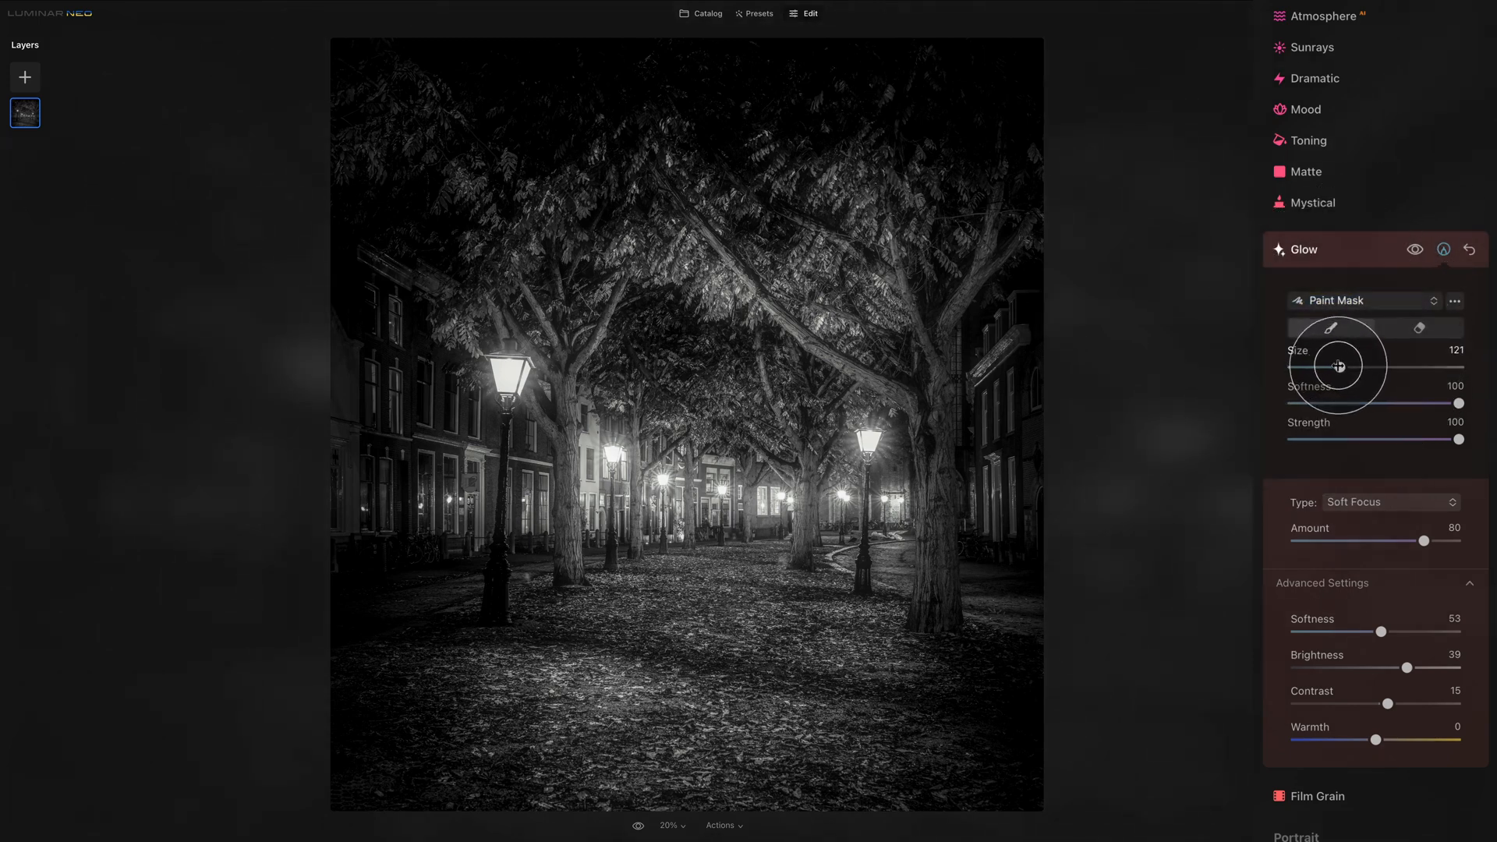
mouse_move(1279, 451)
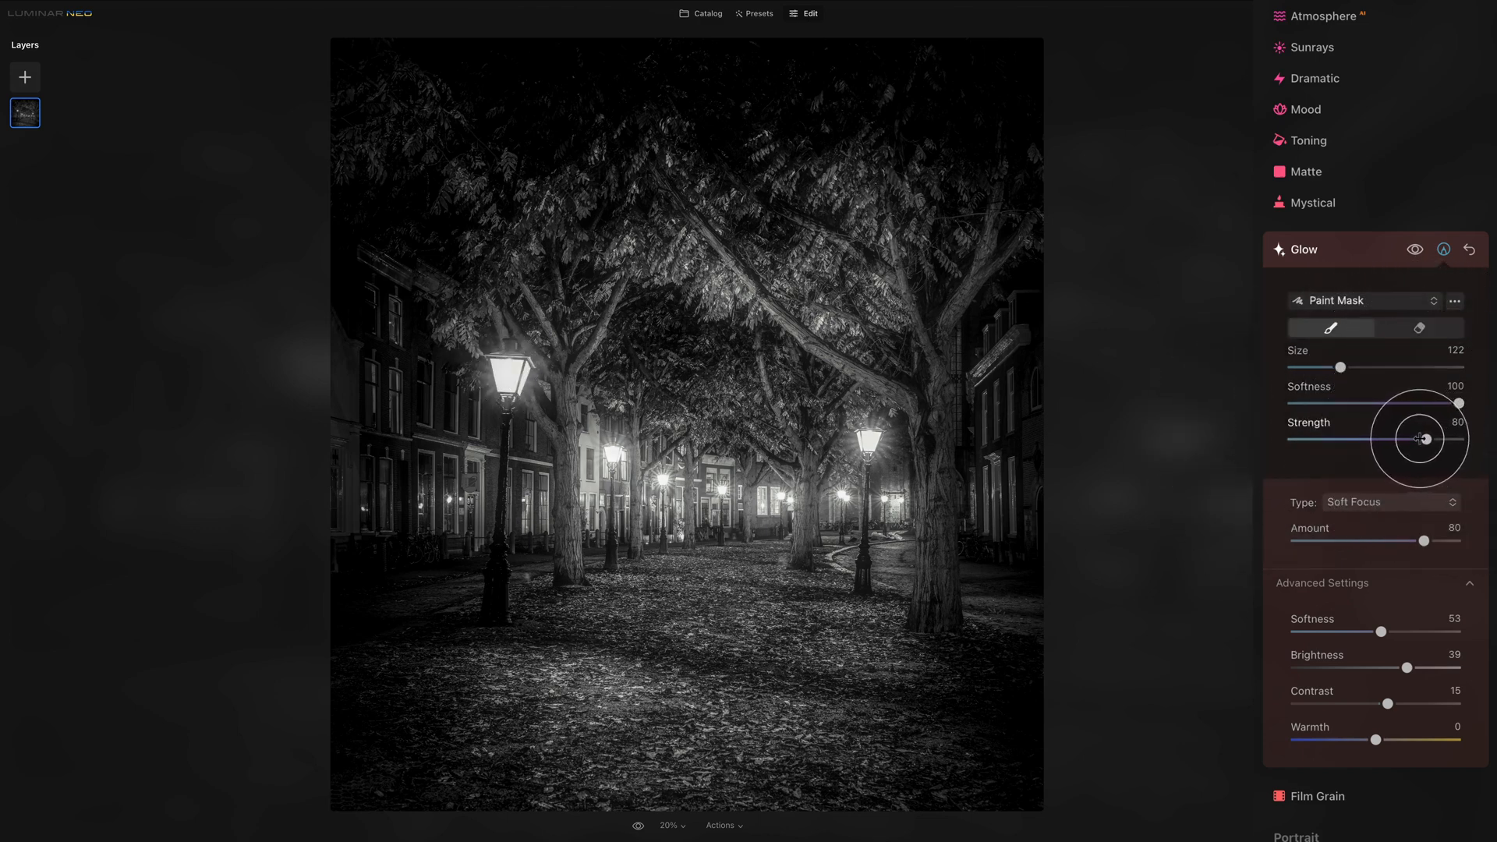
mouse_move(501, 373)
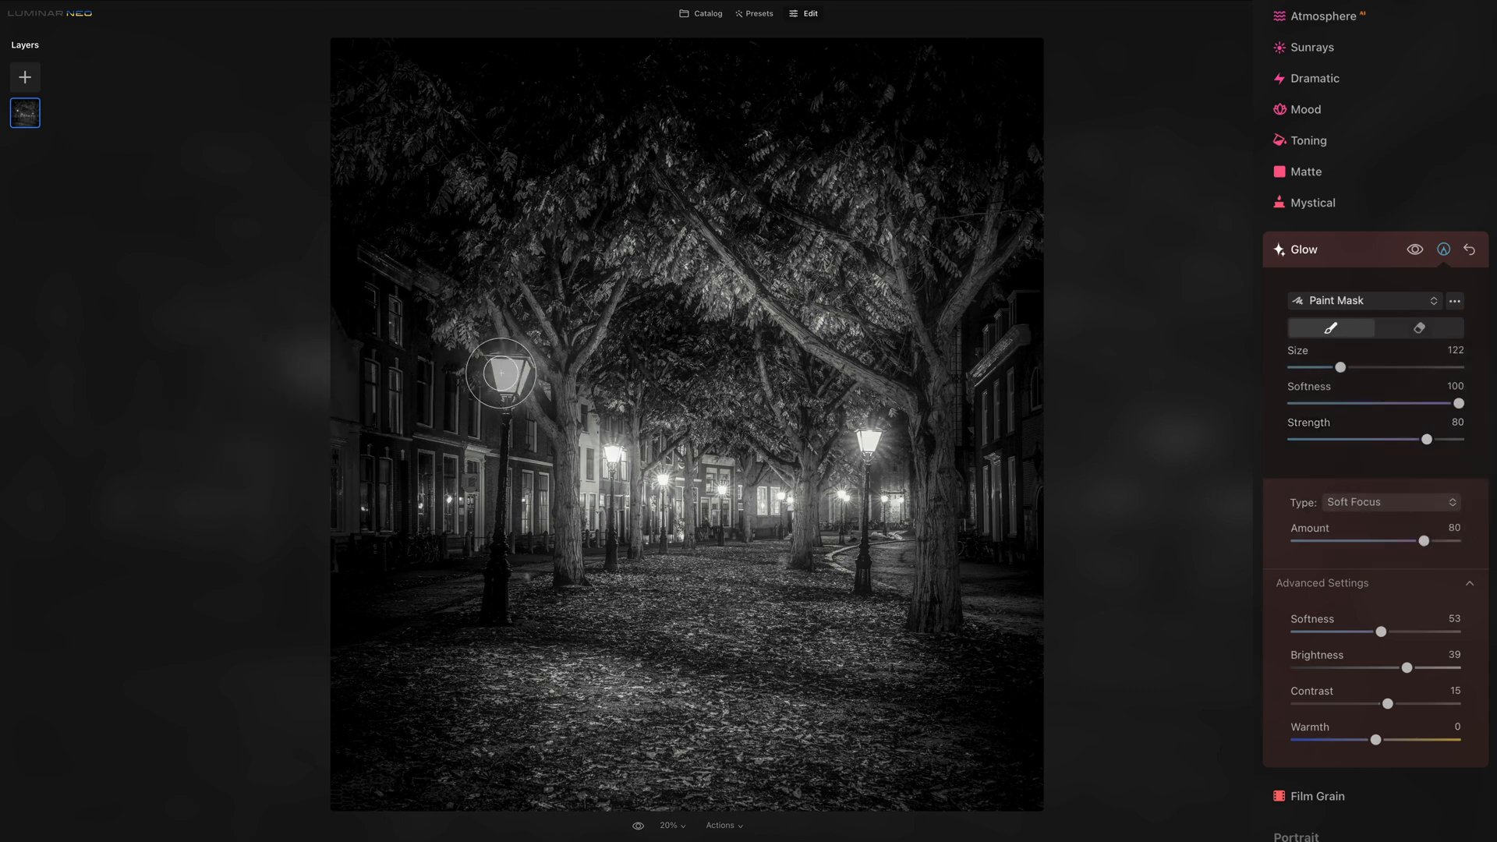
mouse_move(509, 371)
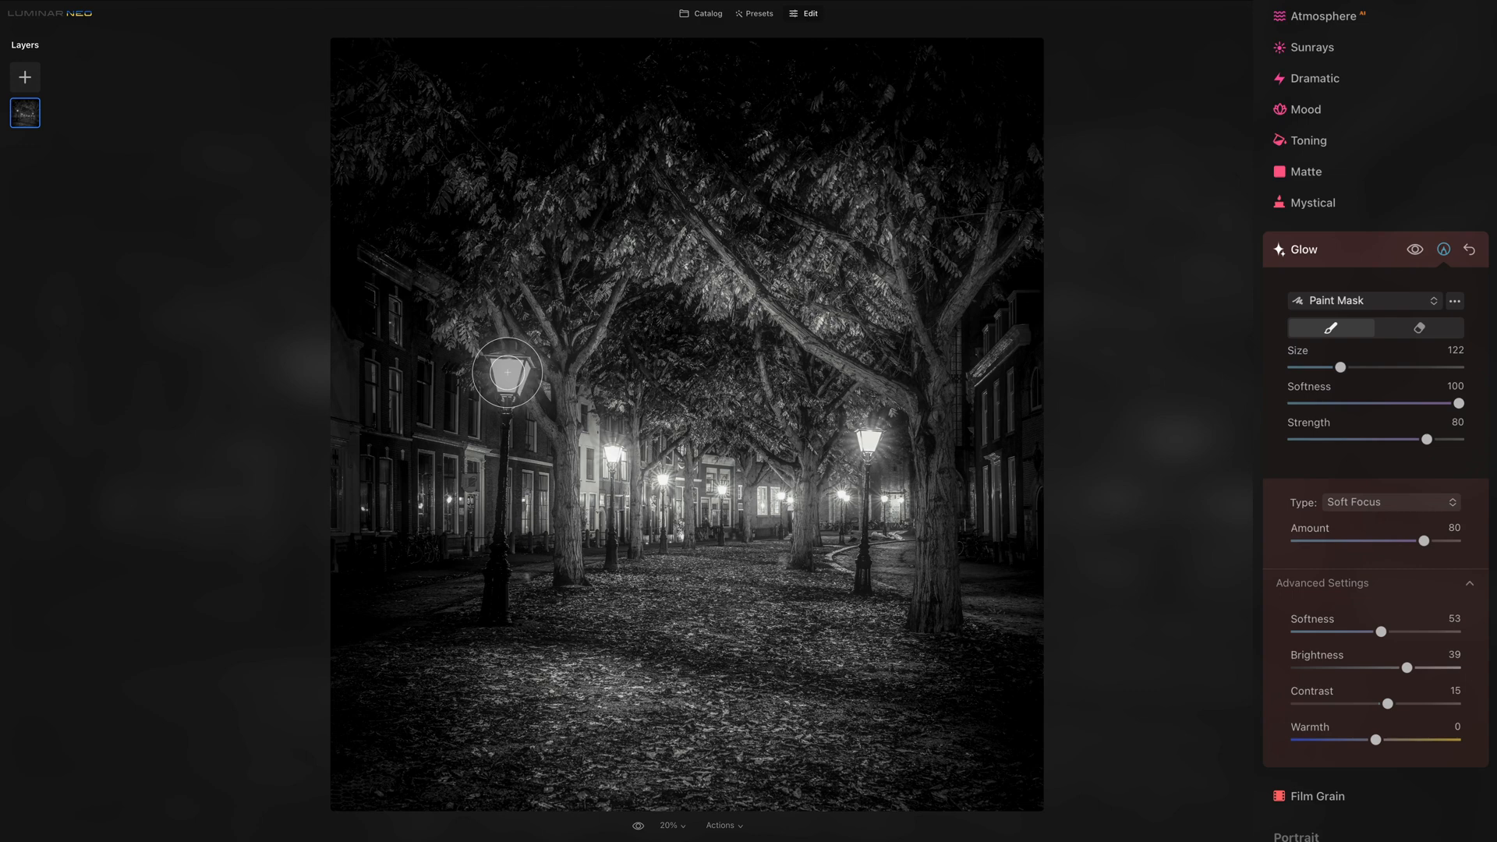
mouse_move(510, 374)
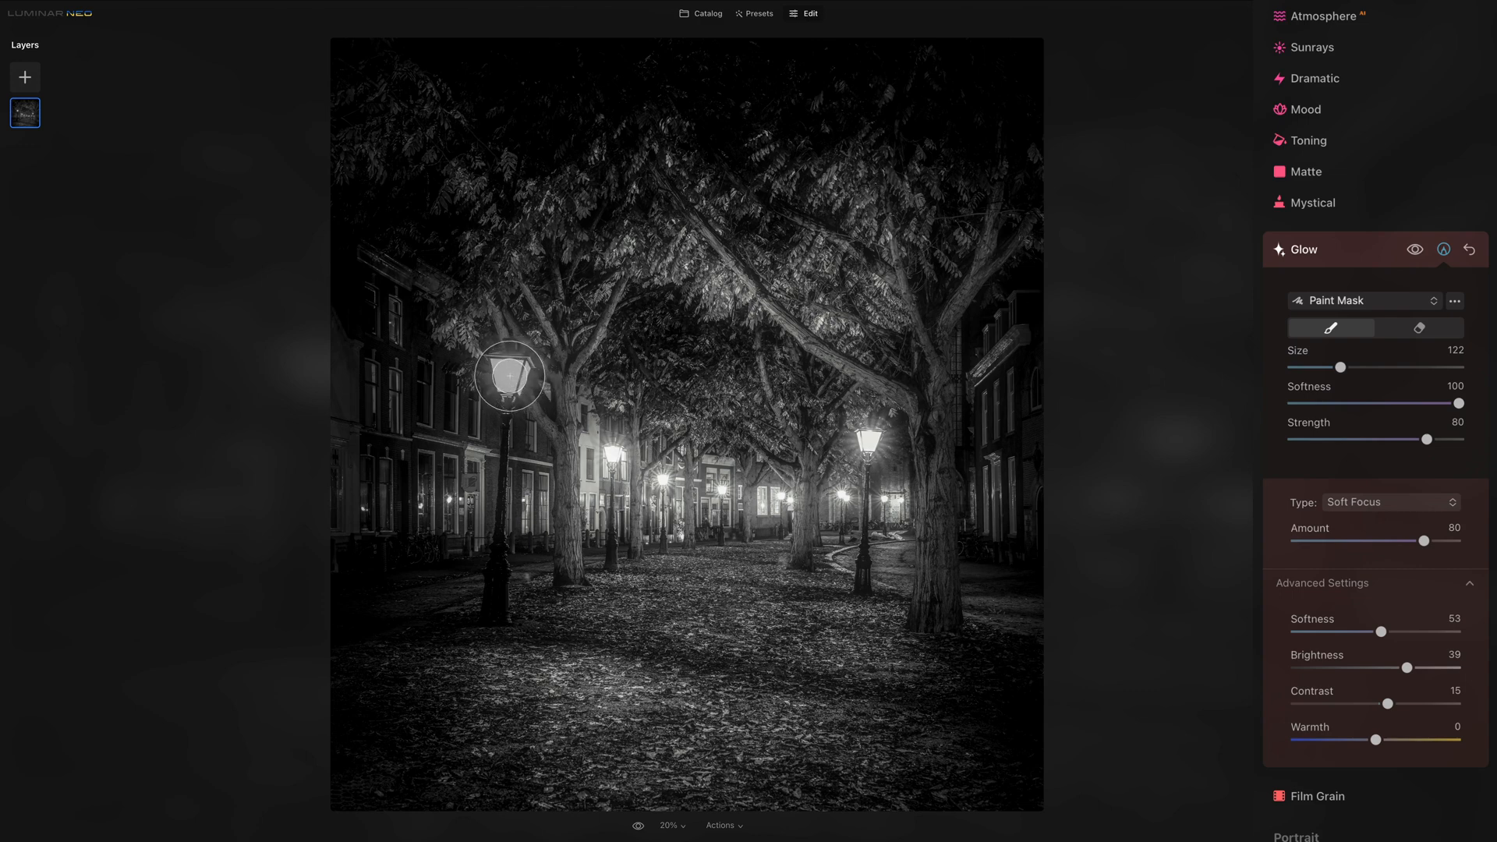
Step: Brush glow onto the nearest left street lamp in the avenue photo
click(496, 380)
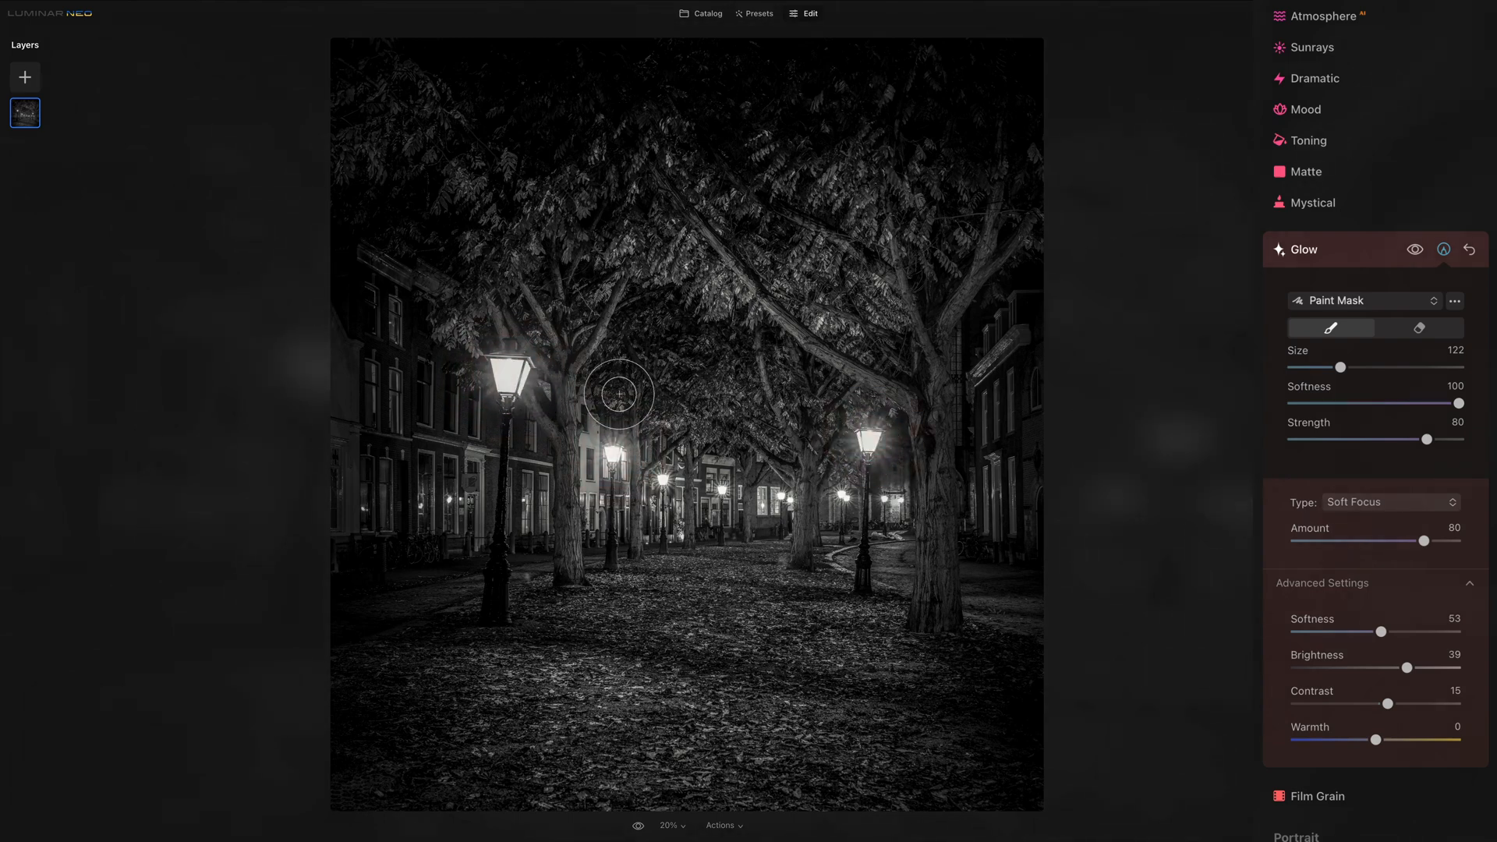
mouse_move(1279, 324)
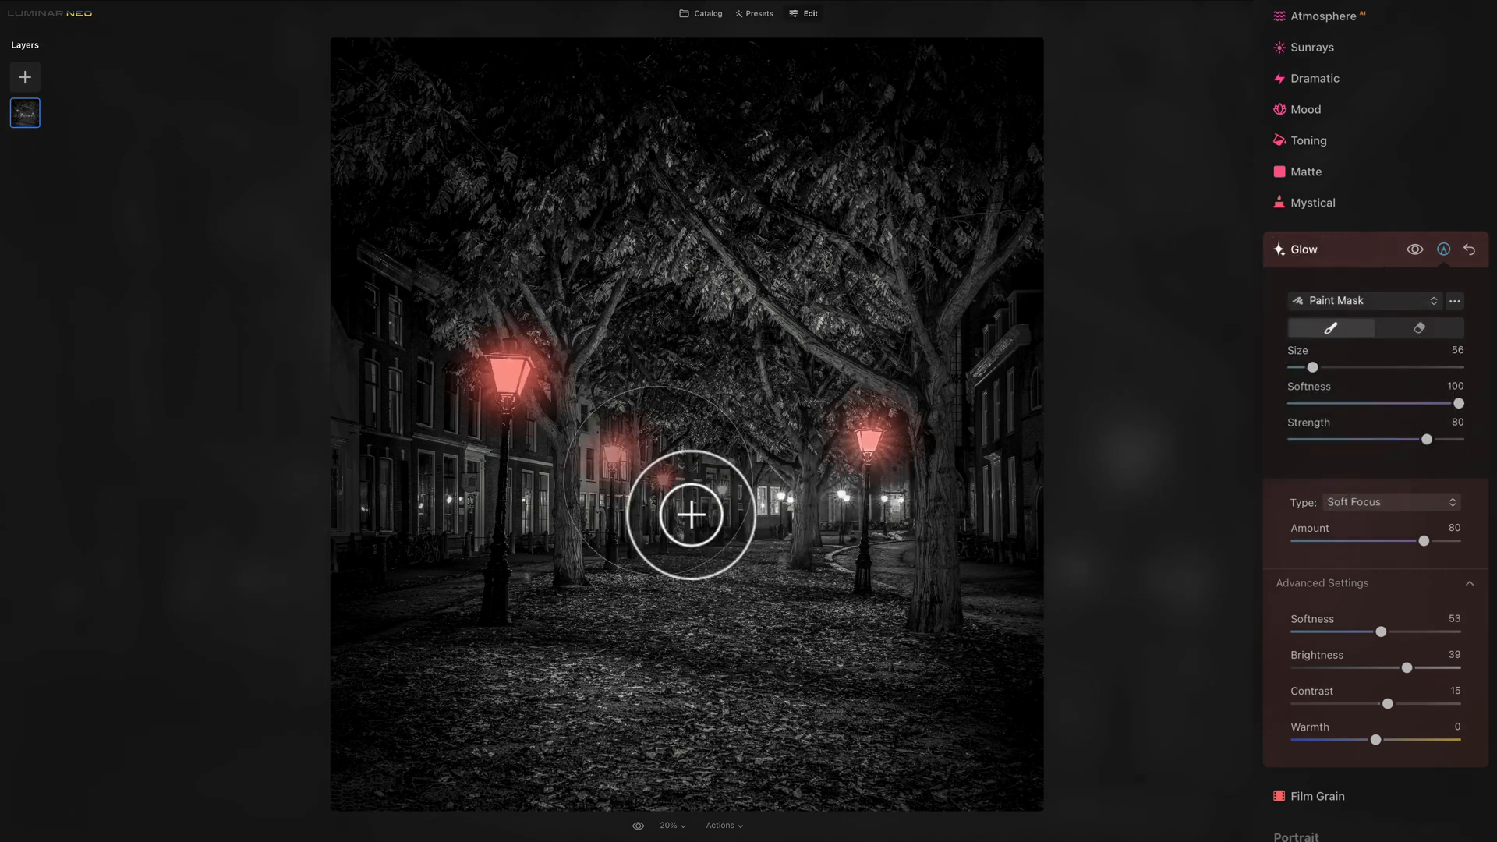
mouse_move(763, 525)
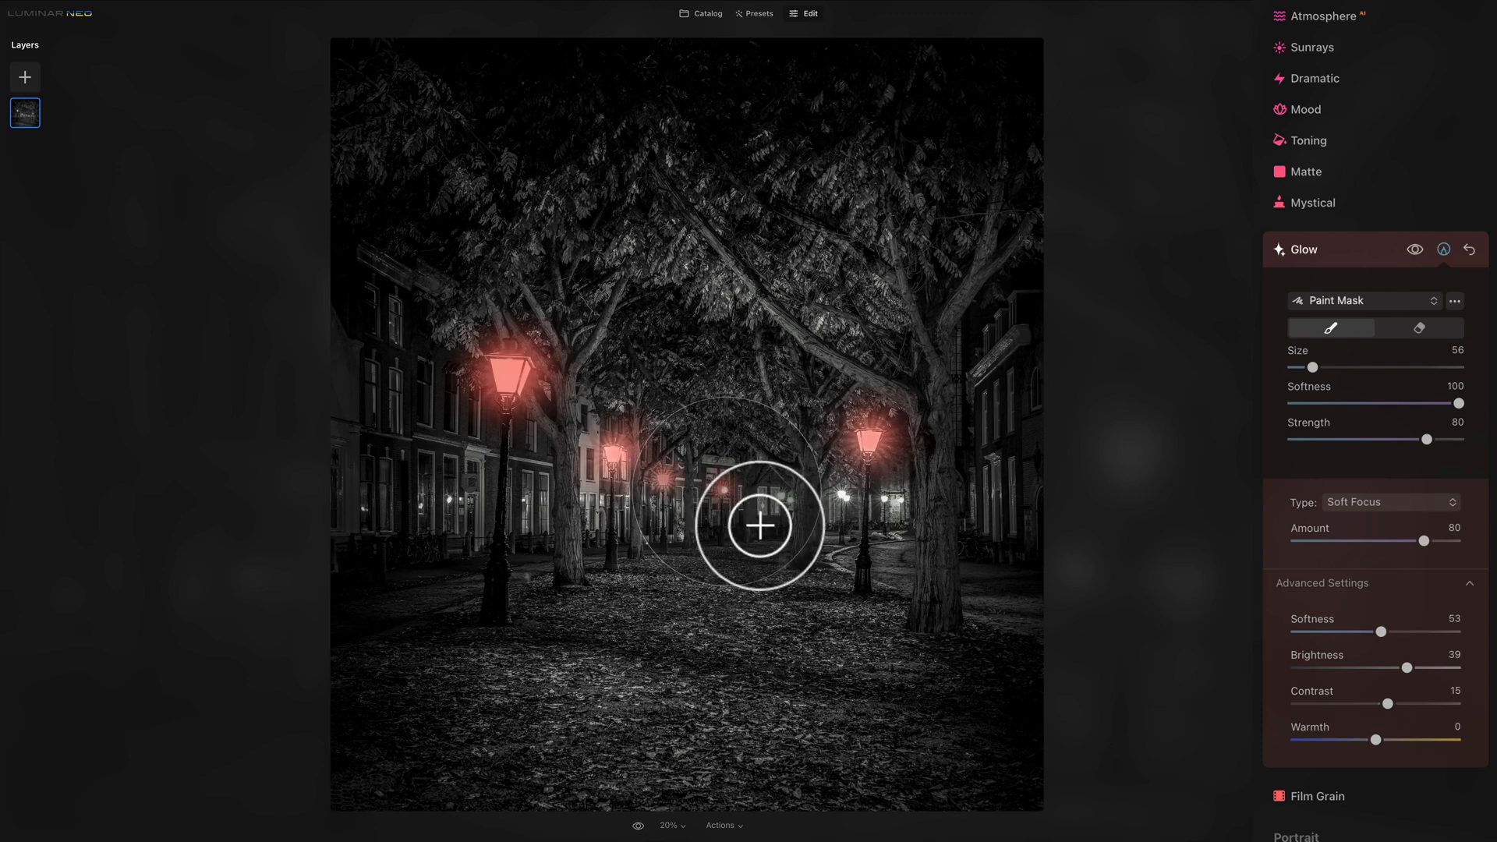
mouse_move(828, 538)
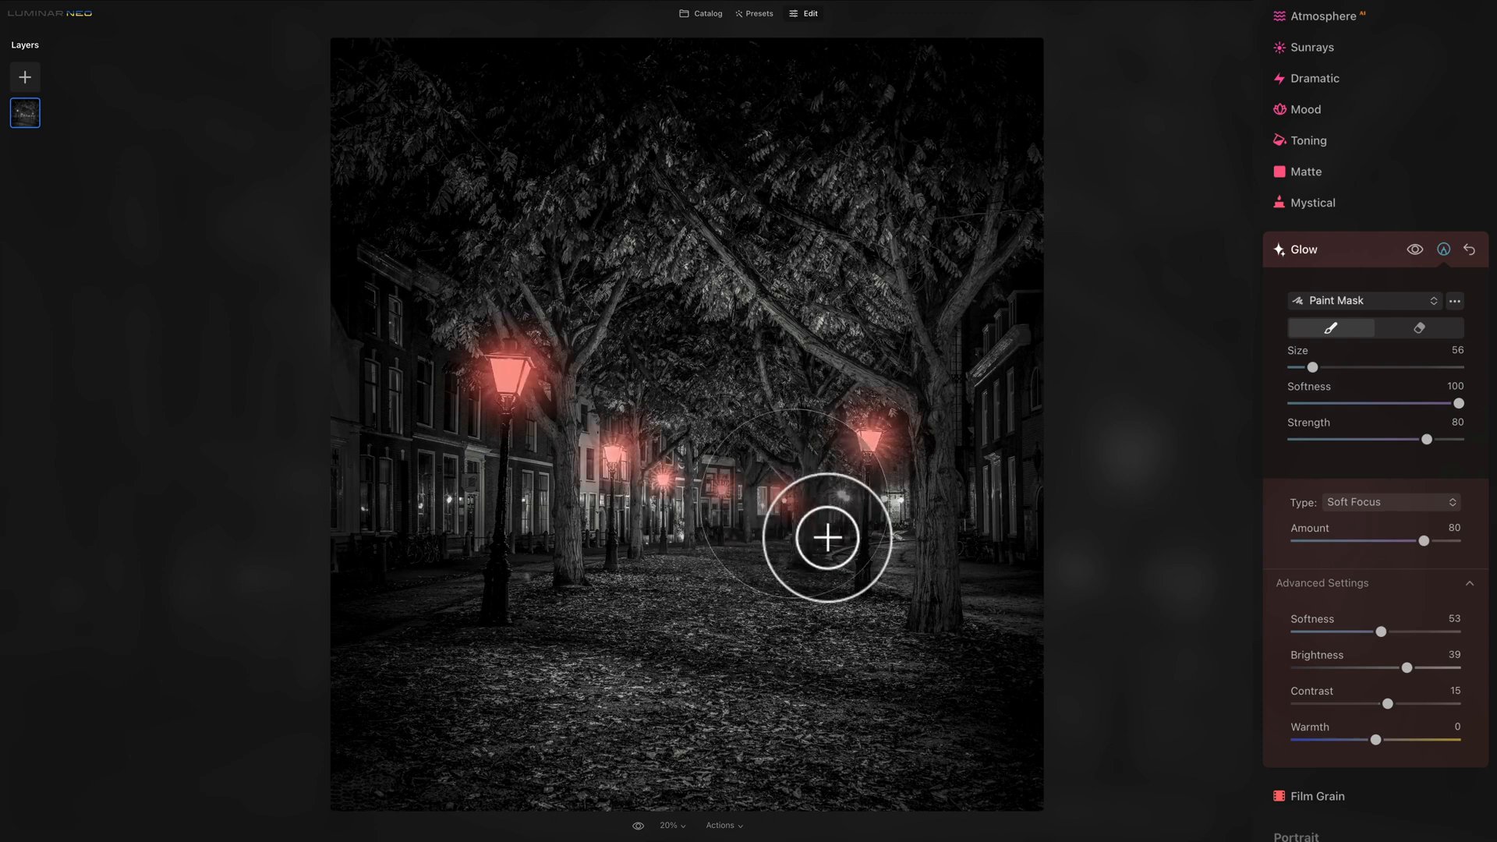
mouse_move(898, 539)
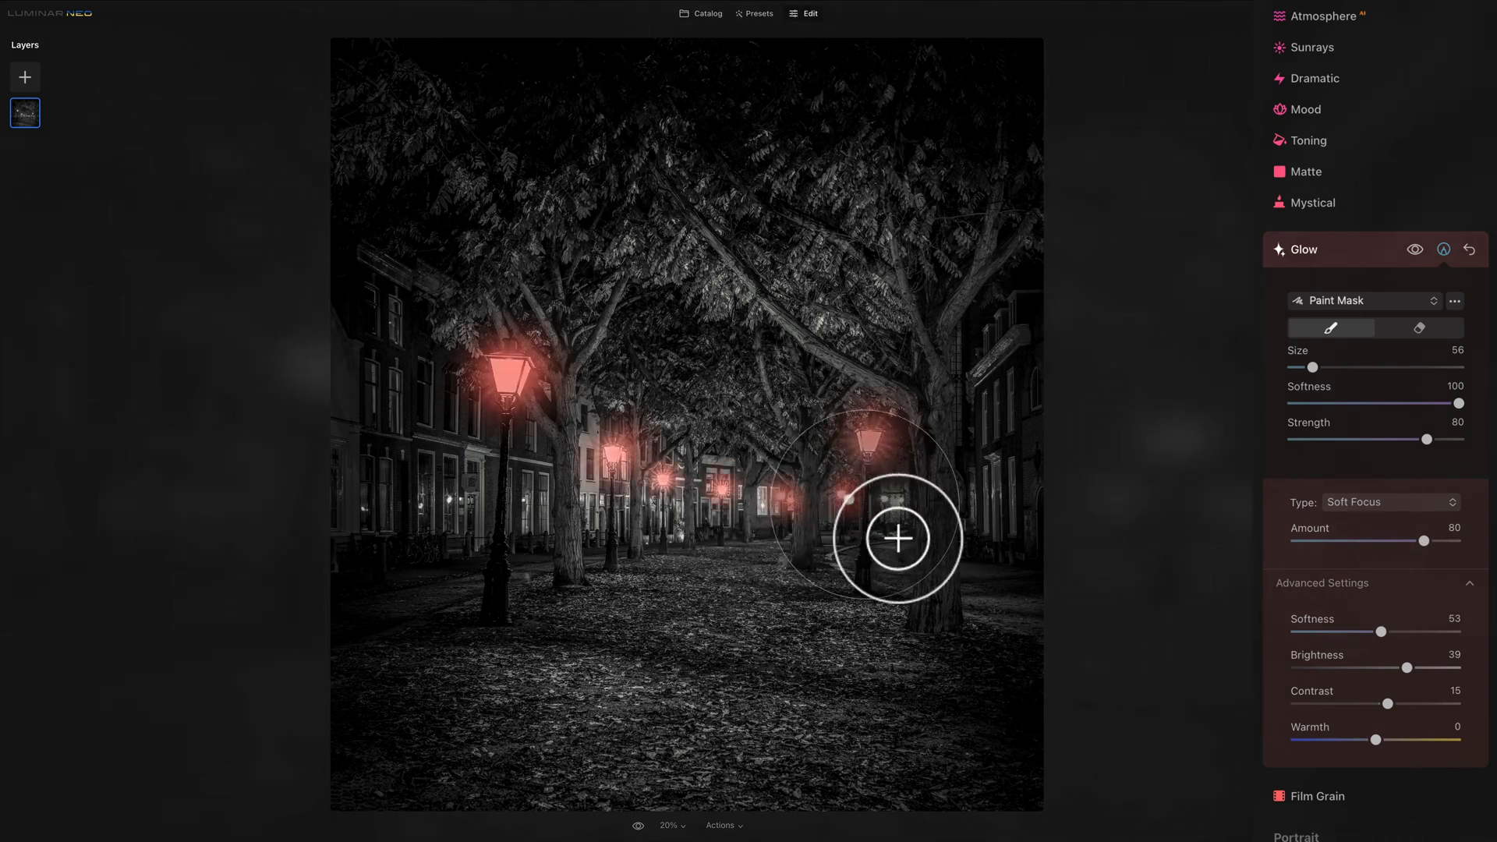
mouse_move(919, 530)
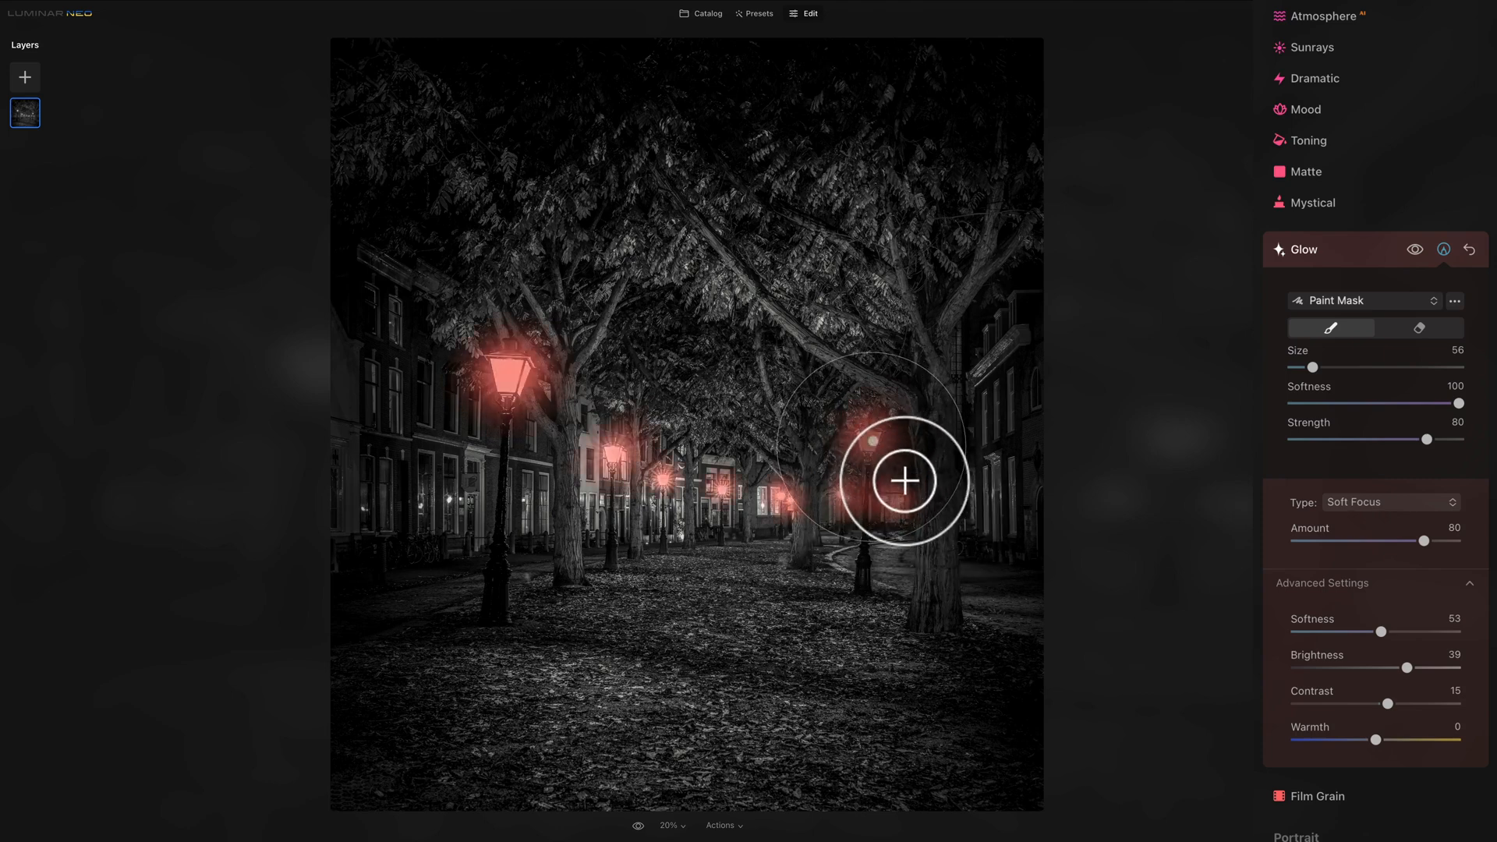
mouse_move(546, 419)
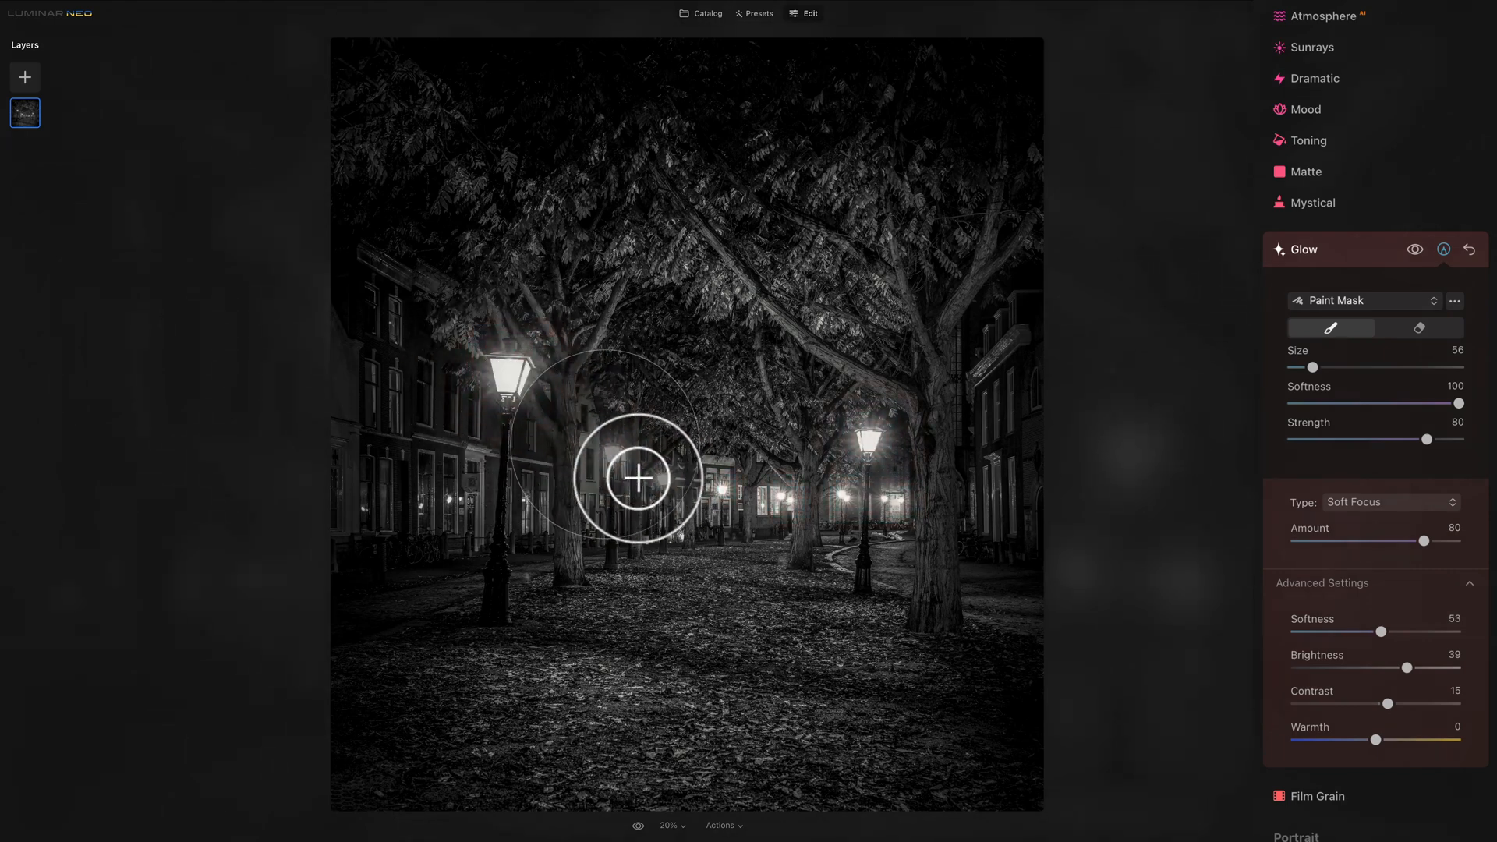
mouse_move(694, 507)
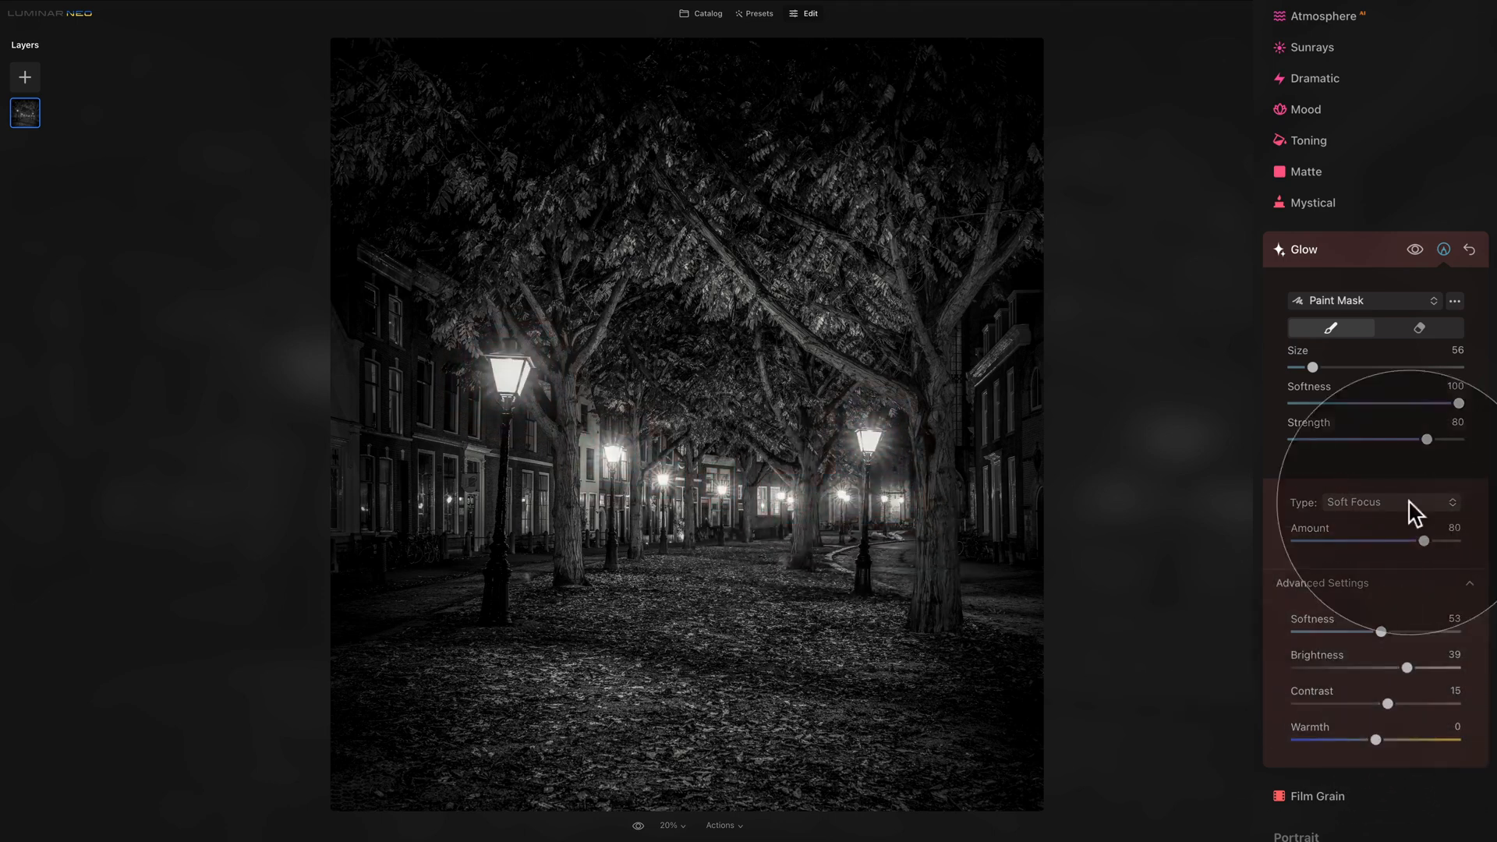
Step: Hide and show the lamp glow to compare, then return to the E21 - Glow Tool catalog
click(1417, 249)
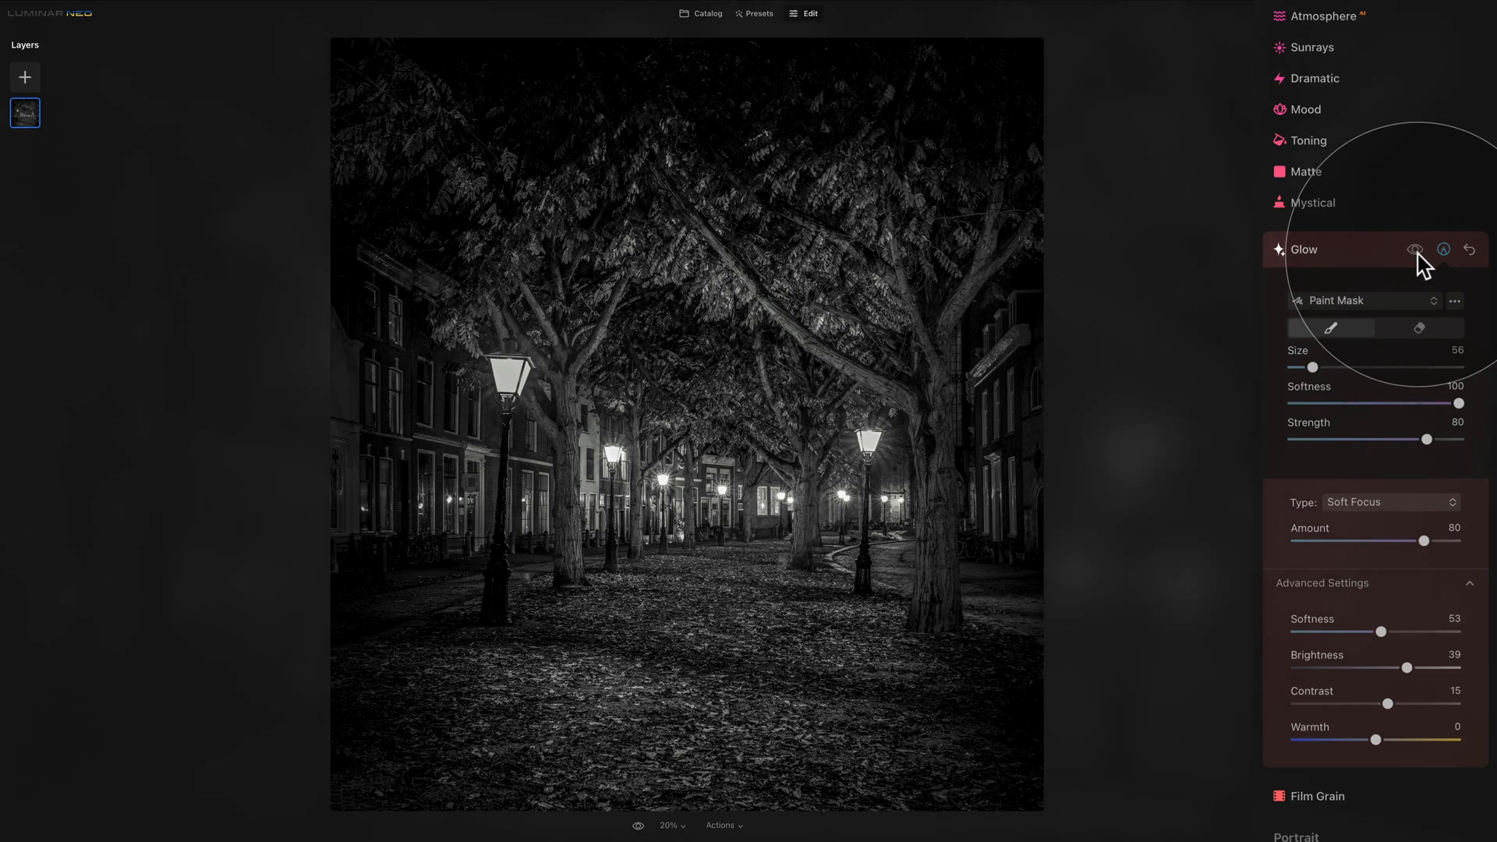
click(1417, 249)
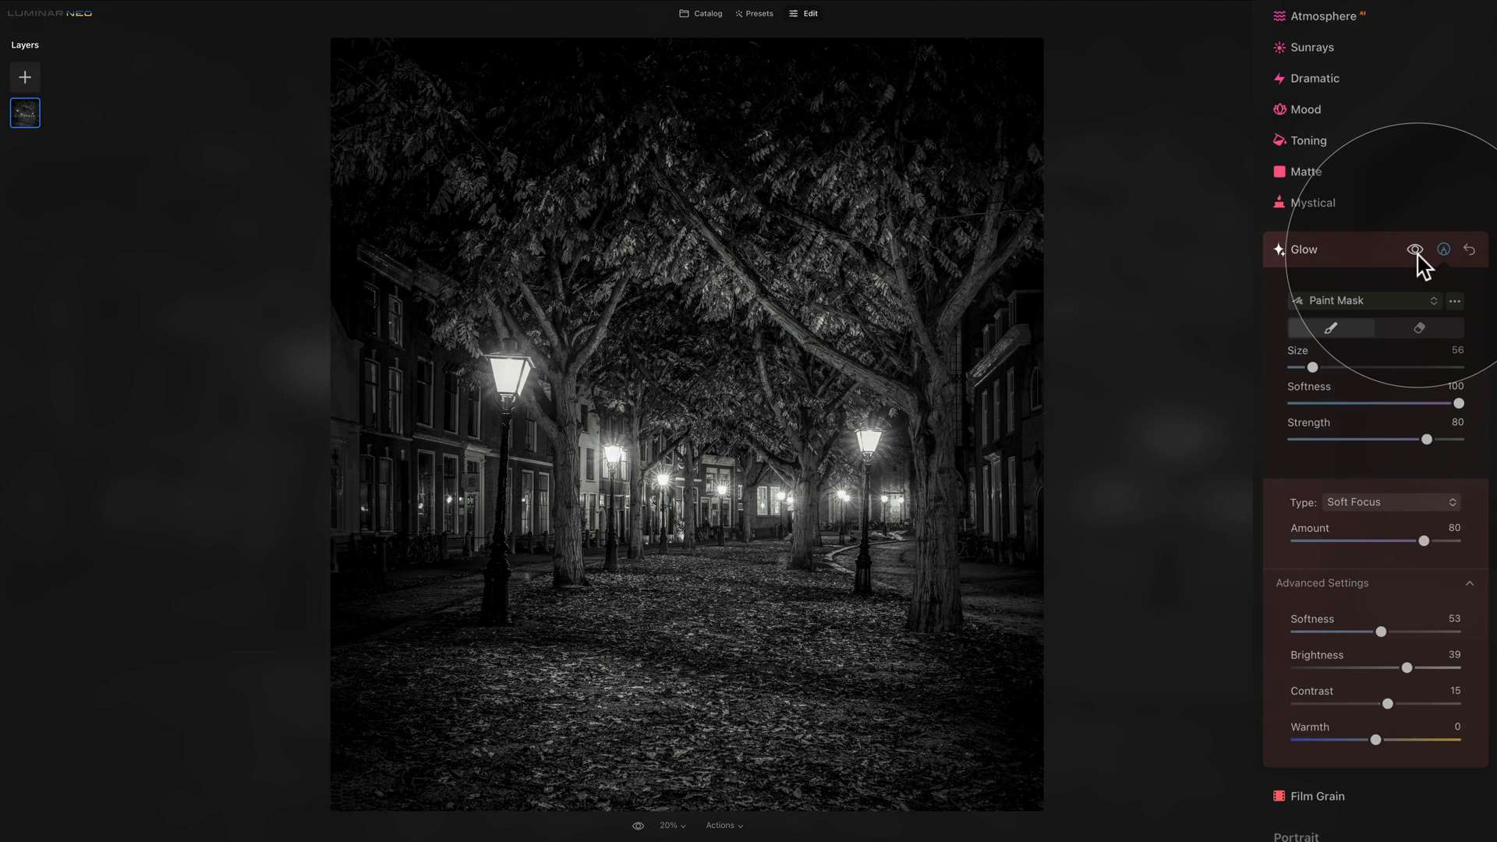
click(700, 14)
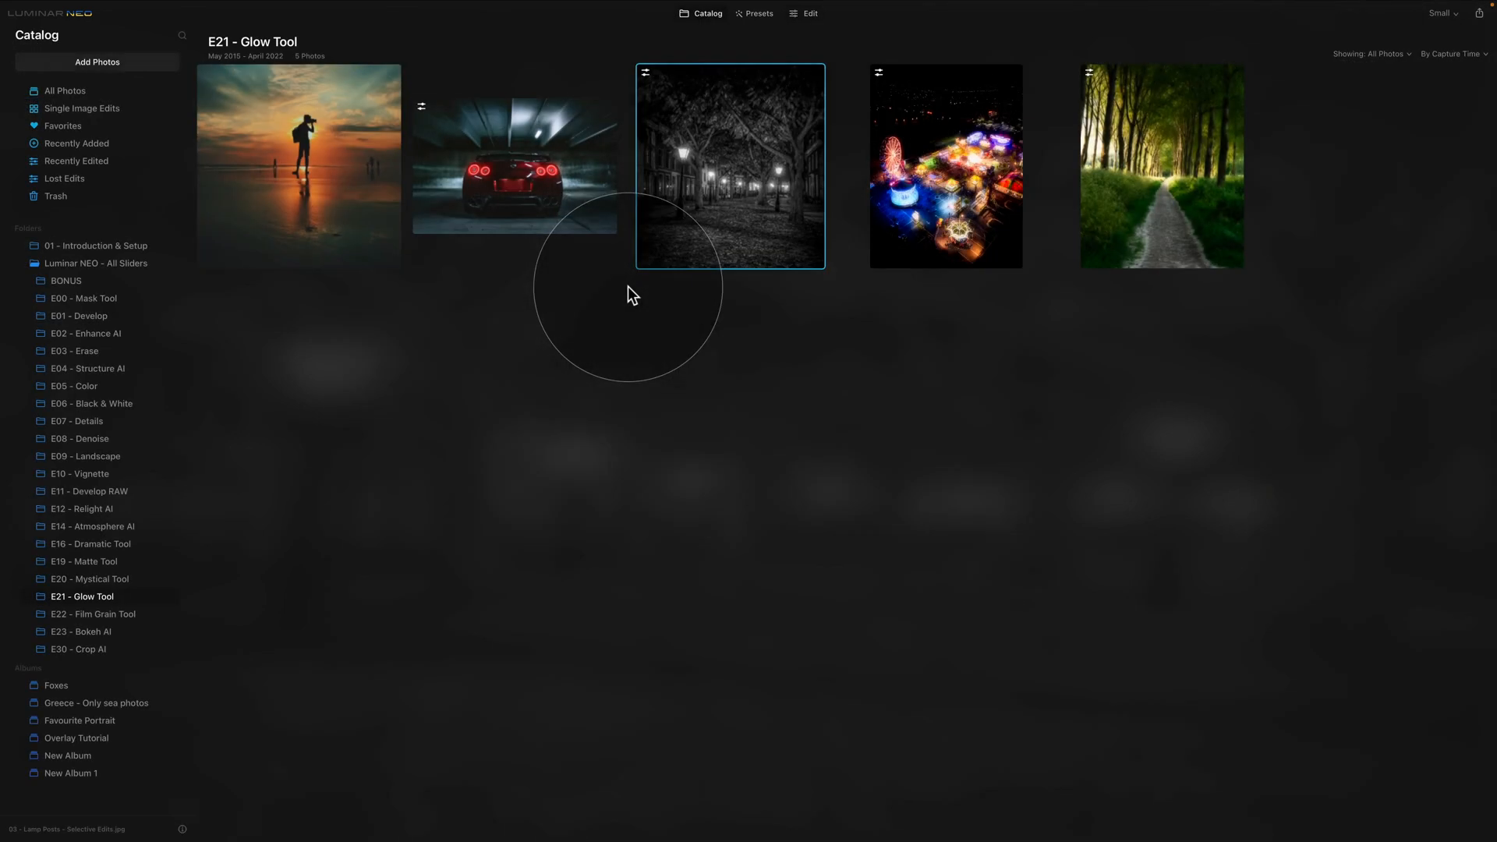
mouse_move(323, 220)
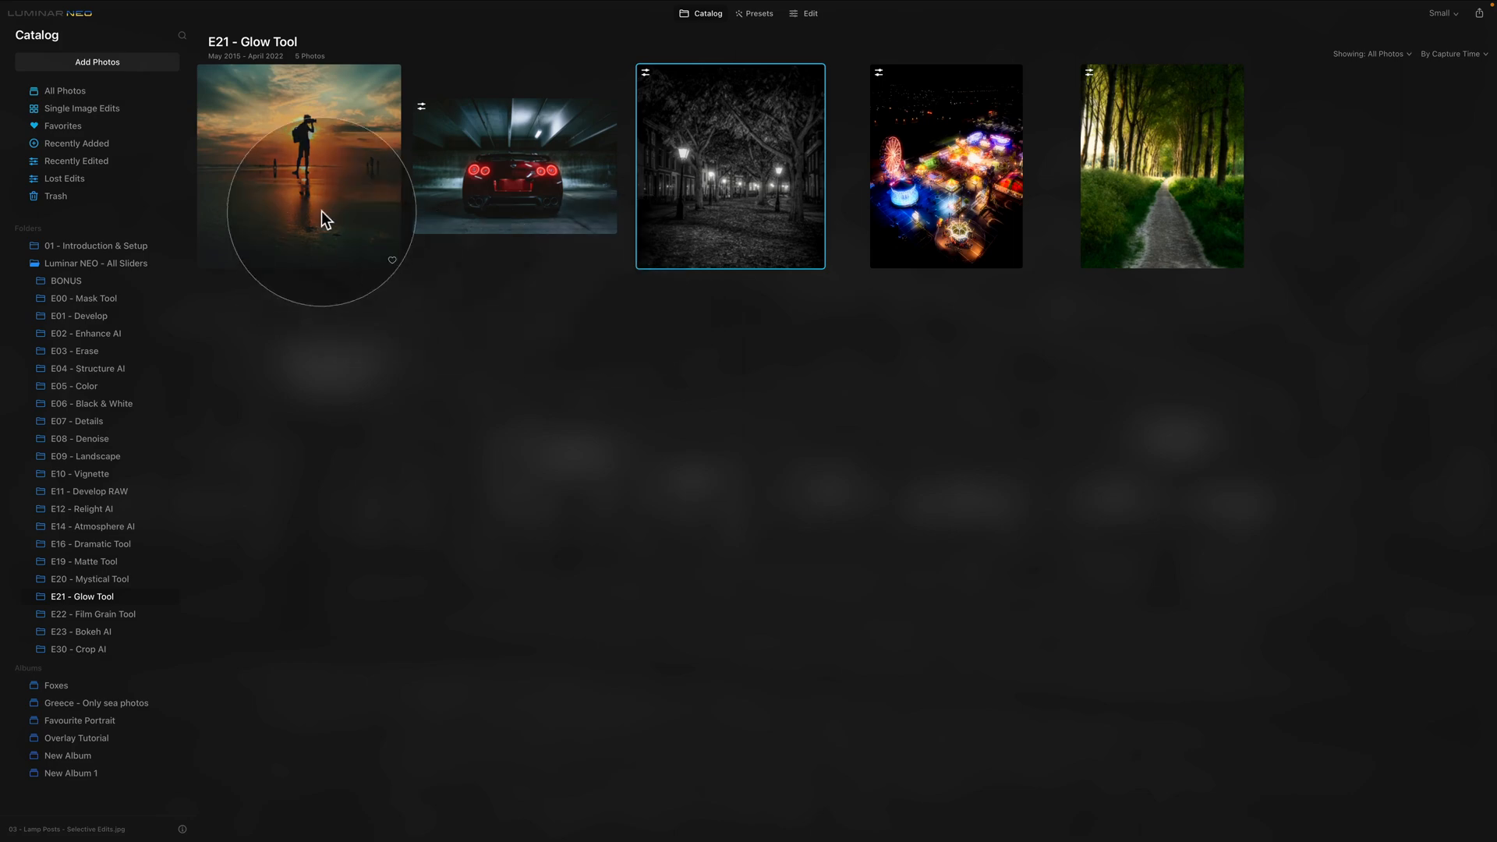
Step: Open the sunset photographer silhouette thumbnail in Edit
click(298, 167)
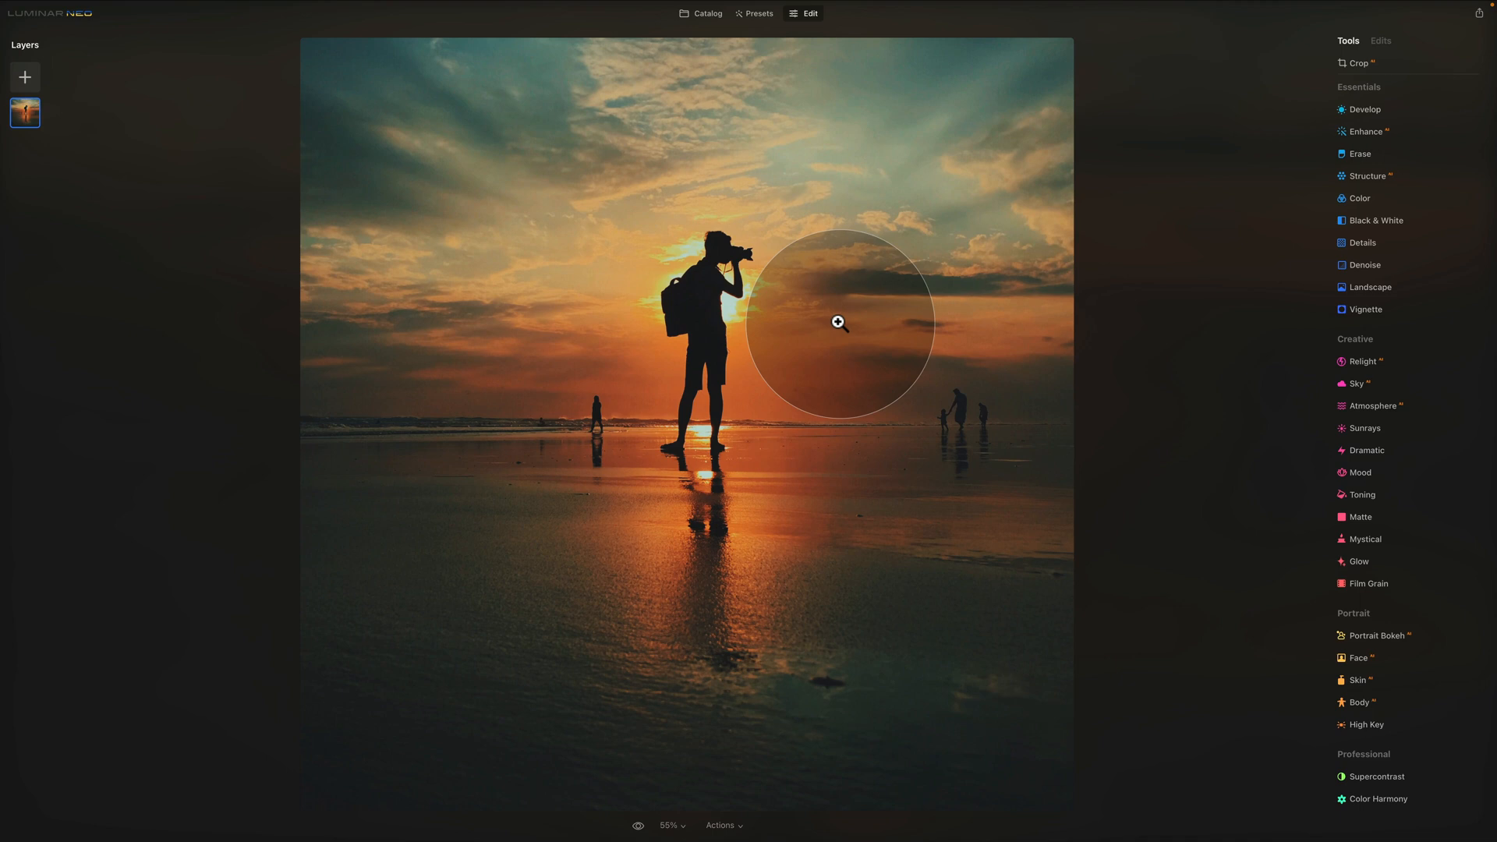
mouse_move(832, 325)
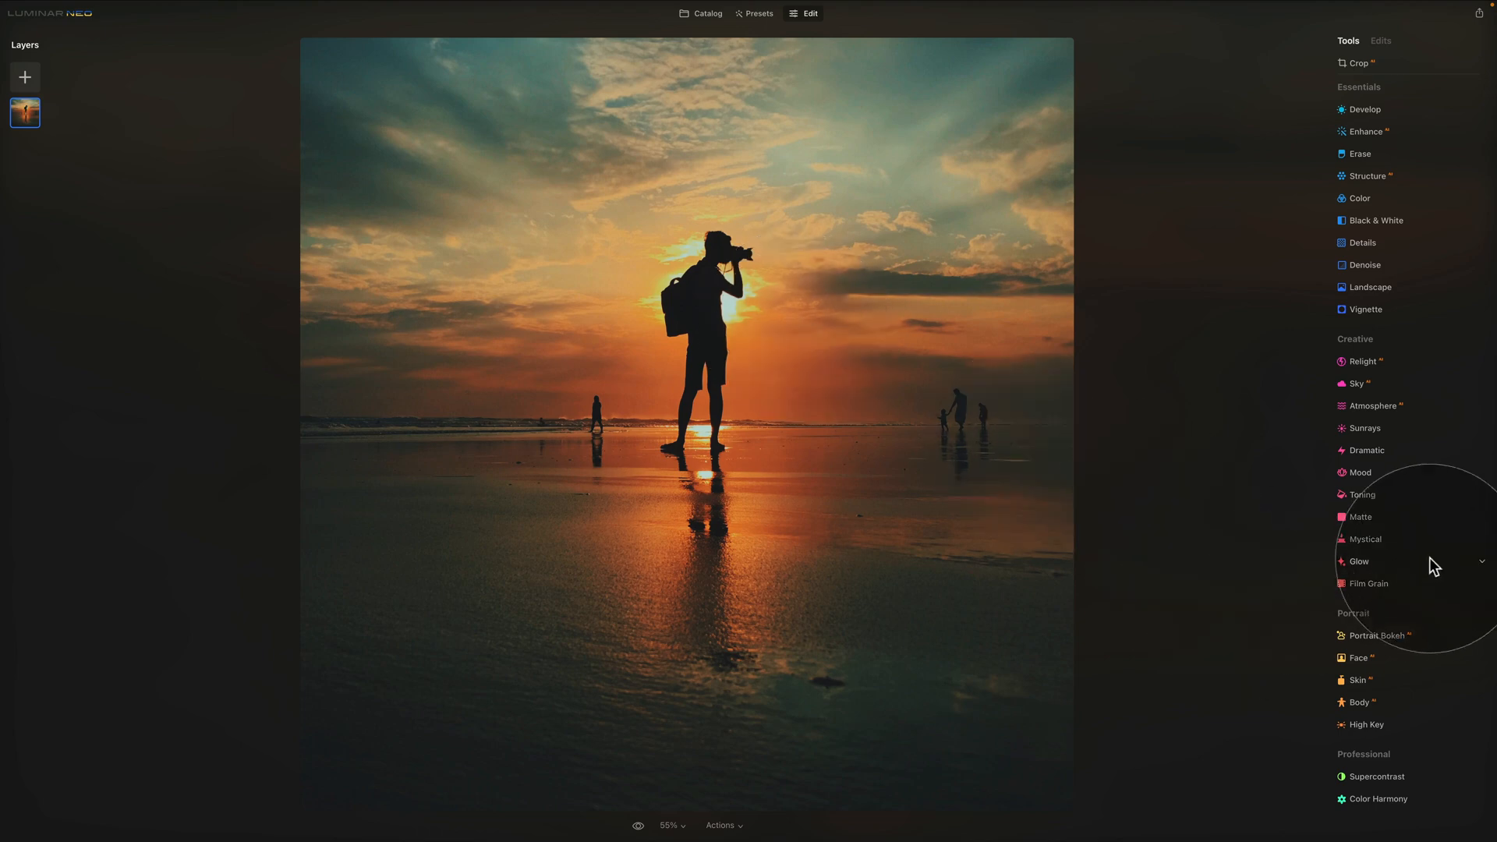
Step: Apply a Soft Focus glow at Amount 55, Softness 21, Brightness -11, Contrast 43, Warmth 39, and start its mask
click(1358, 561)
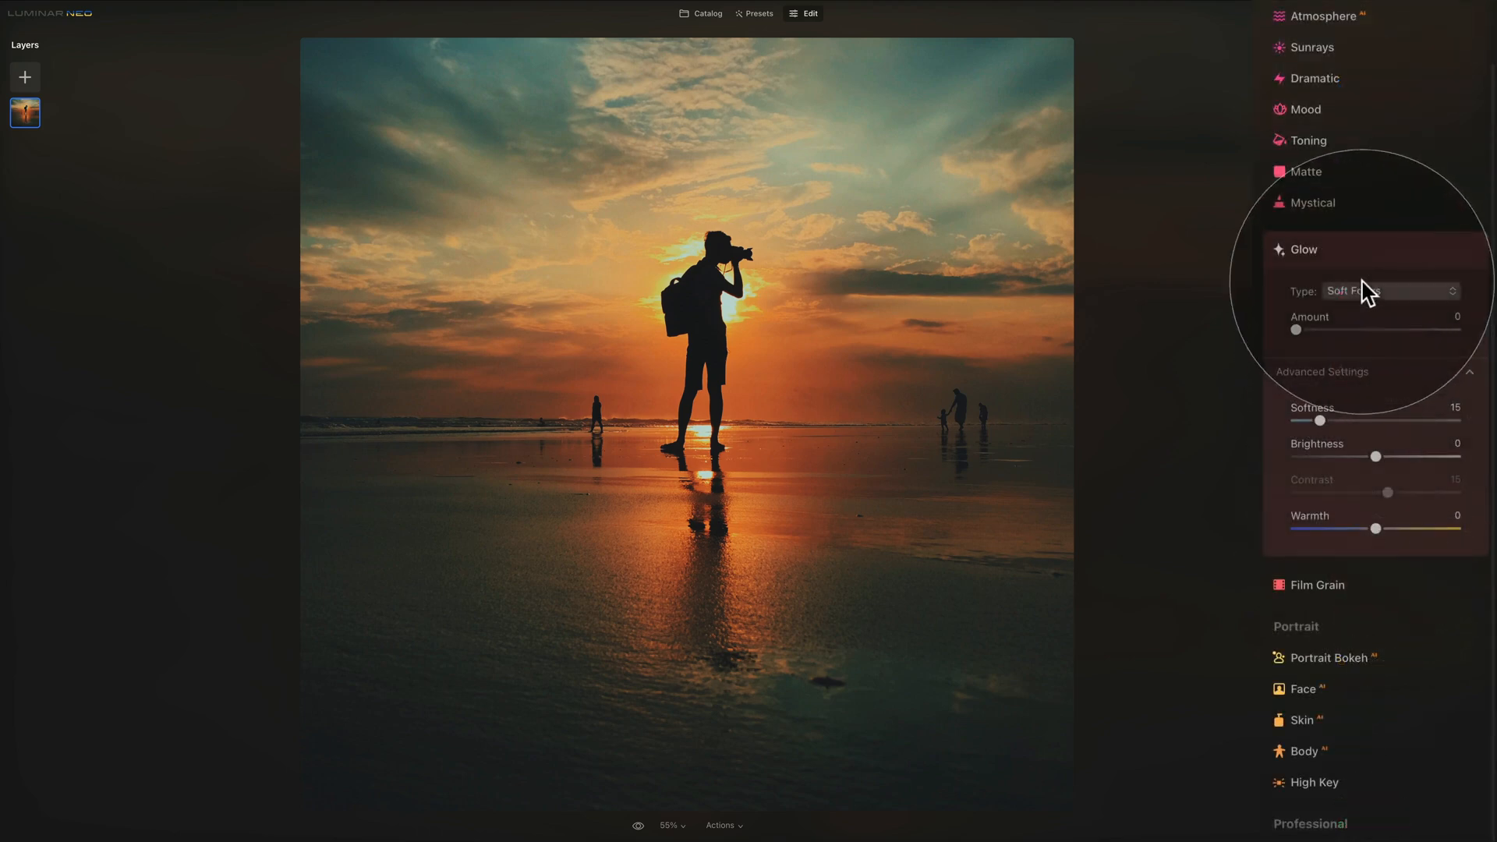
mouse_move(1304, 334)
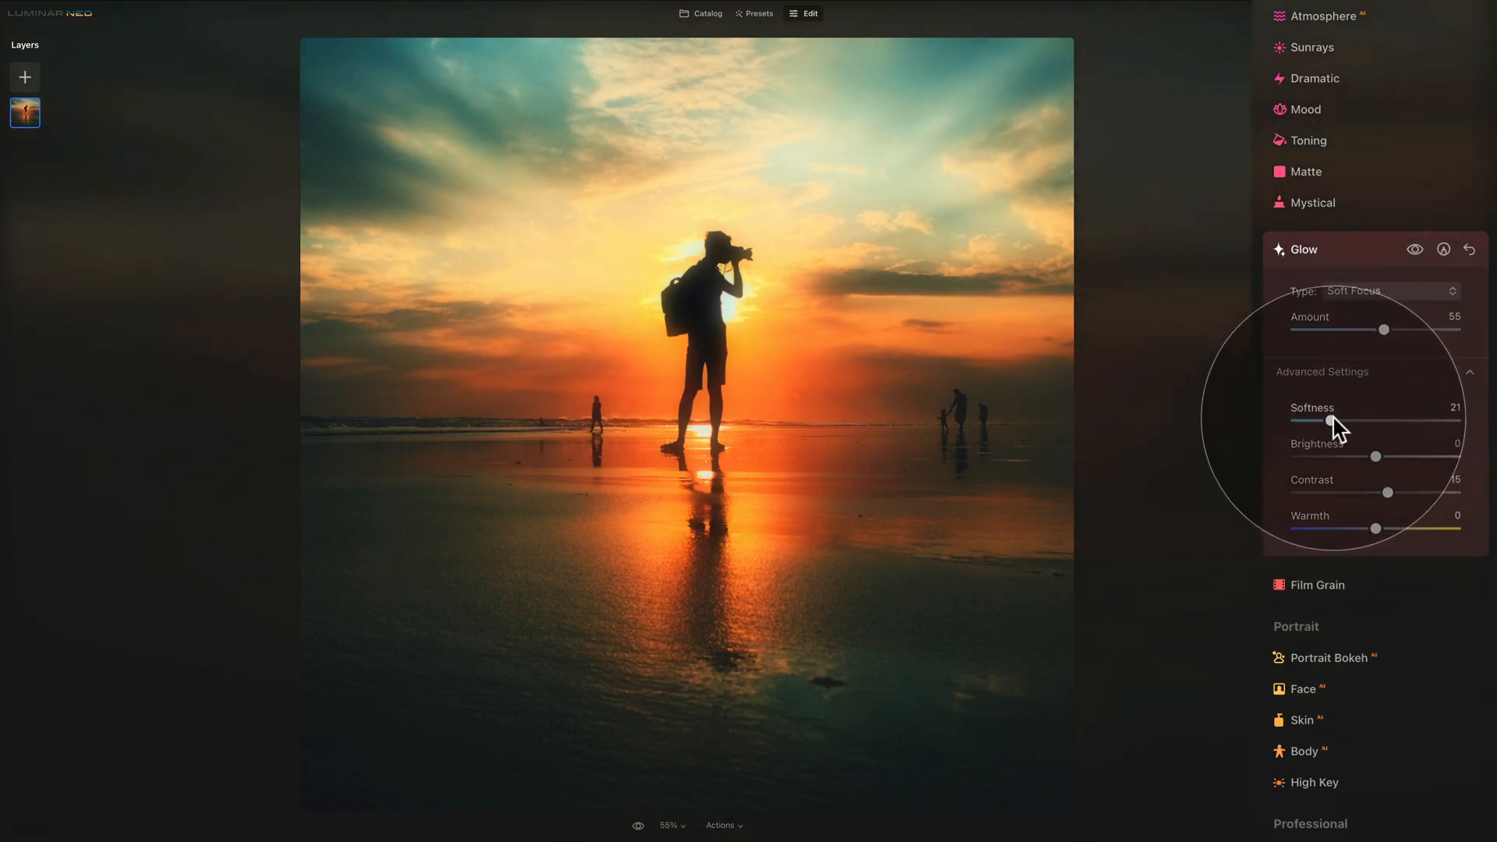
mouse_move(1380, 468)
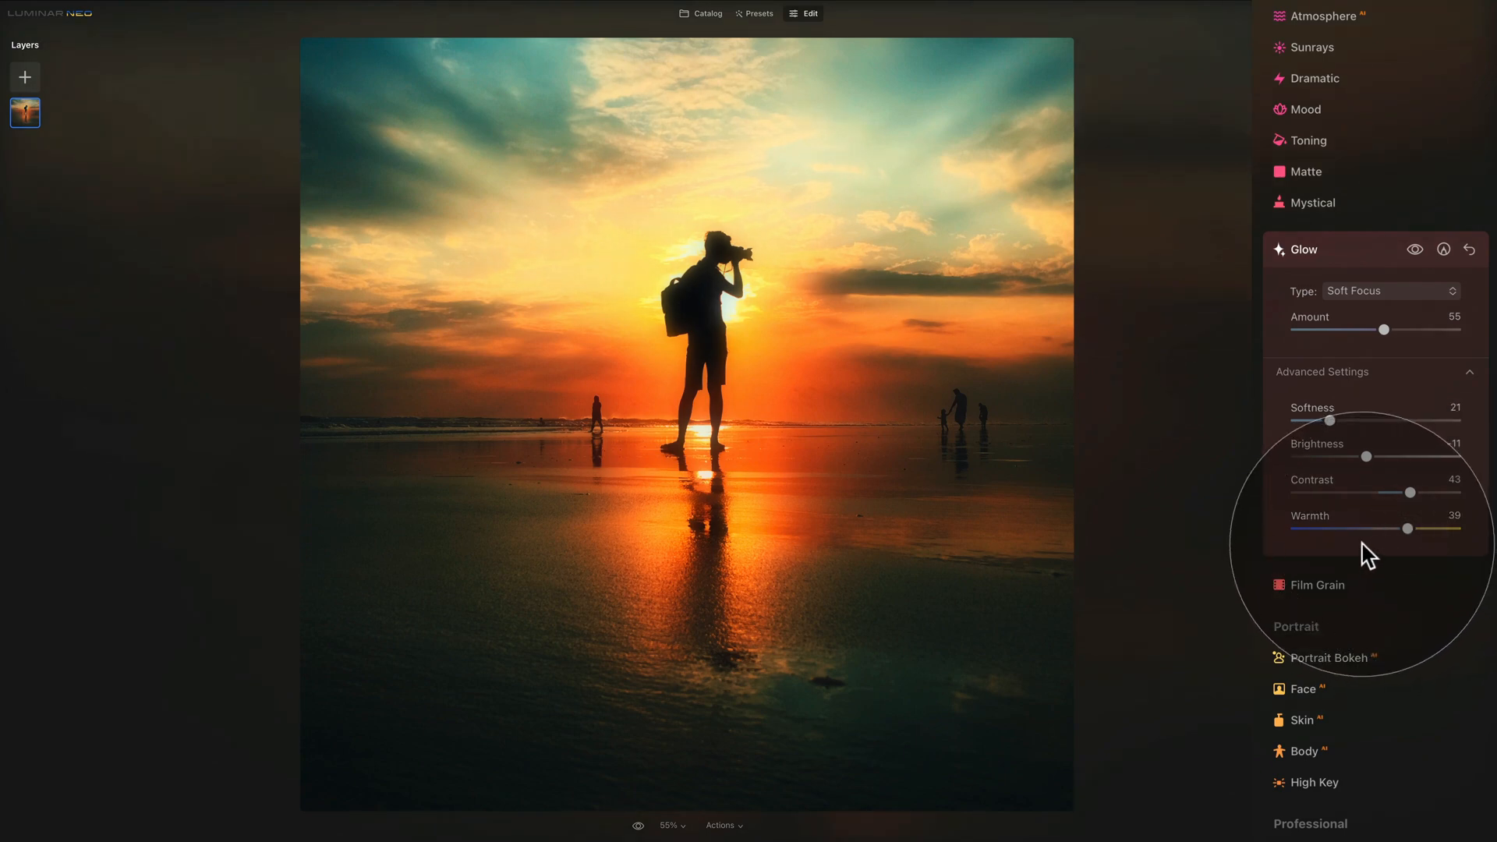
click(1444, 249)
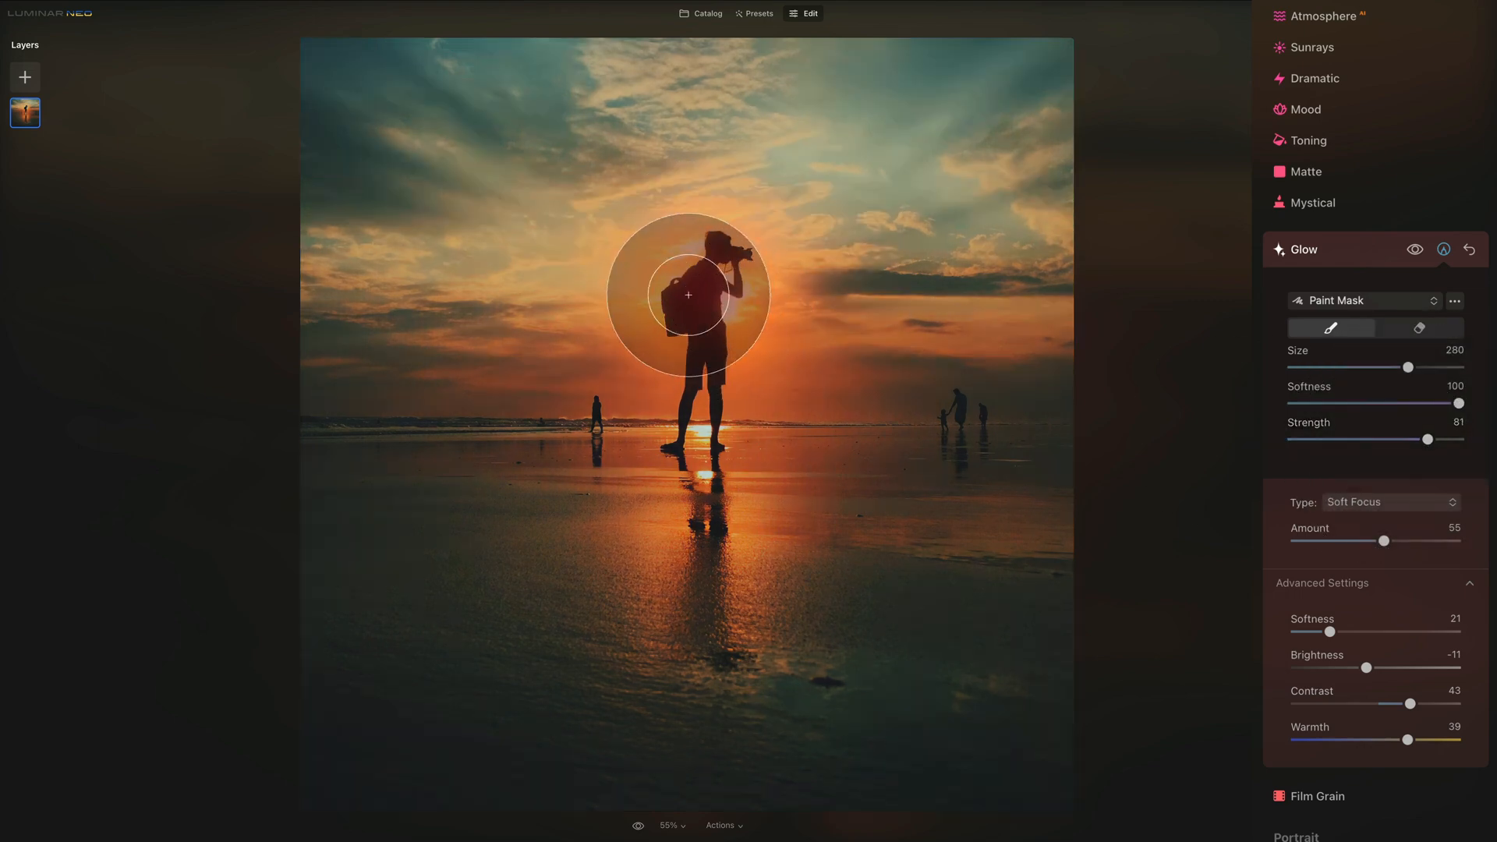
Step: Paint glow behind the photographer's upper body with a size 280, strength 81 brush
click(687, 293)
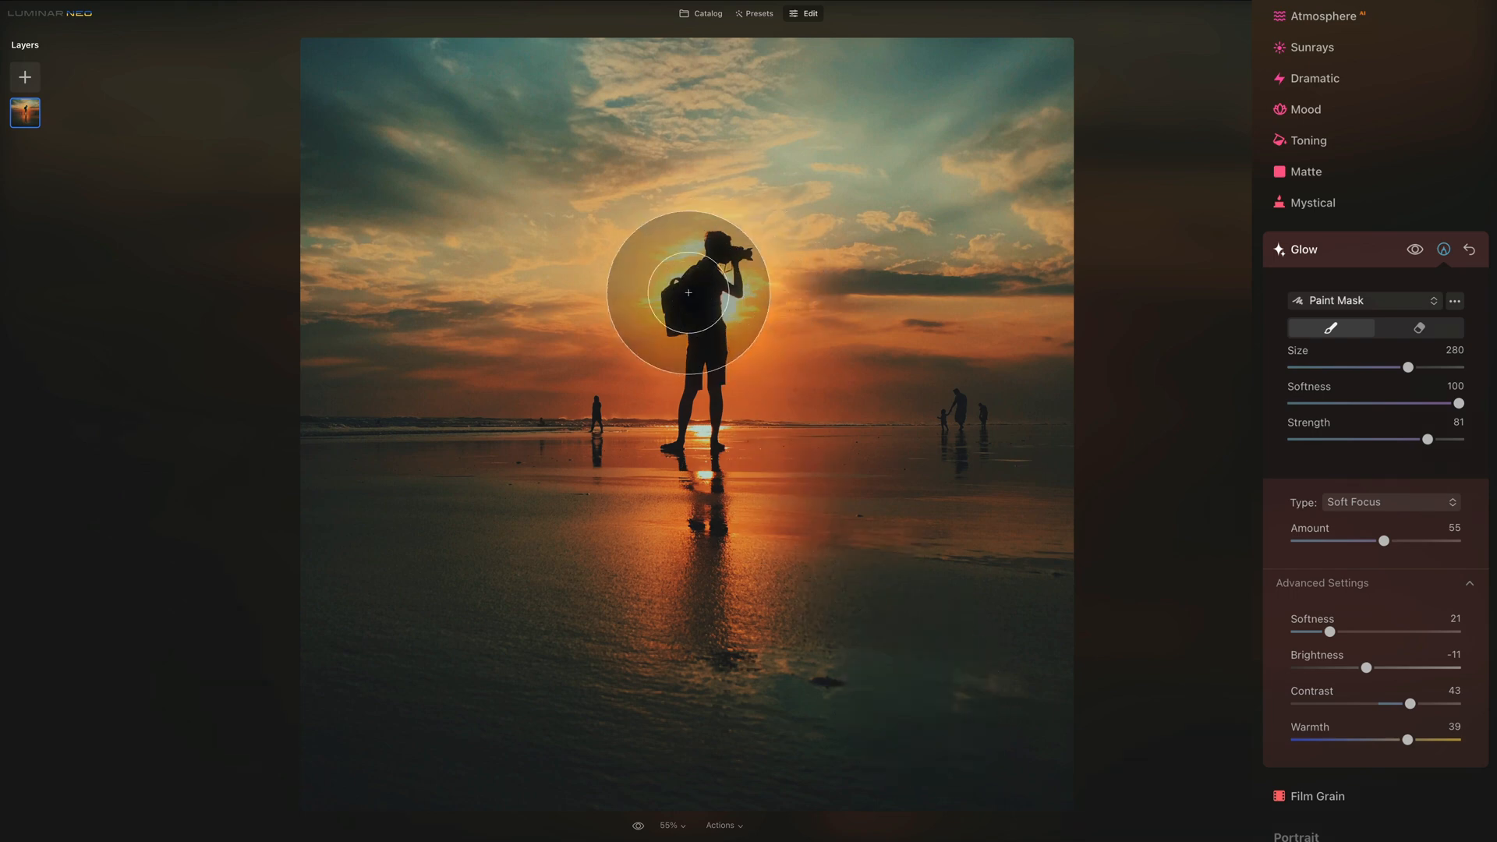
click(688, 291)
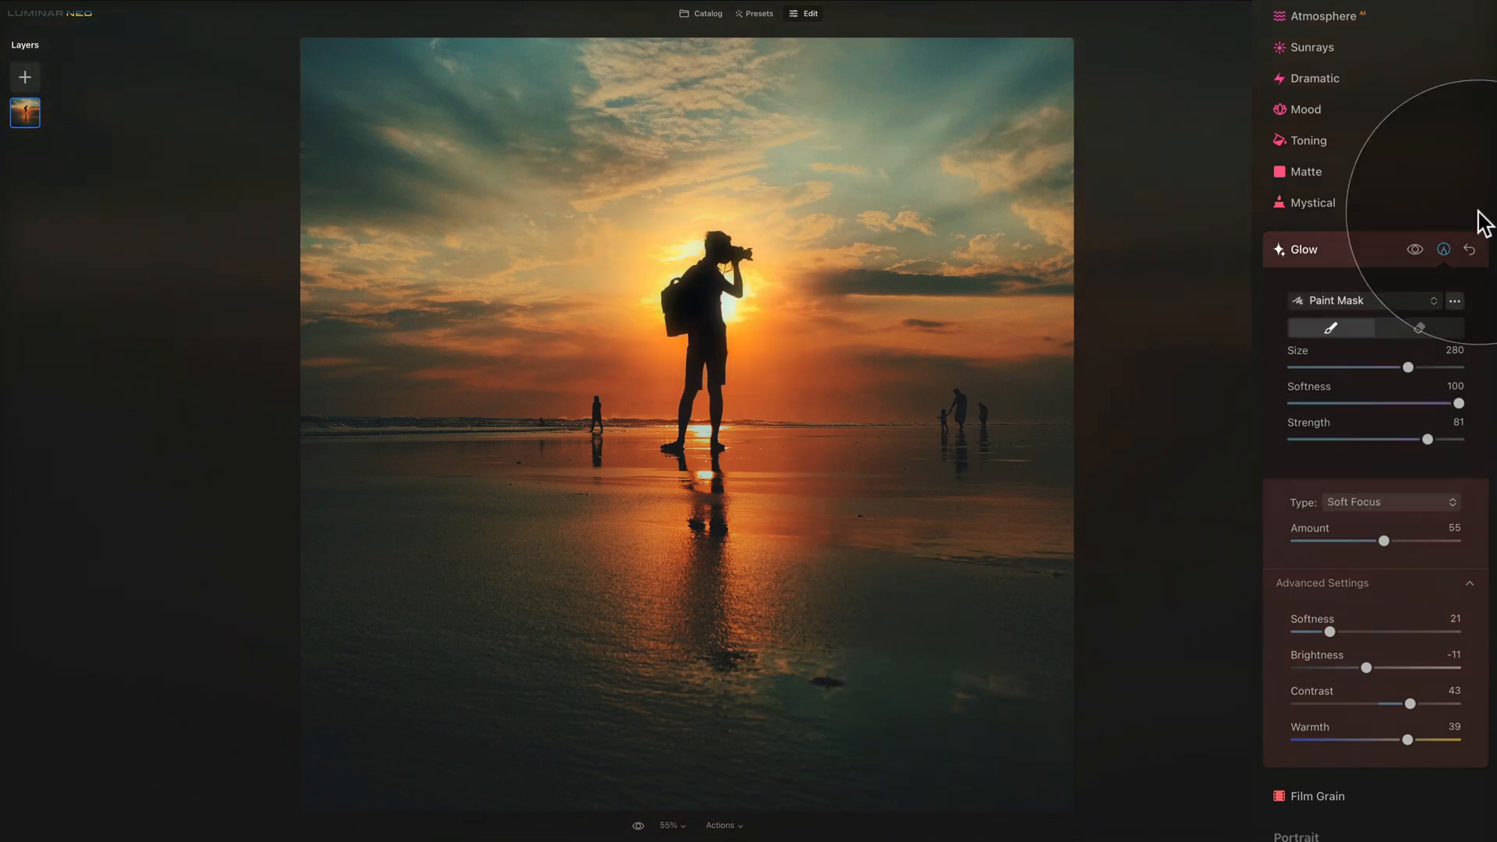
mouse_move(740, 387)
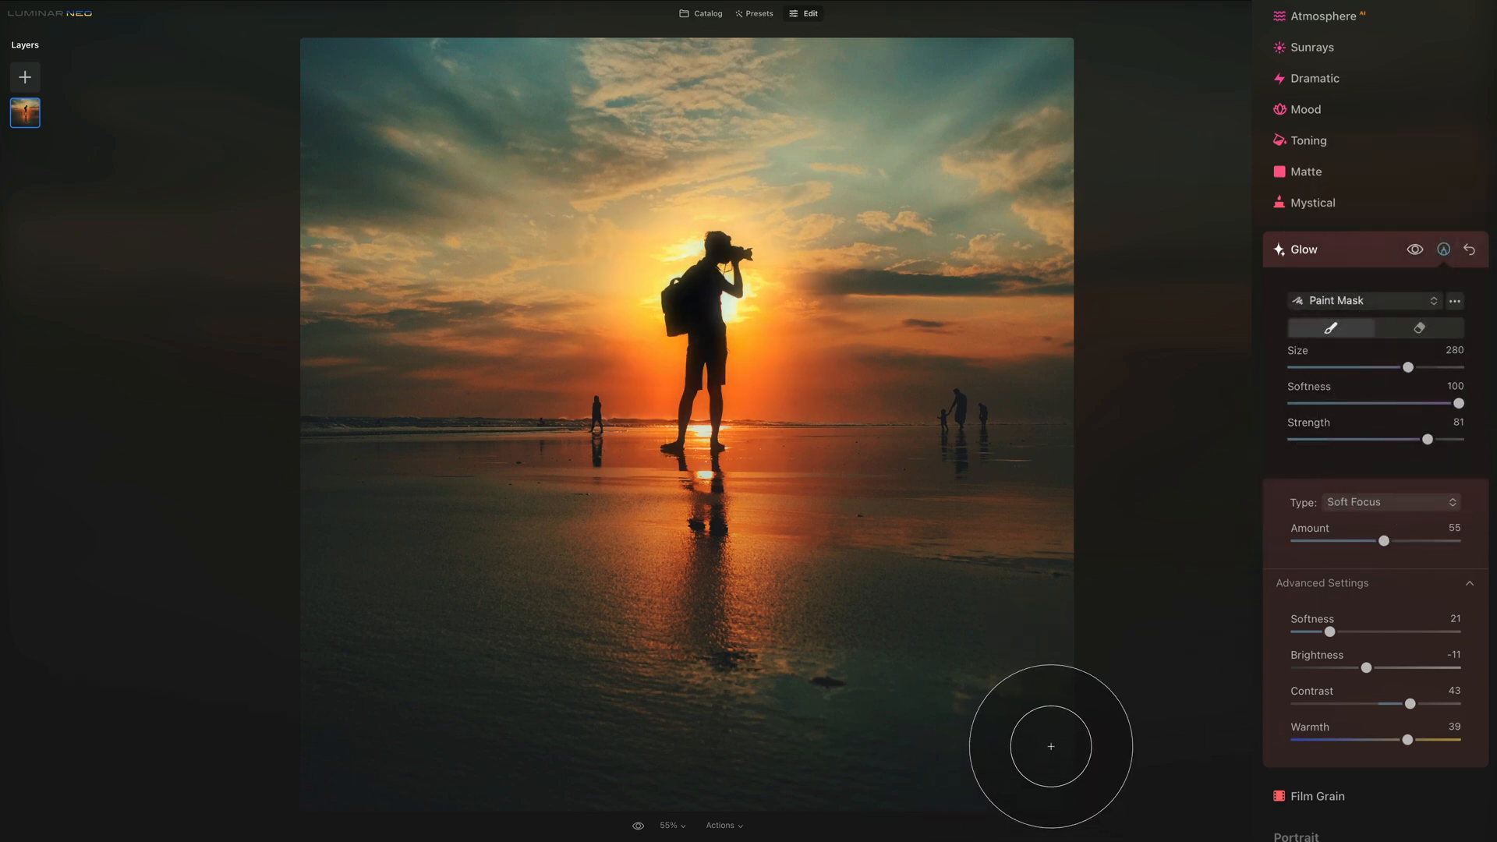
click(1473, 249)
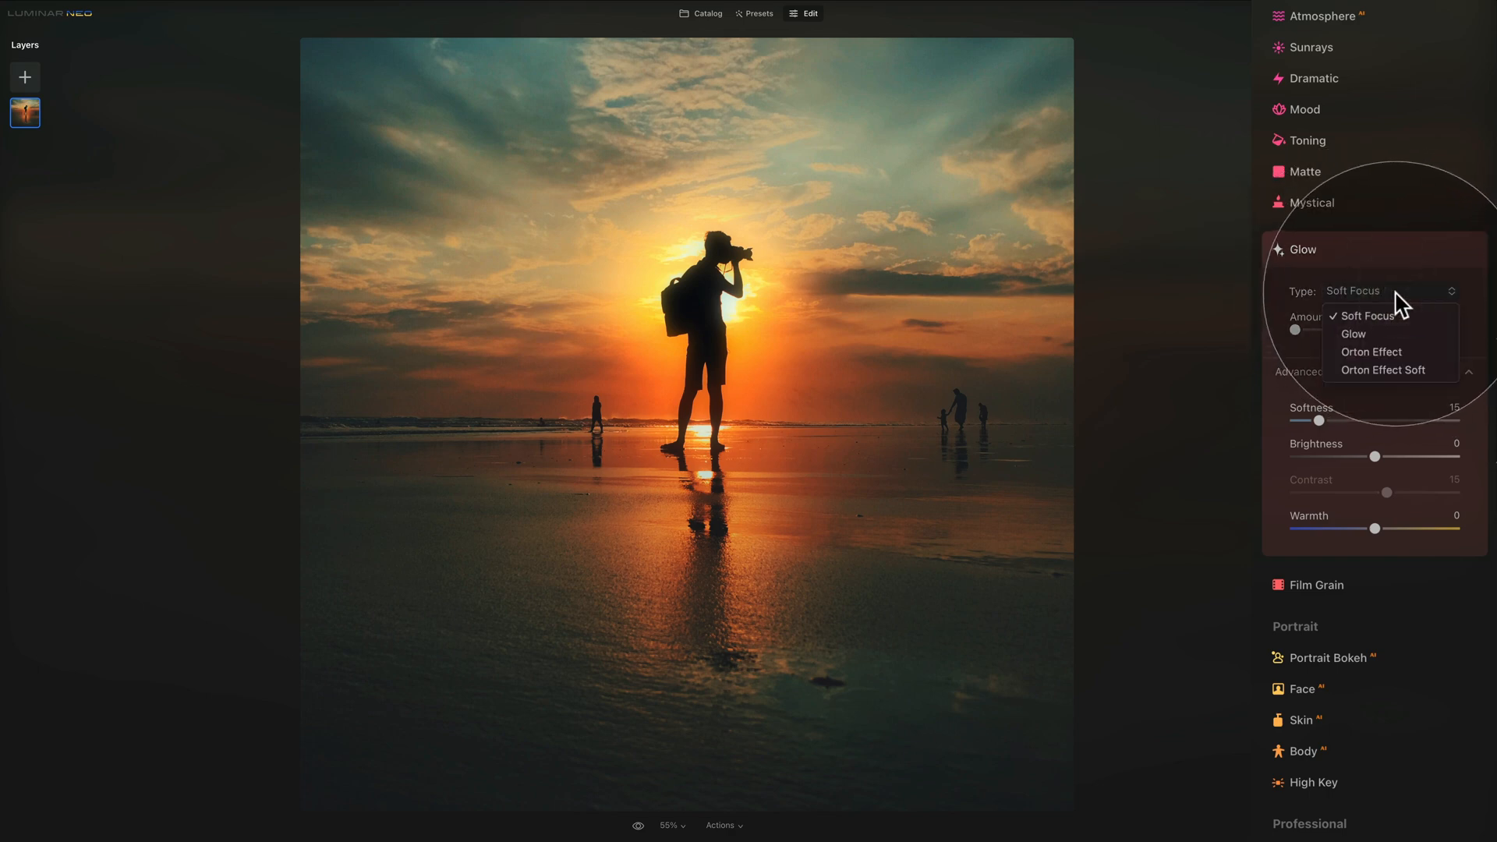
Step: Review the glow types (Soft Focus, Glow, Orton Effect, Orton Effect Soft) and keep Soft Focus
click(1366, 315)
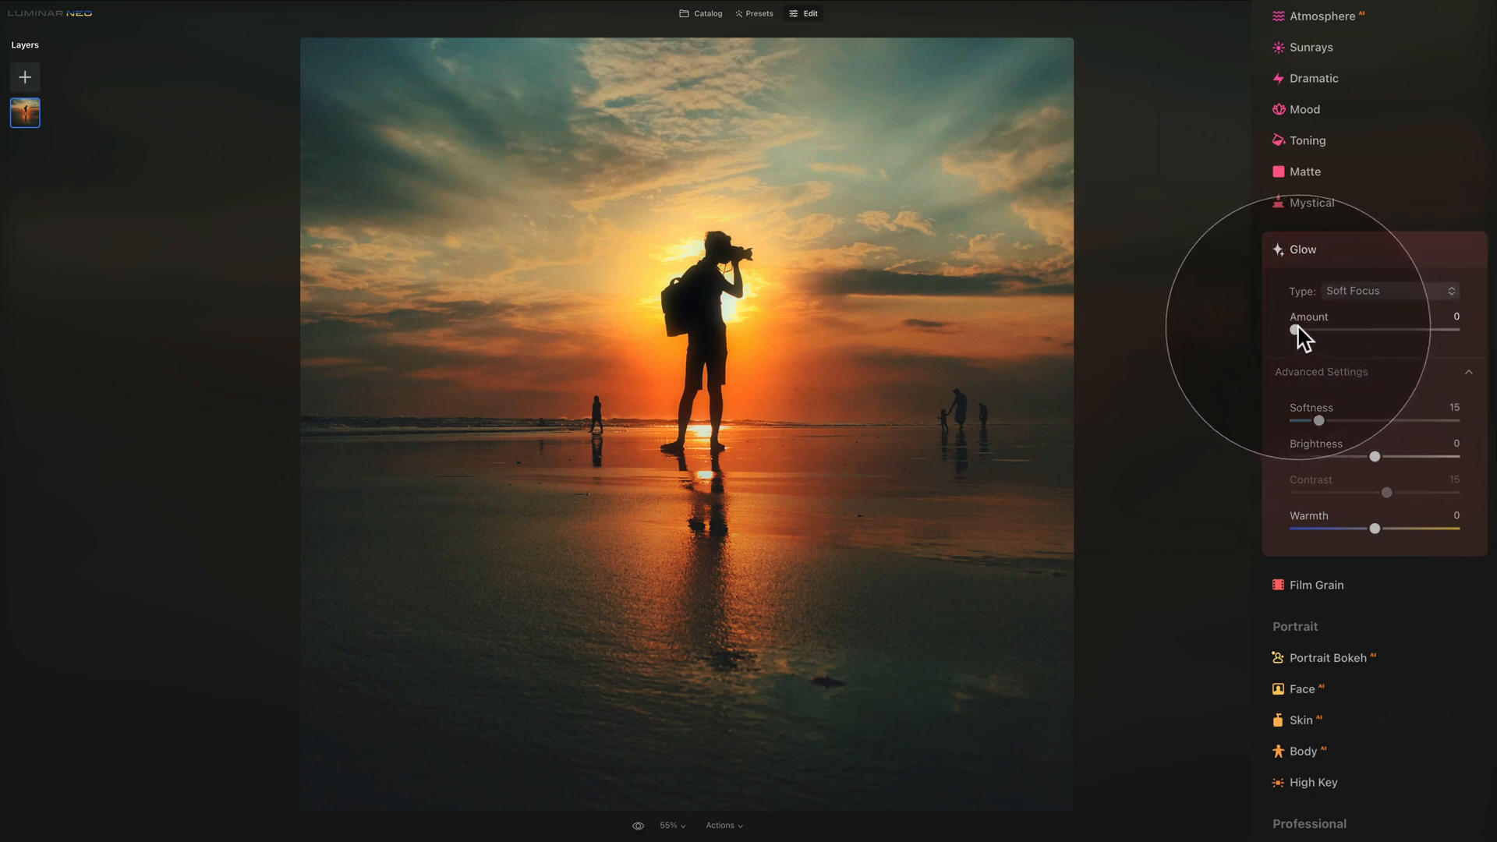
mouse_move(1366, 387)
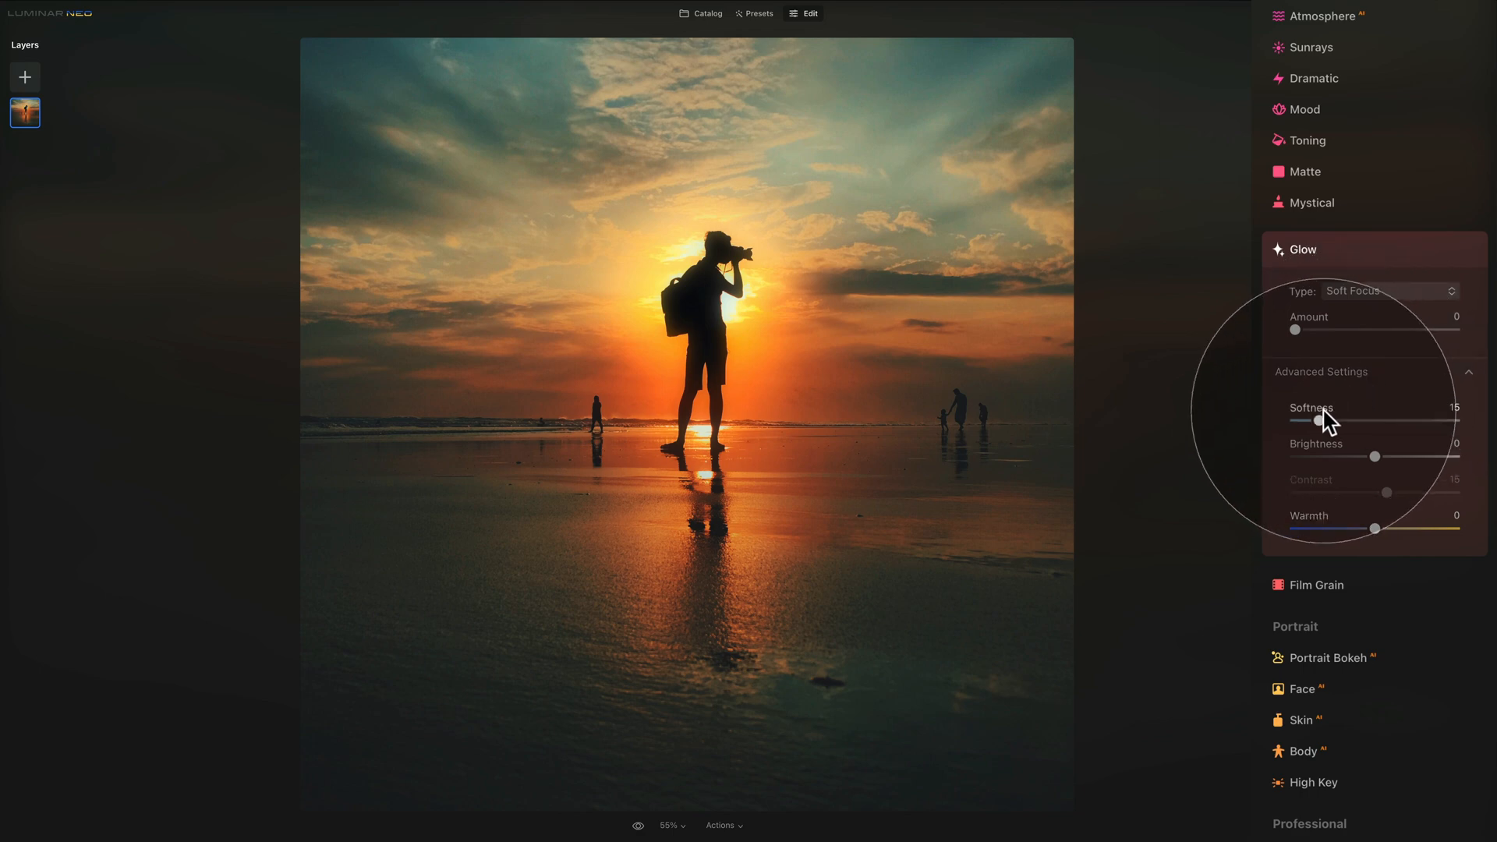
mouse_move(1345, 463)
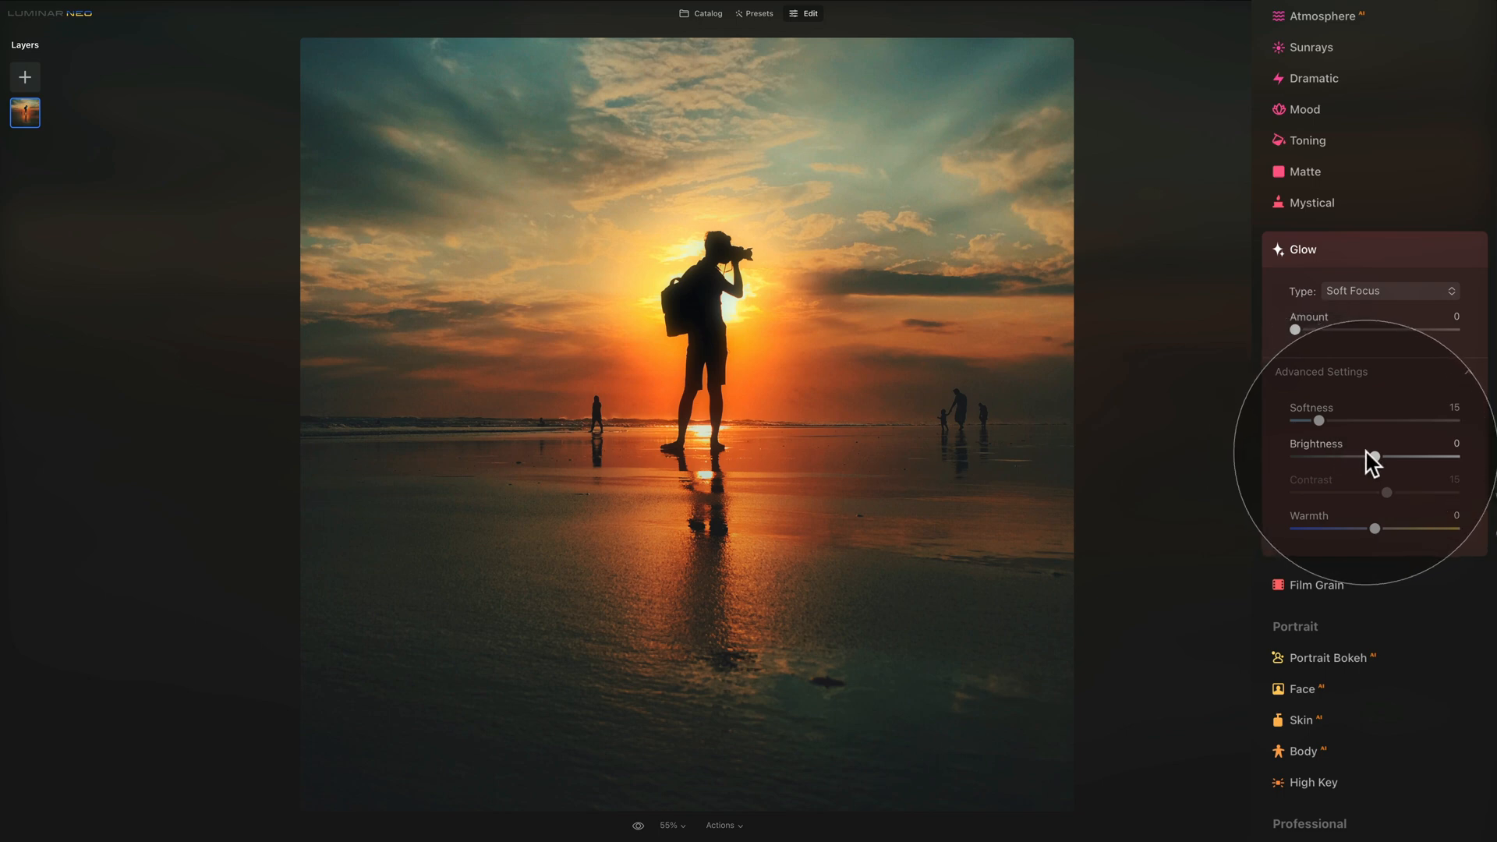
mouse_move(1360, 487)
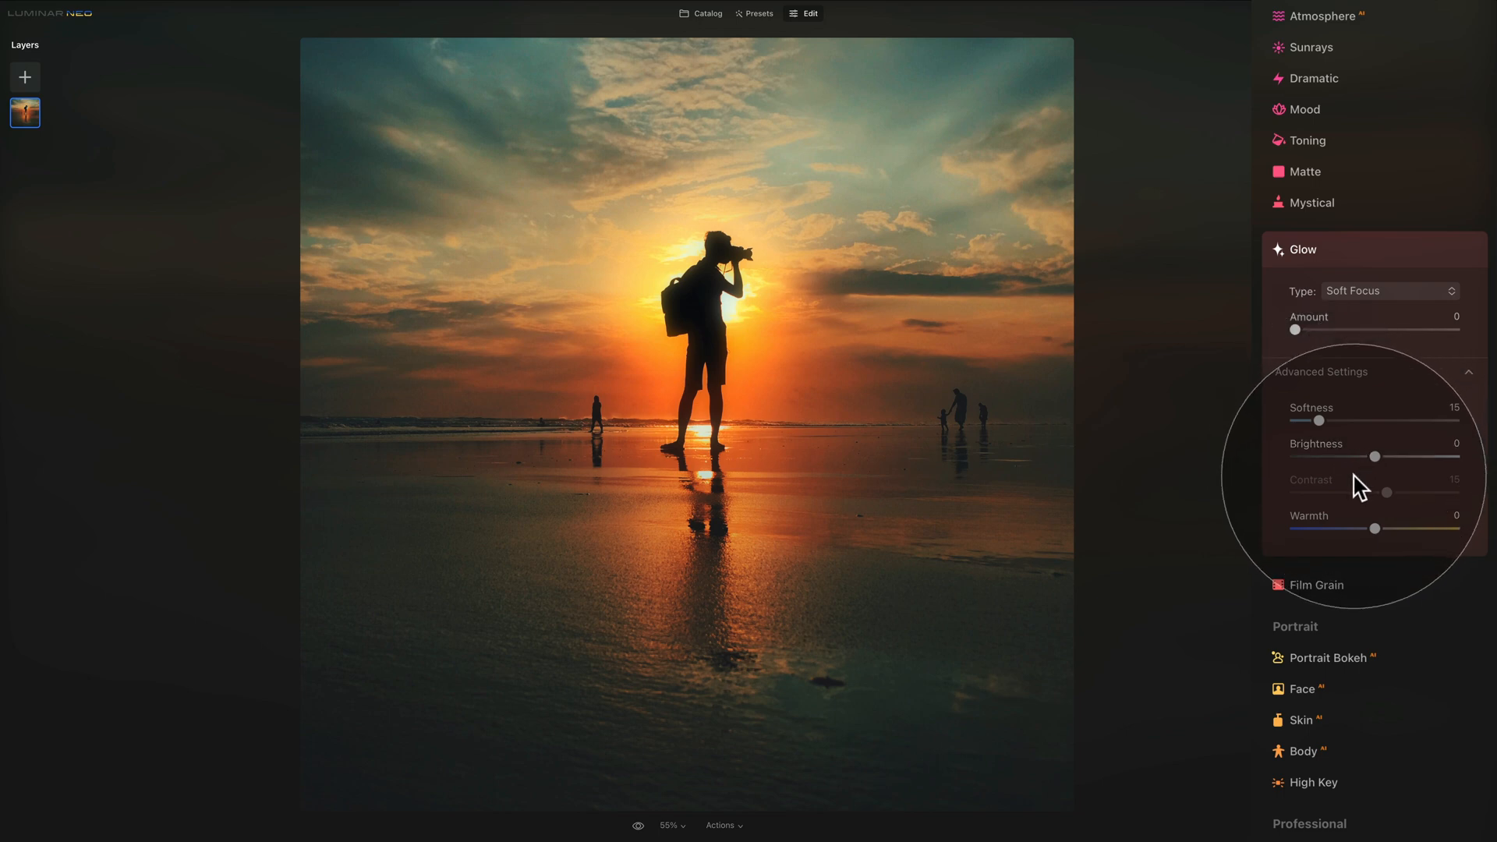